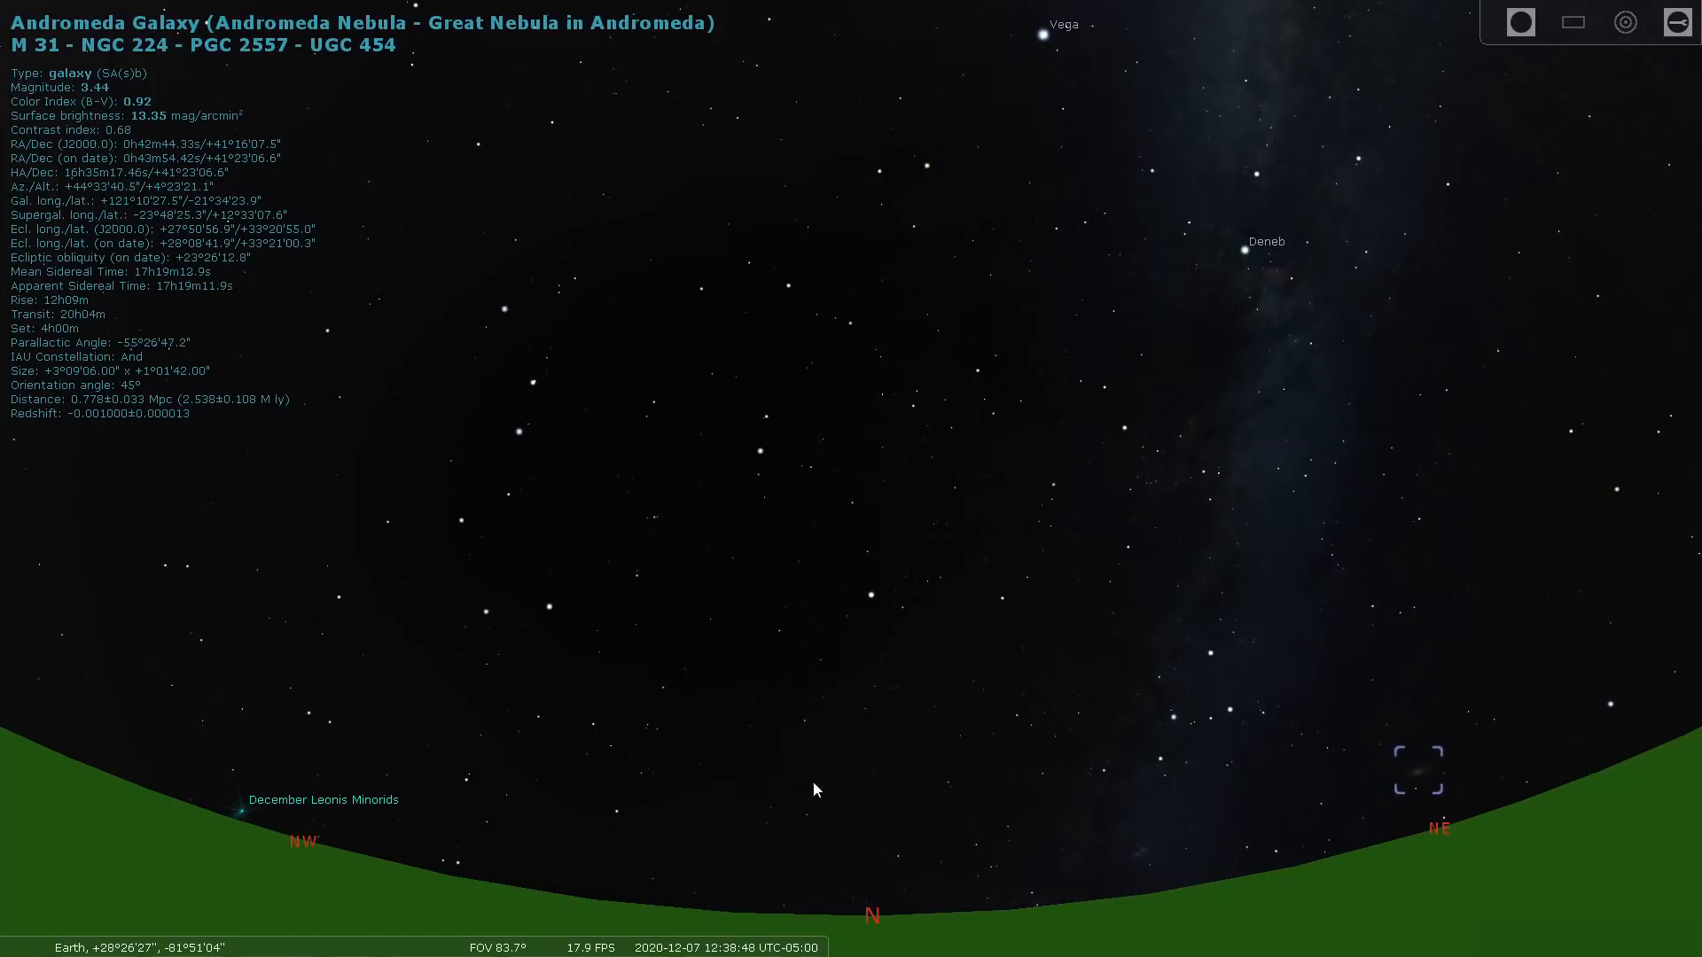
{"action": "mouse_move", "coordinate": [653, 650]}
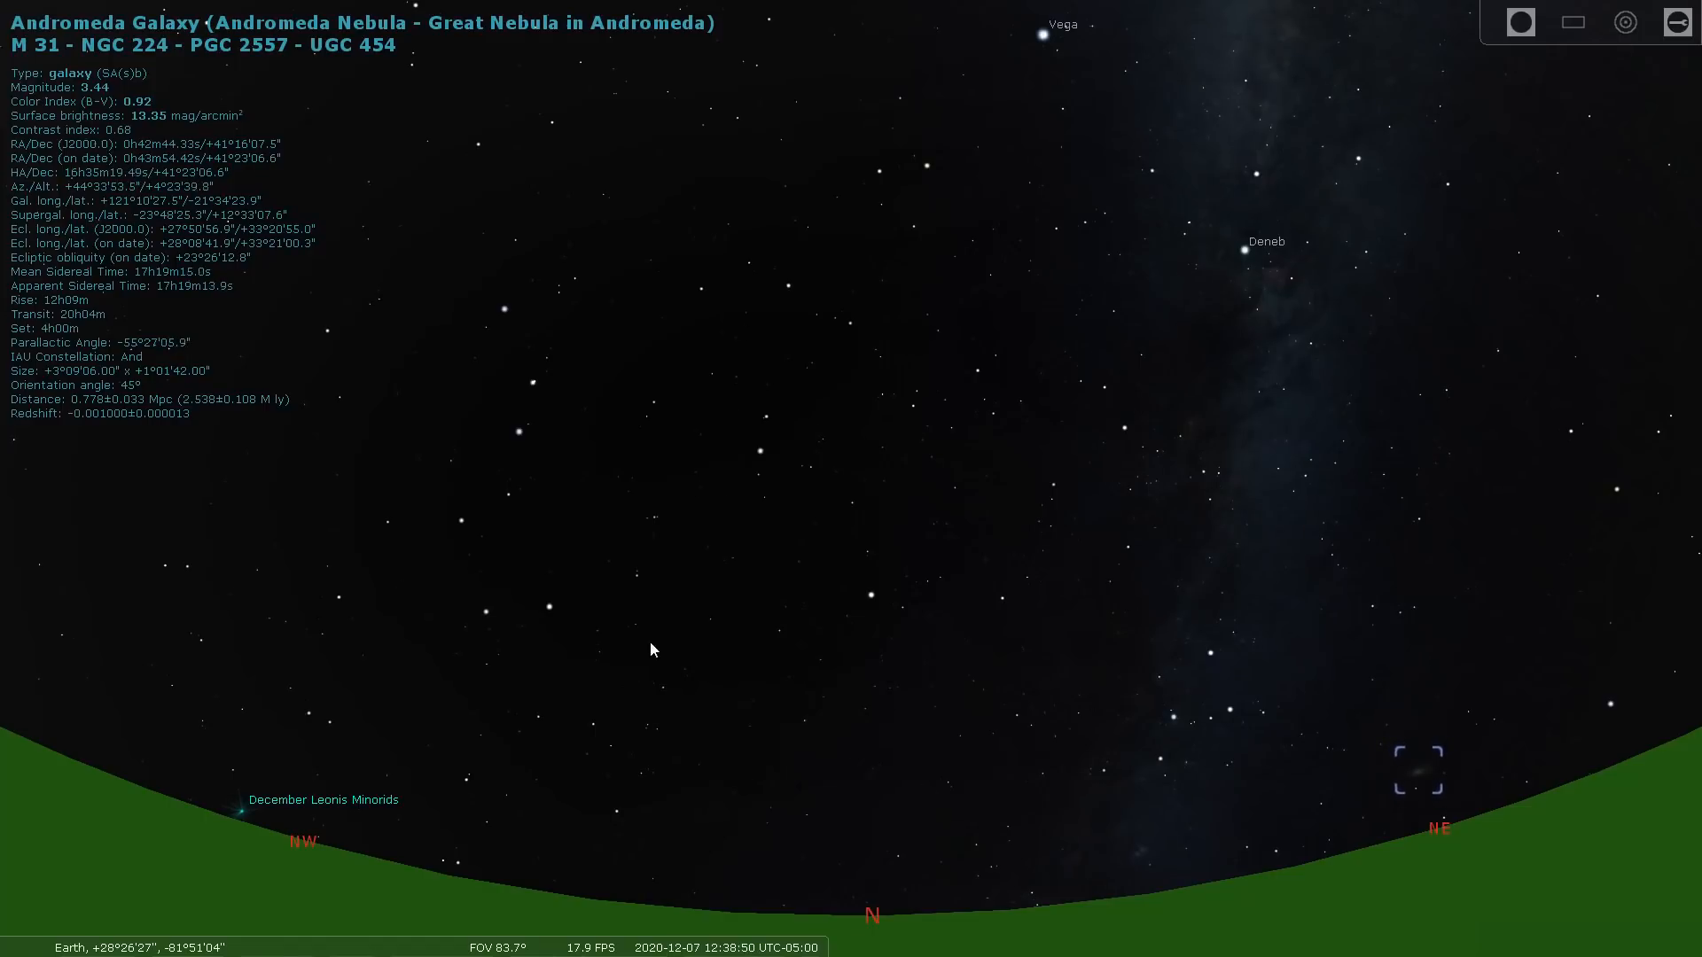
{"action": "mouse_move", "coordinate": [985, 429]}
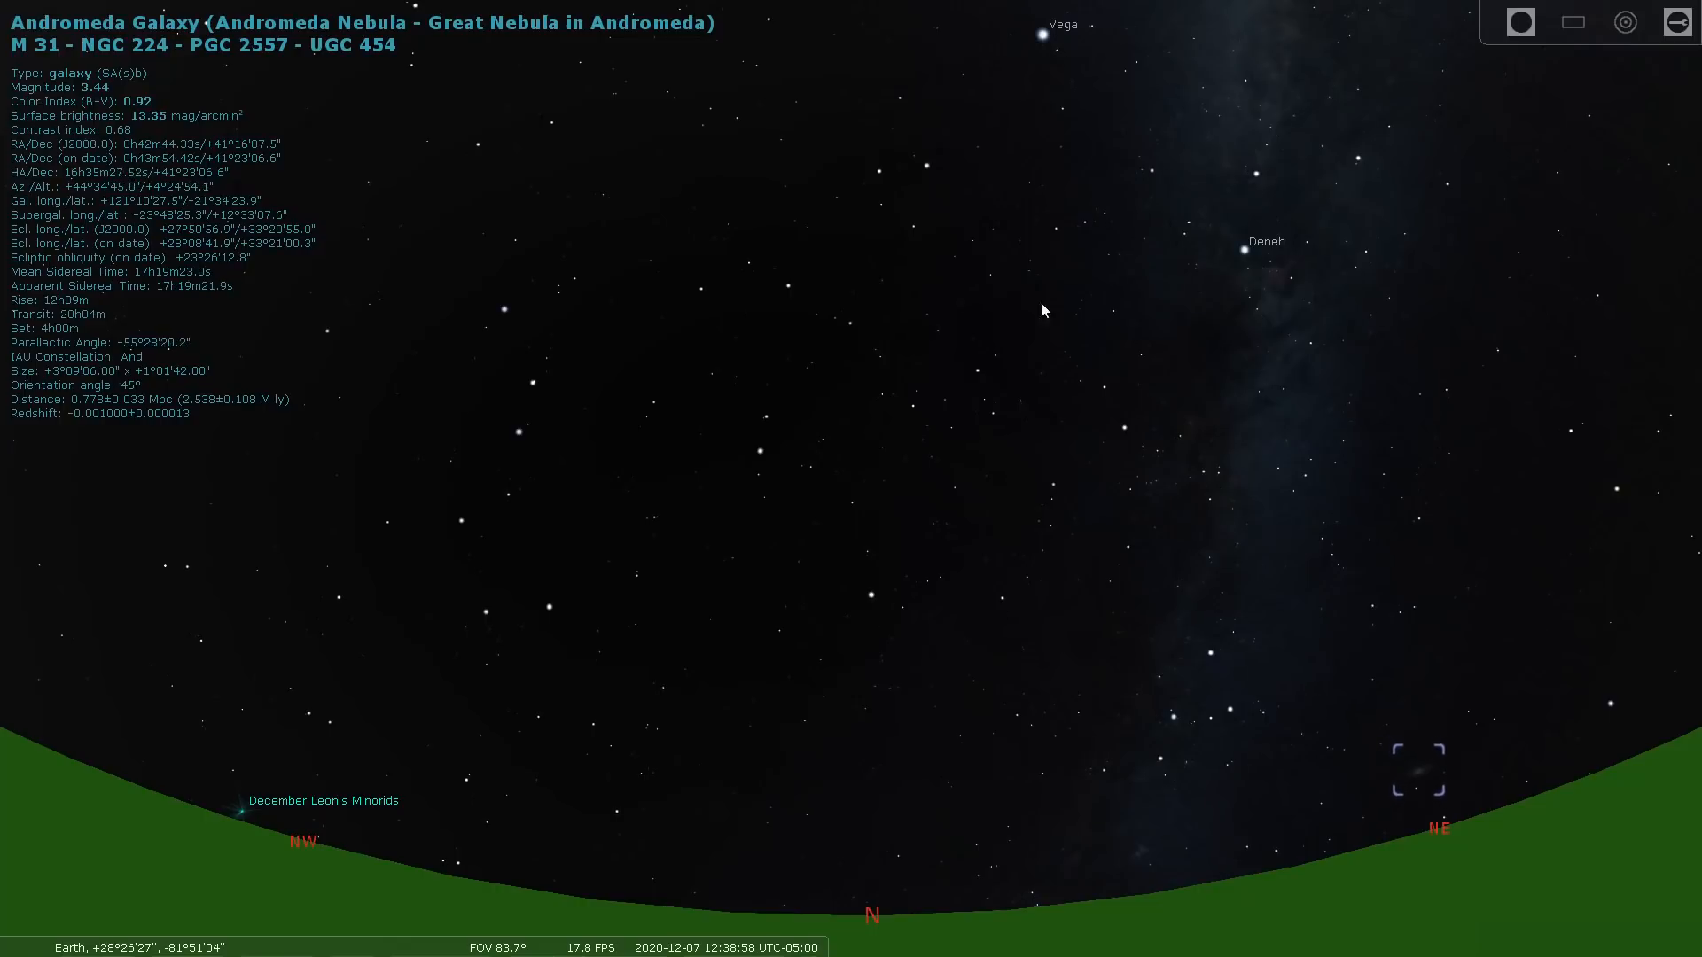
{"action": "mouse_move", "coordinate": [1440, 857]}
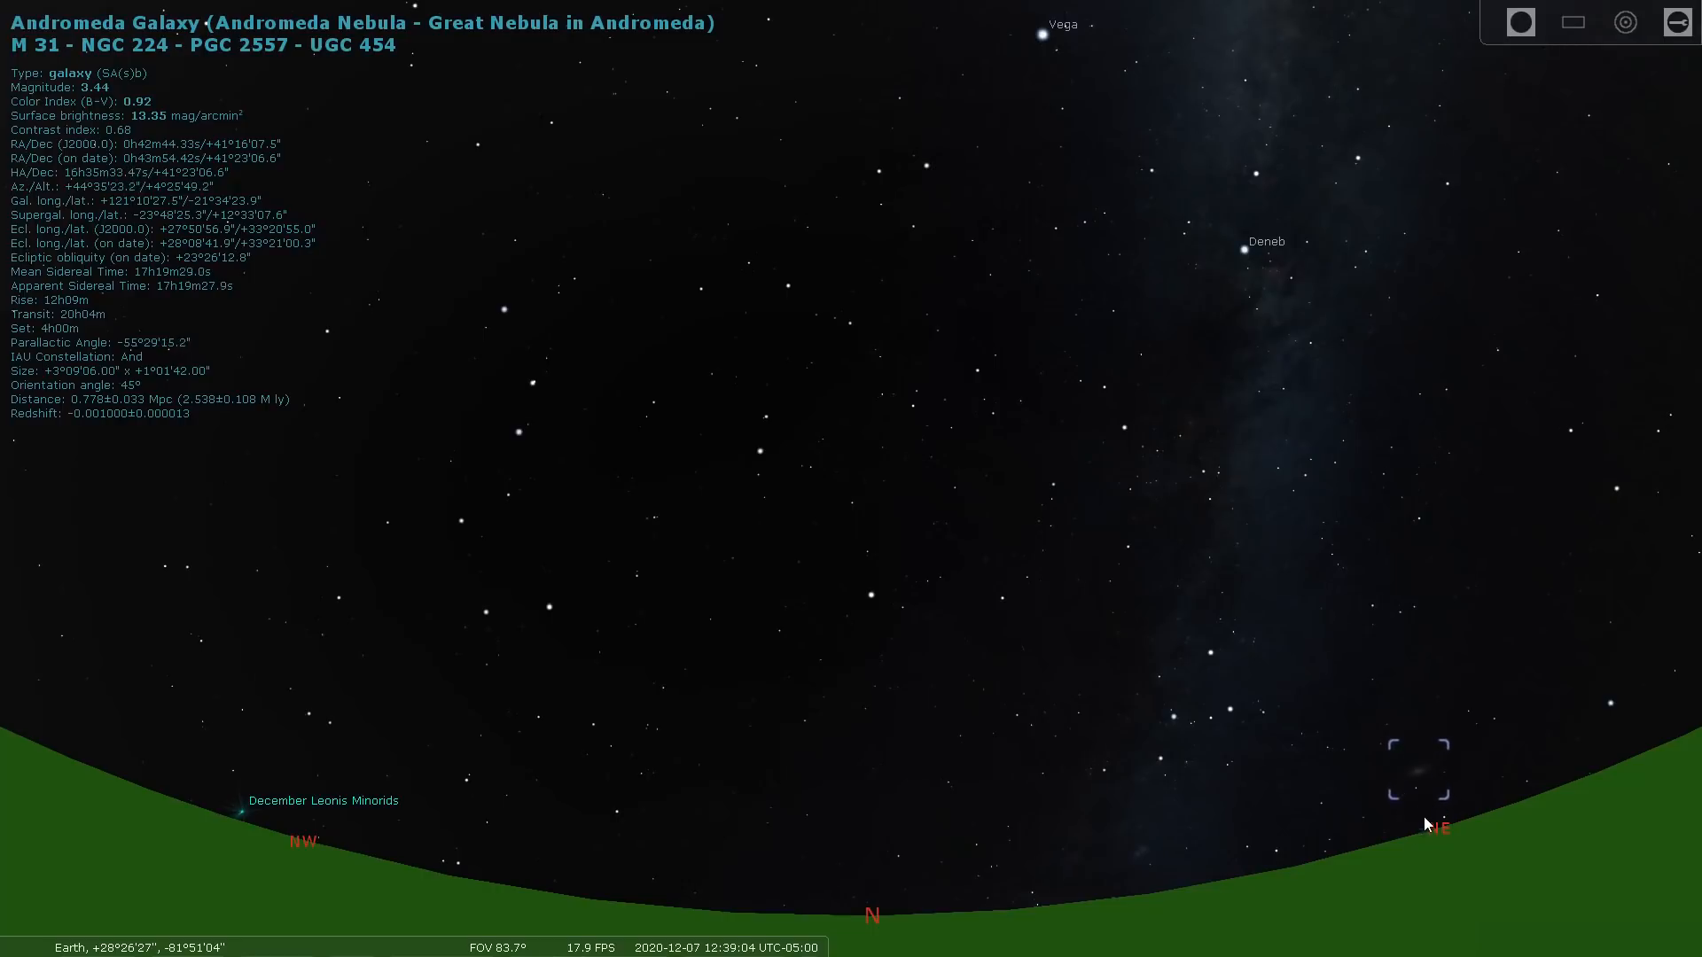
{"action": "mouse_move", "coordinate": [1435, 796]}
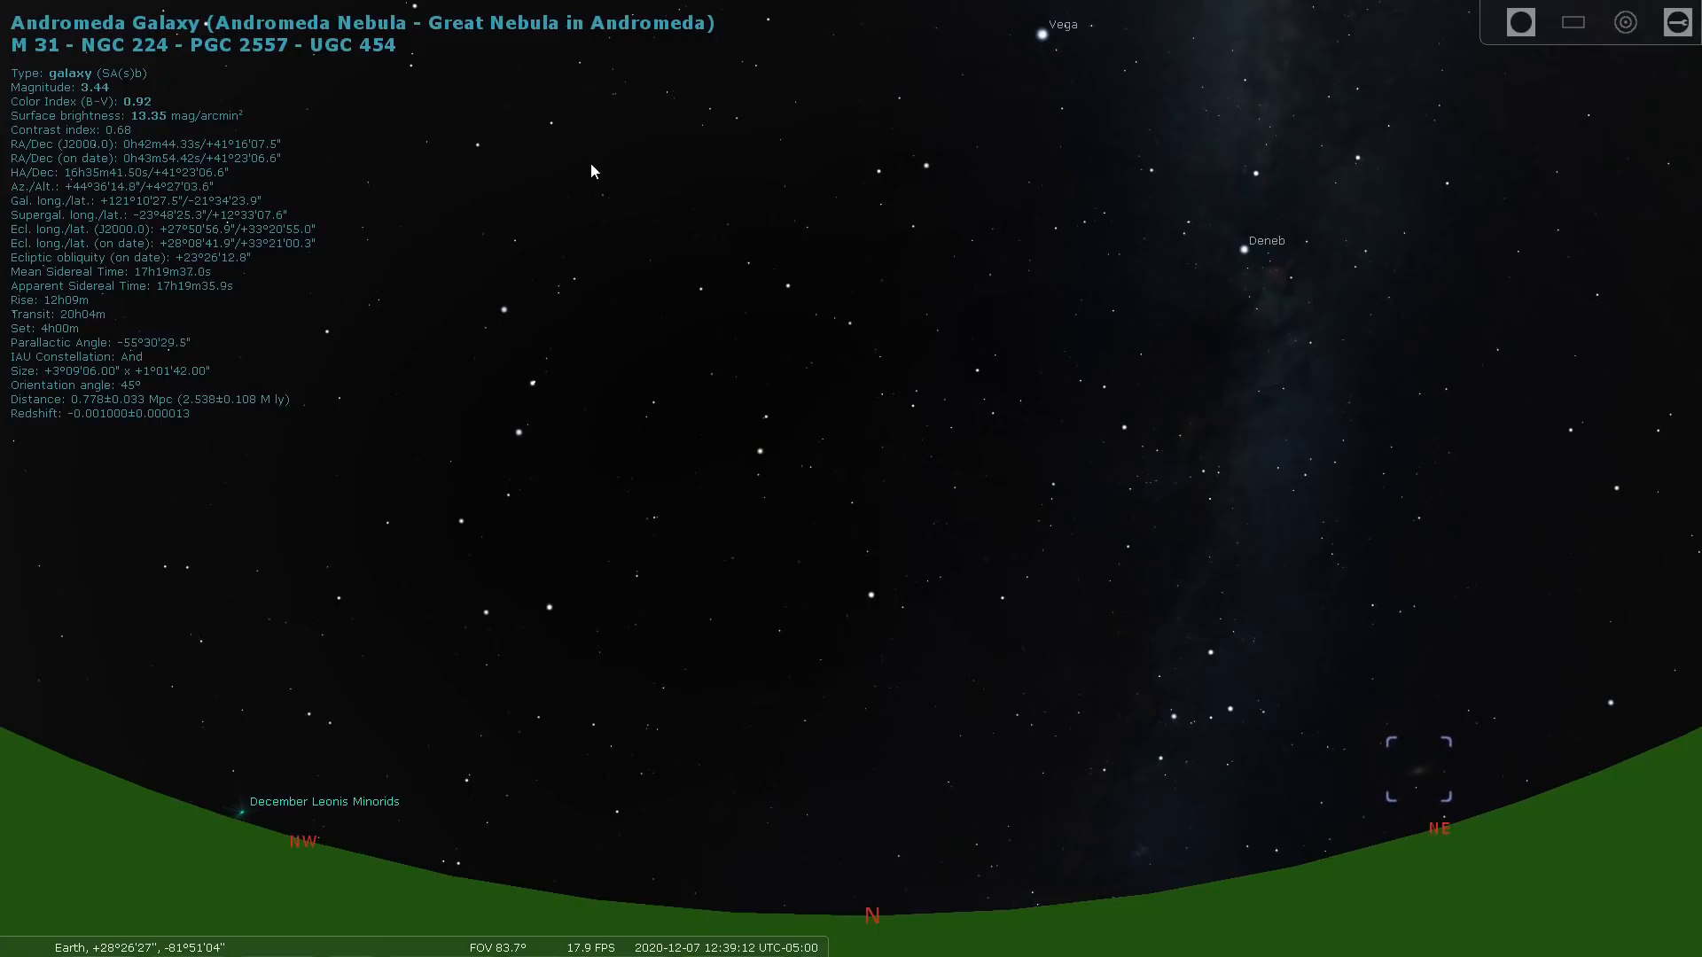
{"action": "mouse_move", "coordinate": [244, 601]}
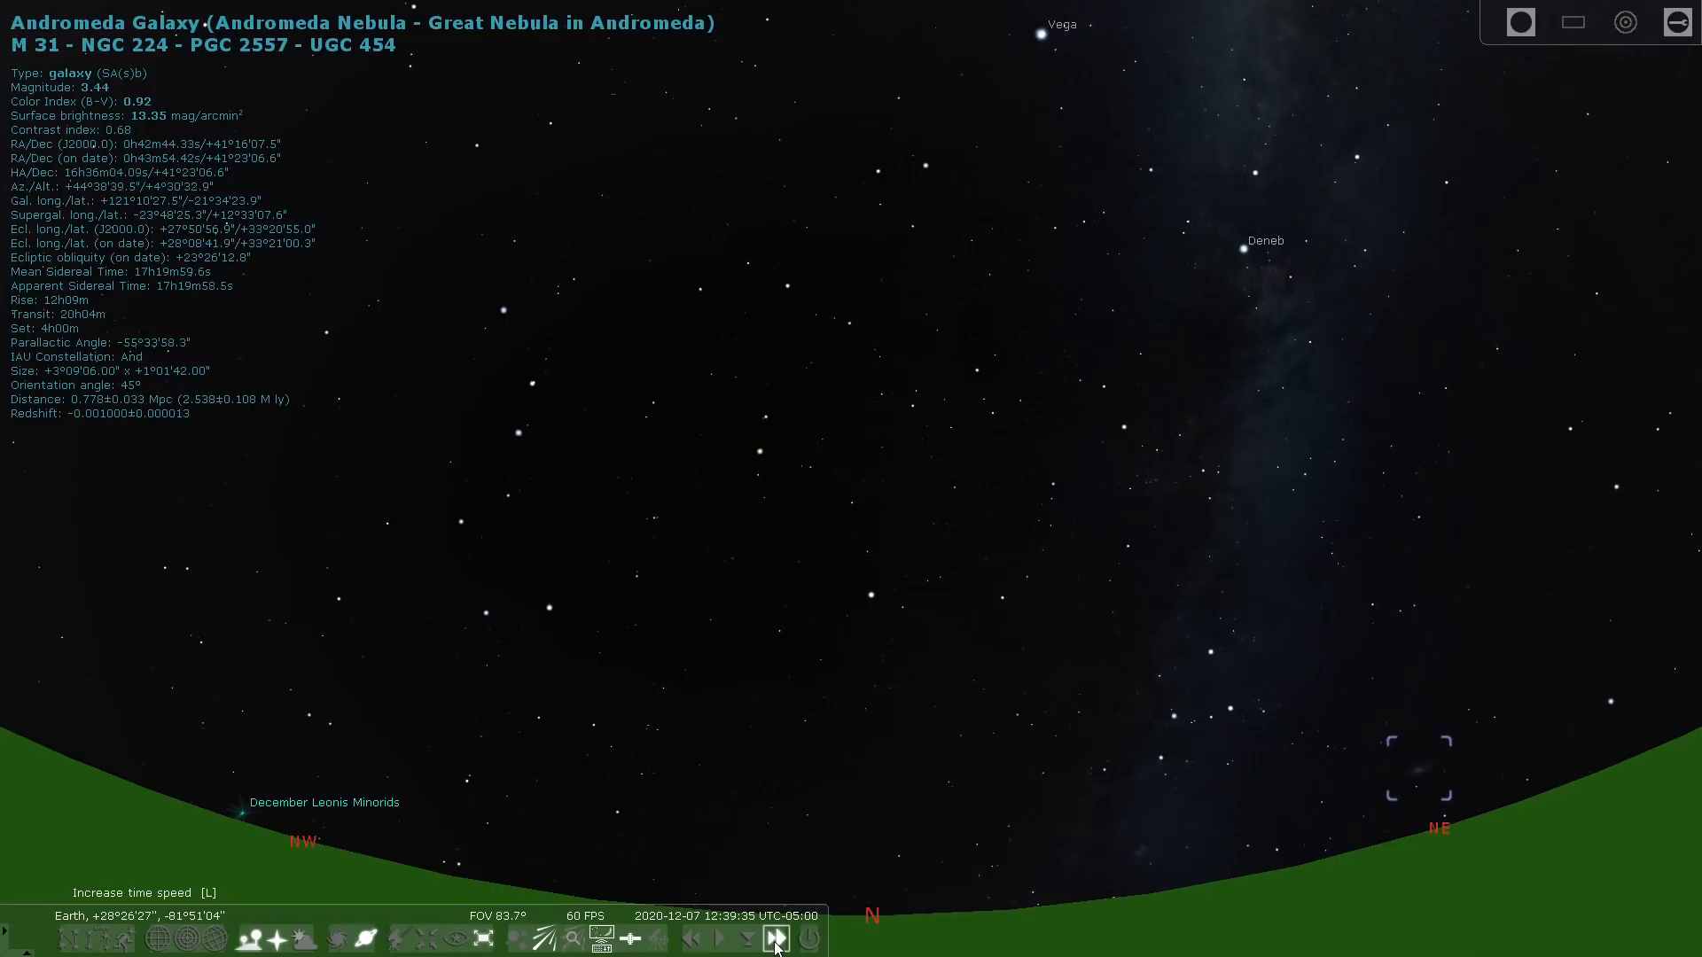
Fast-forward simulated time twice, rewind it twice, then resume the real-time clock rate
{"action": "left_click", "coordinate": [775, 939]}
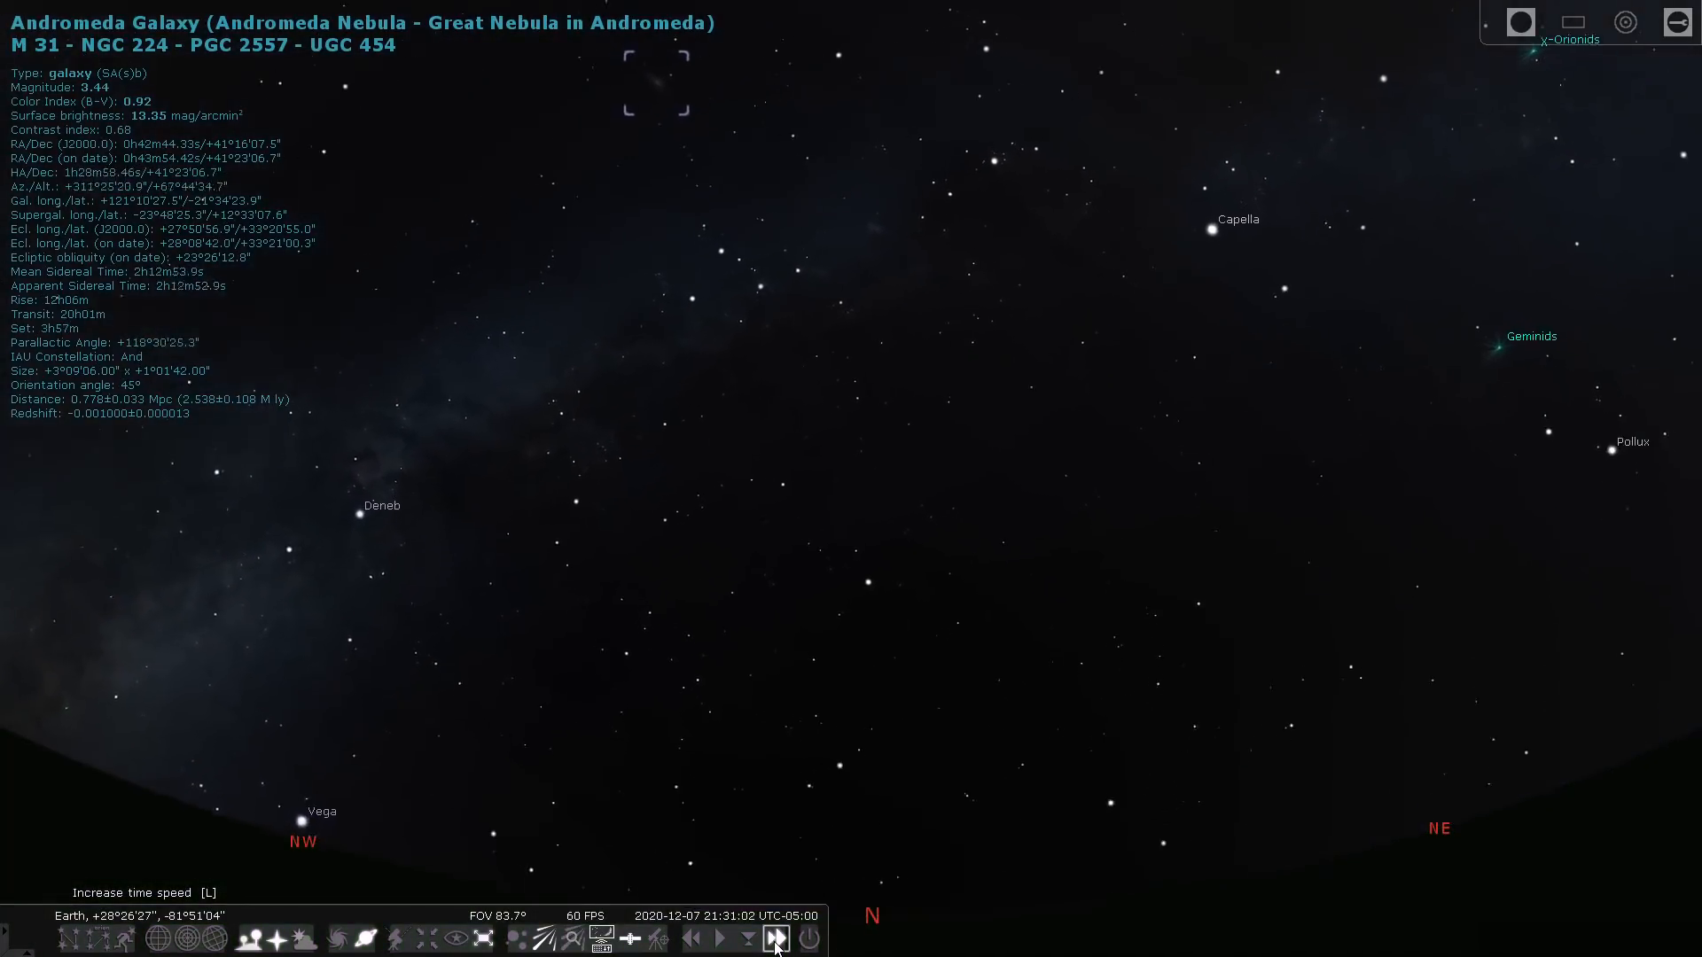
{"action": "left_click", "coordinate": [777, 938]}
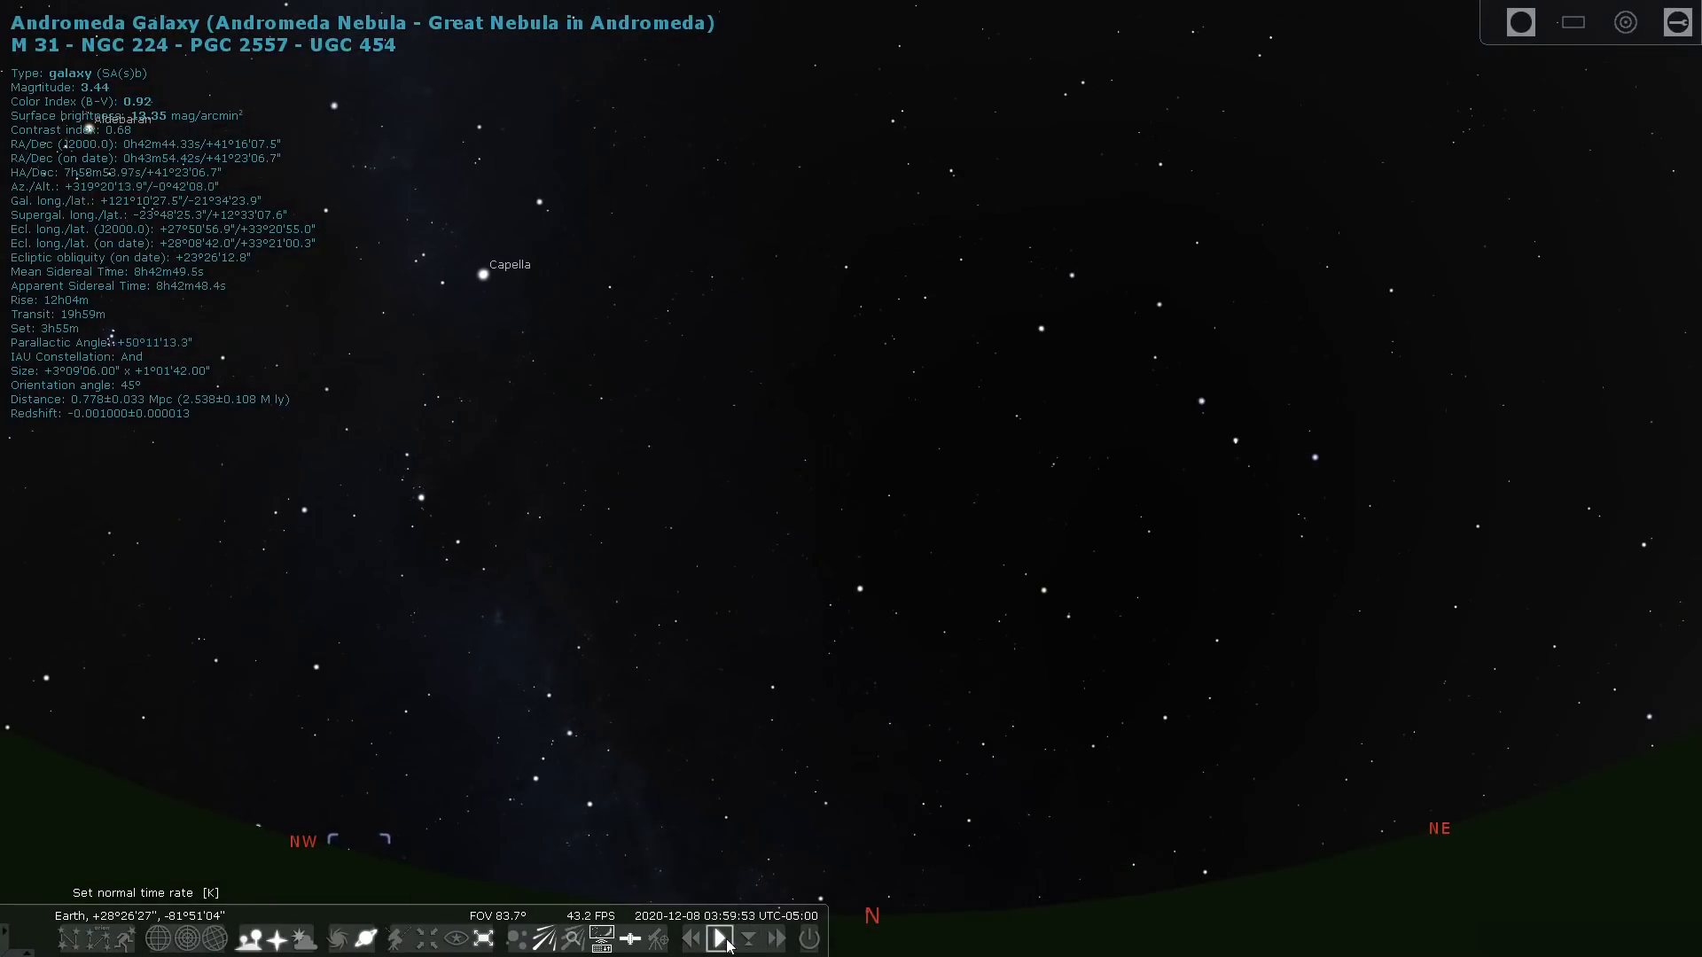
{"action": "left_click", "coordinate": [696, 942]}
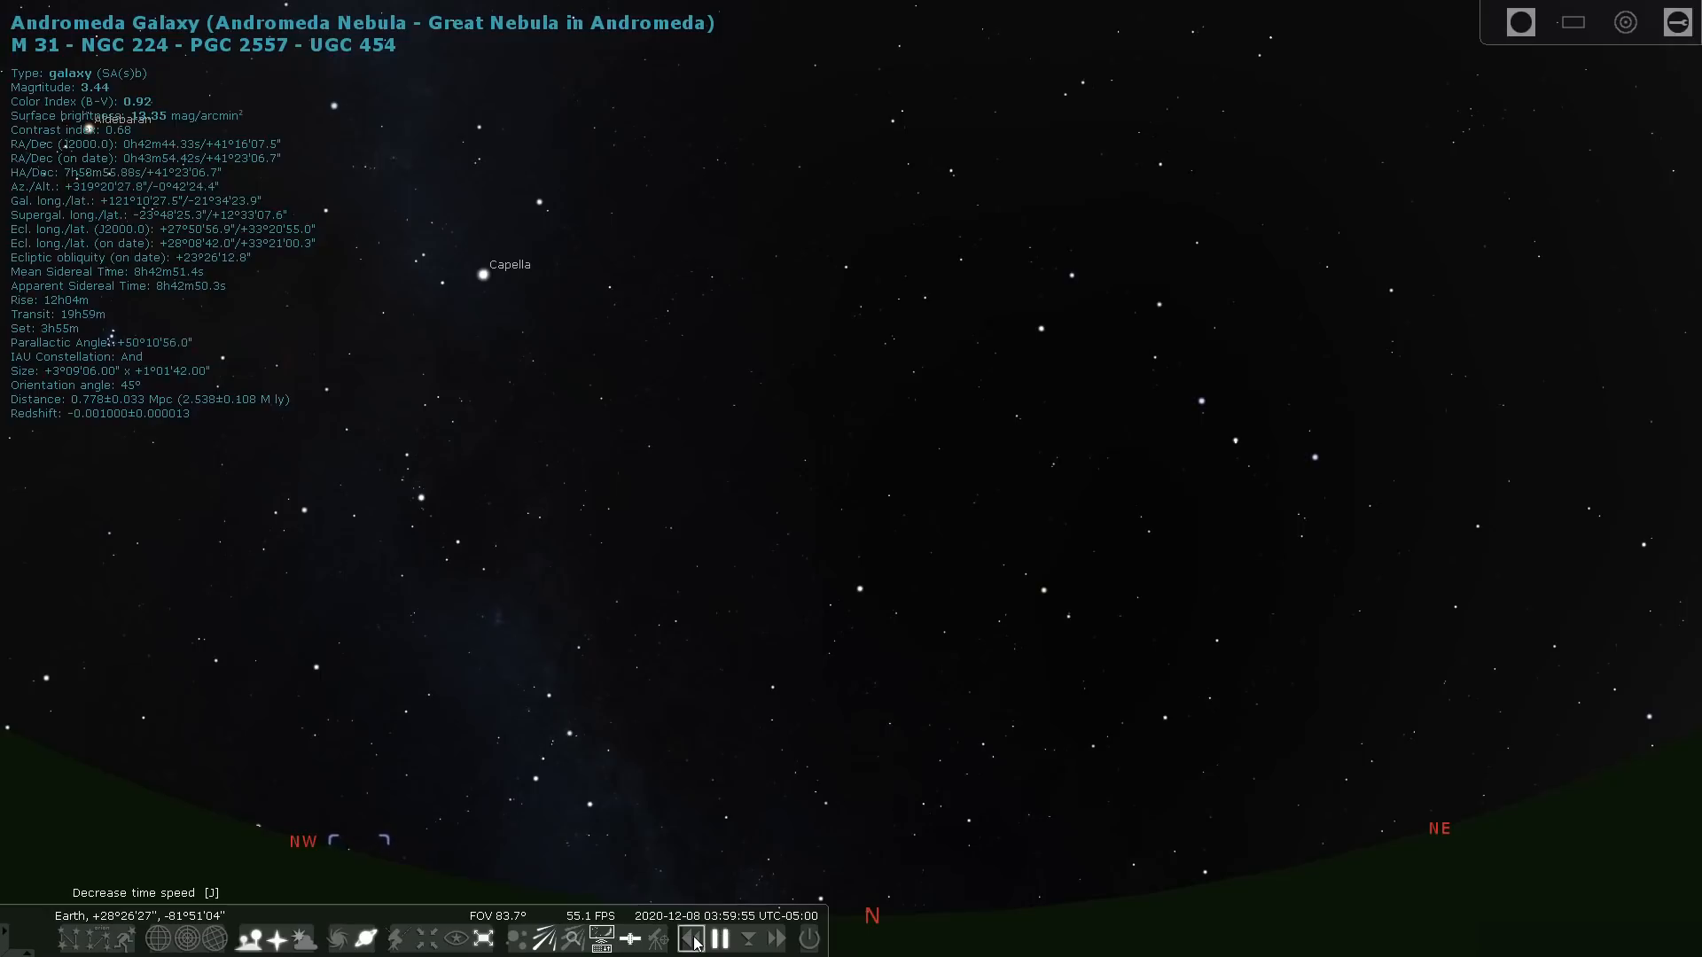
{"action": "left_click", "coordinate": [695, 941]}
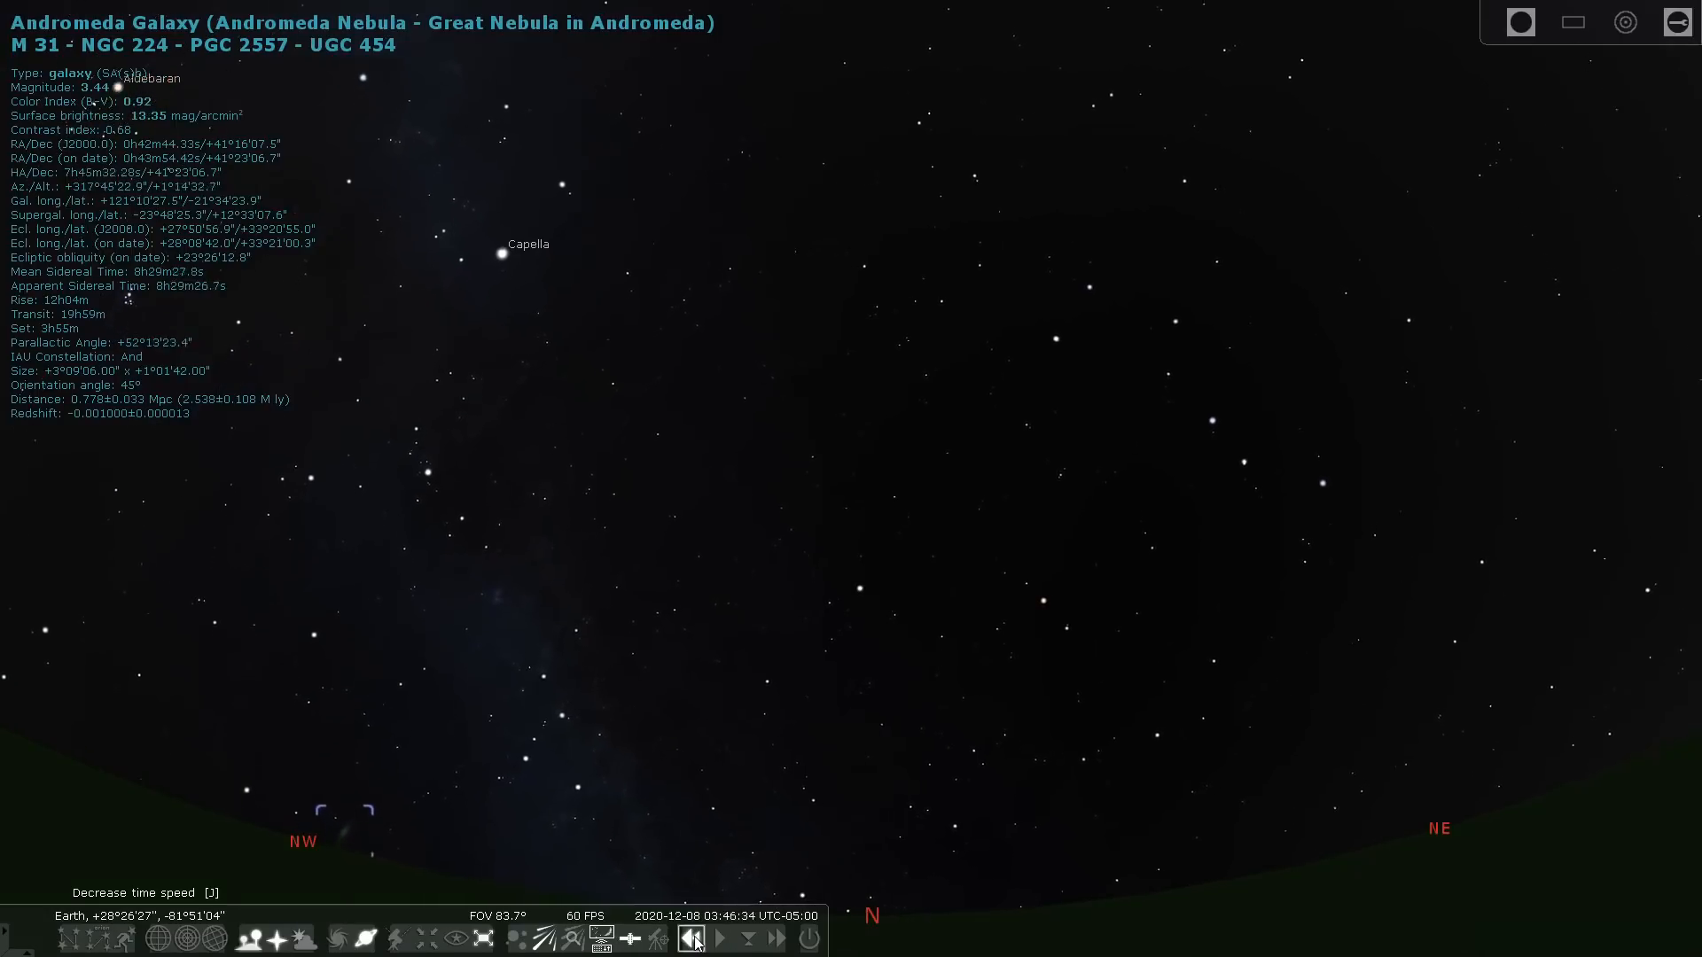
{"action": "left_click", "coordinate": [719, 940]}
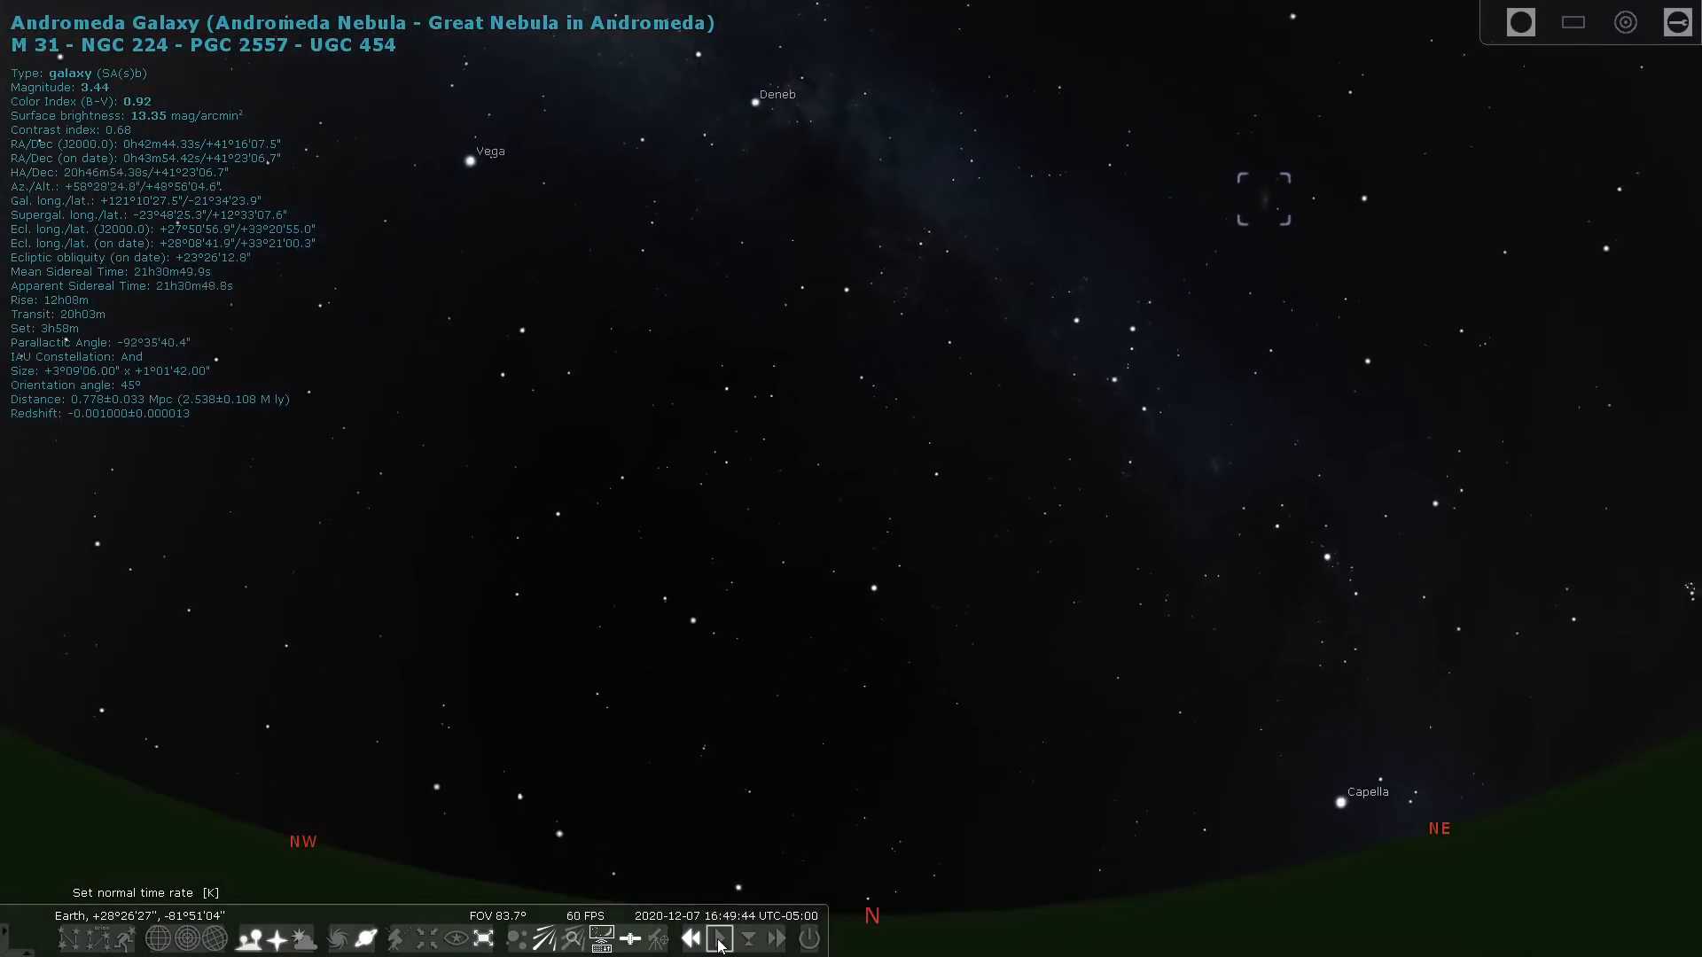
{"action": "left_click", "coordinate": [691, 939]}
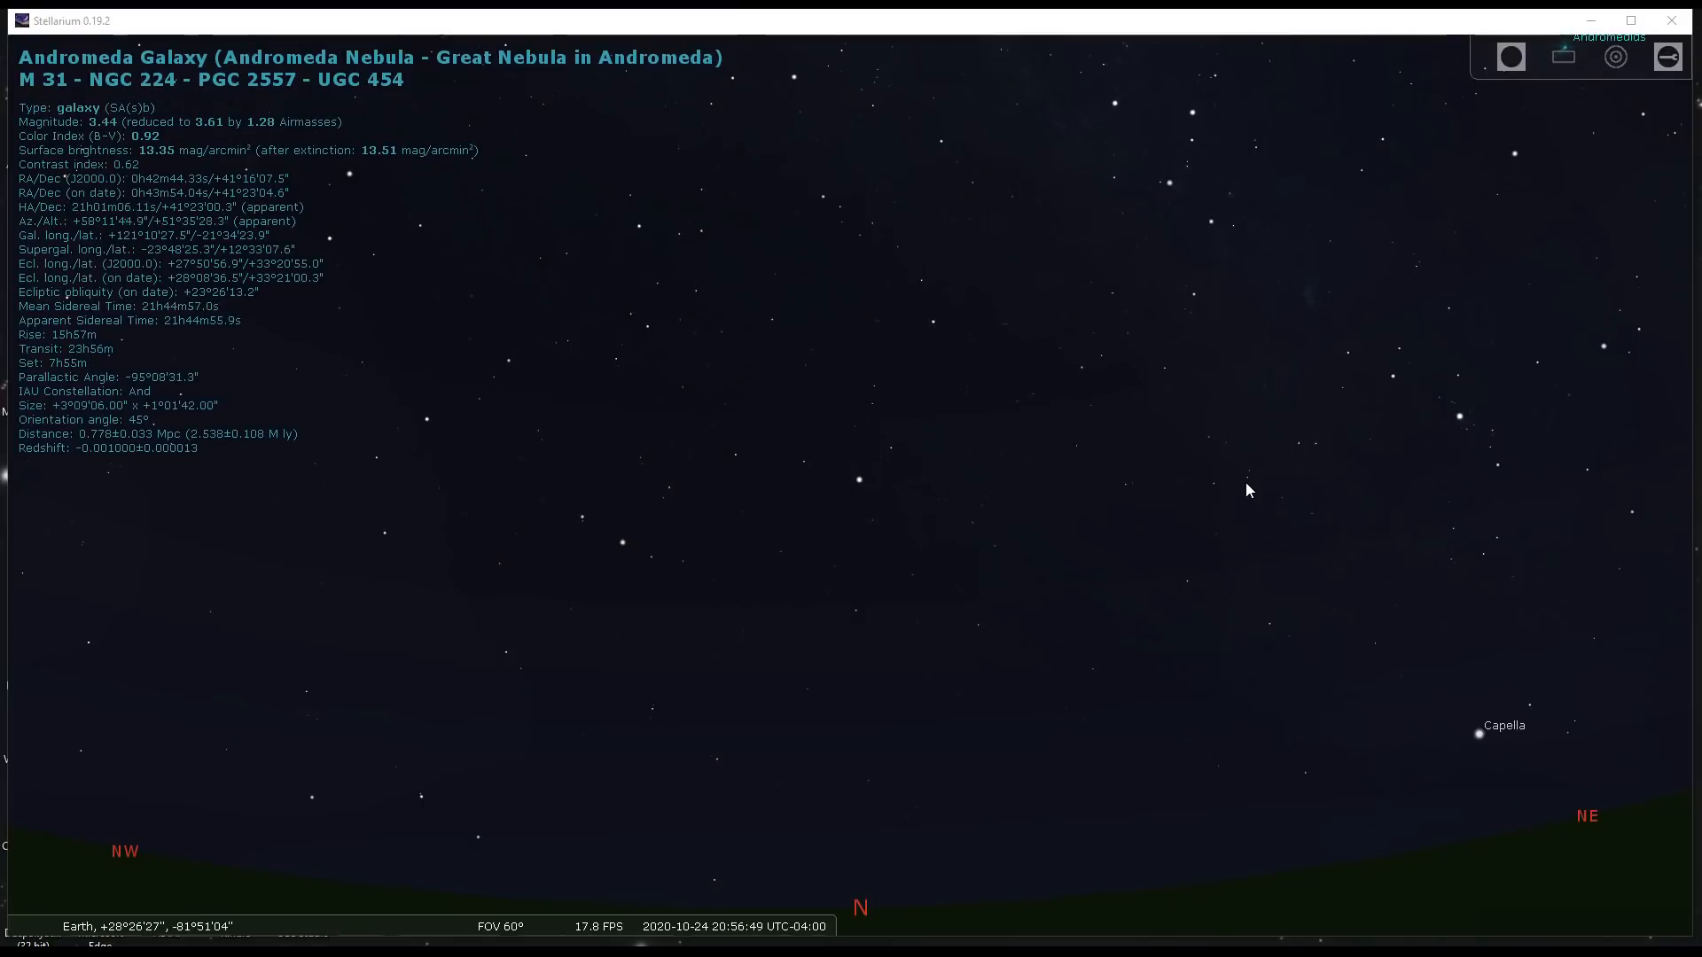
{"action": "mouse_move", "coordinate": [919, 499]}
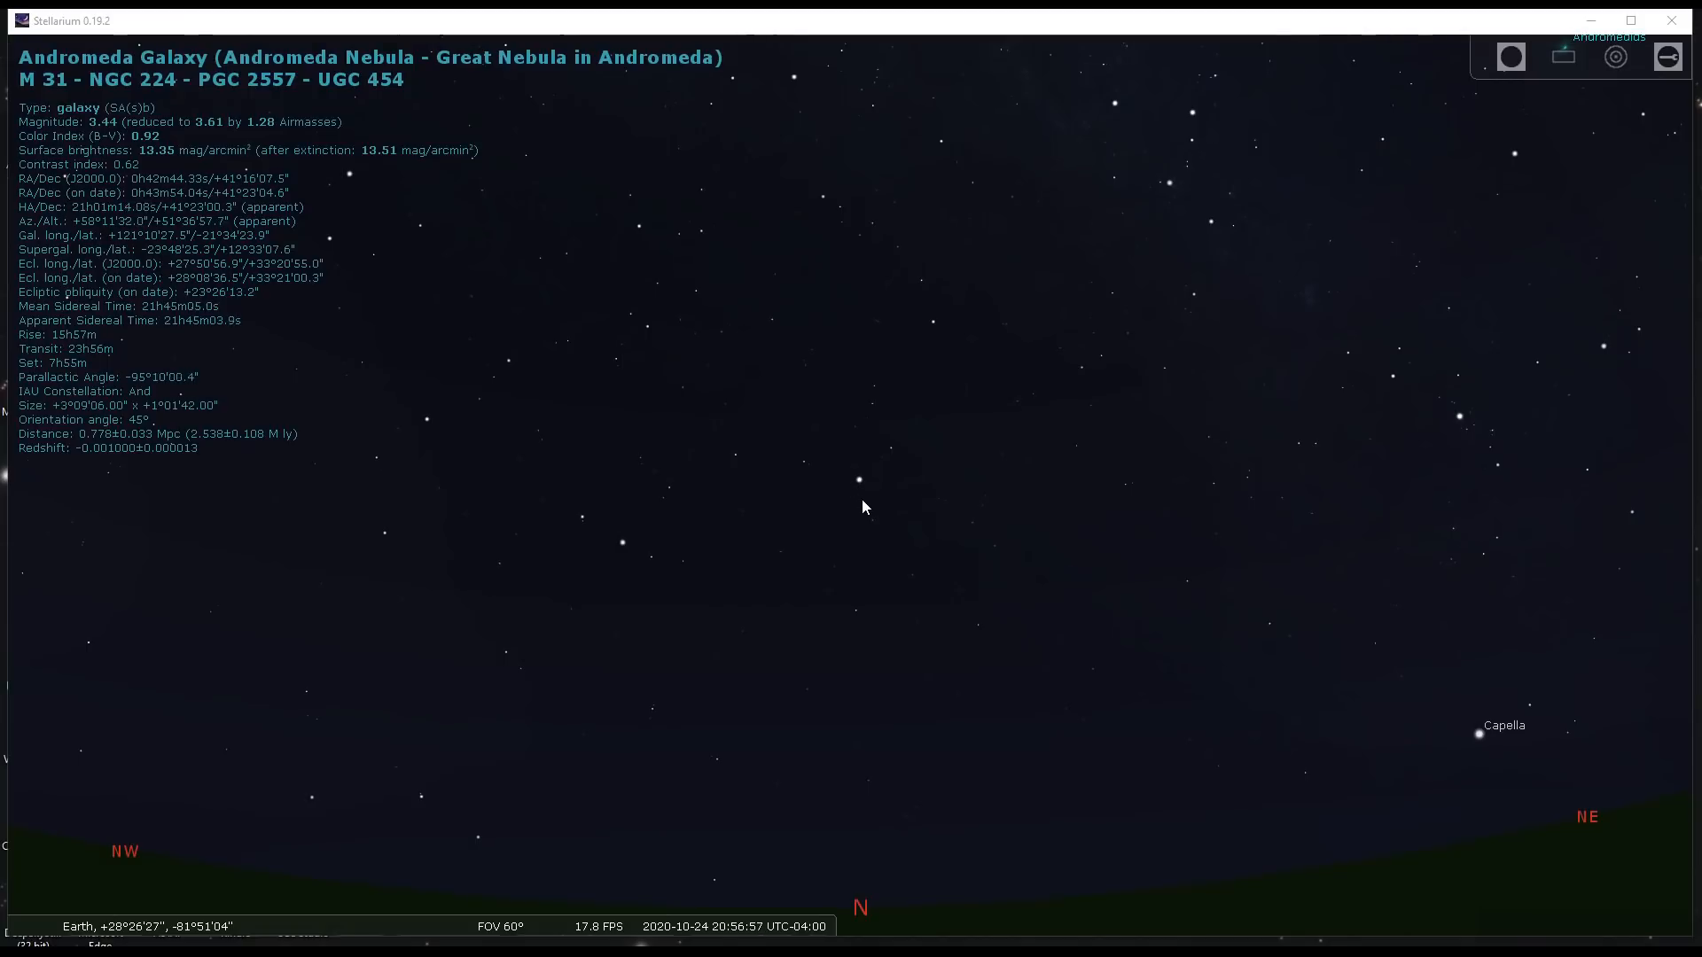
Zoom the Stellarium sky out from 60° to about an 84° field of view
{"action": "scroll", "scroll_direction": "down", "scroll_amount": 3}
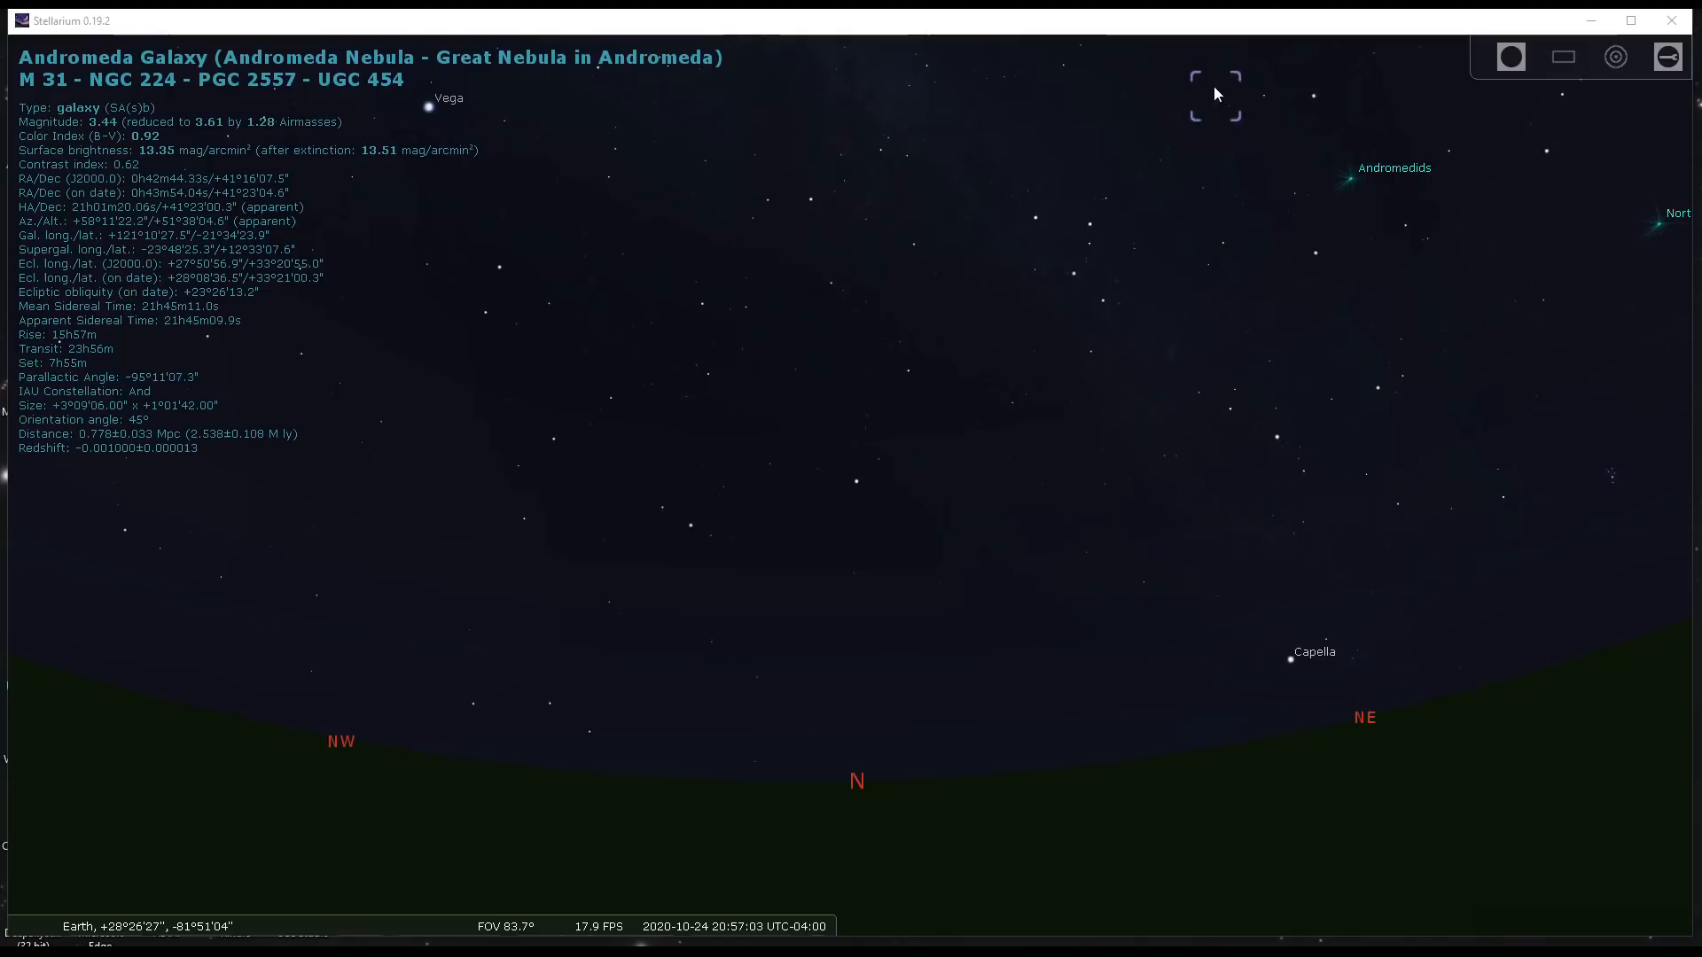
{"action": "mouse_move", "coordinate": [854, 88]}
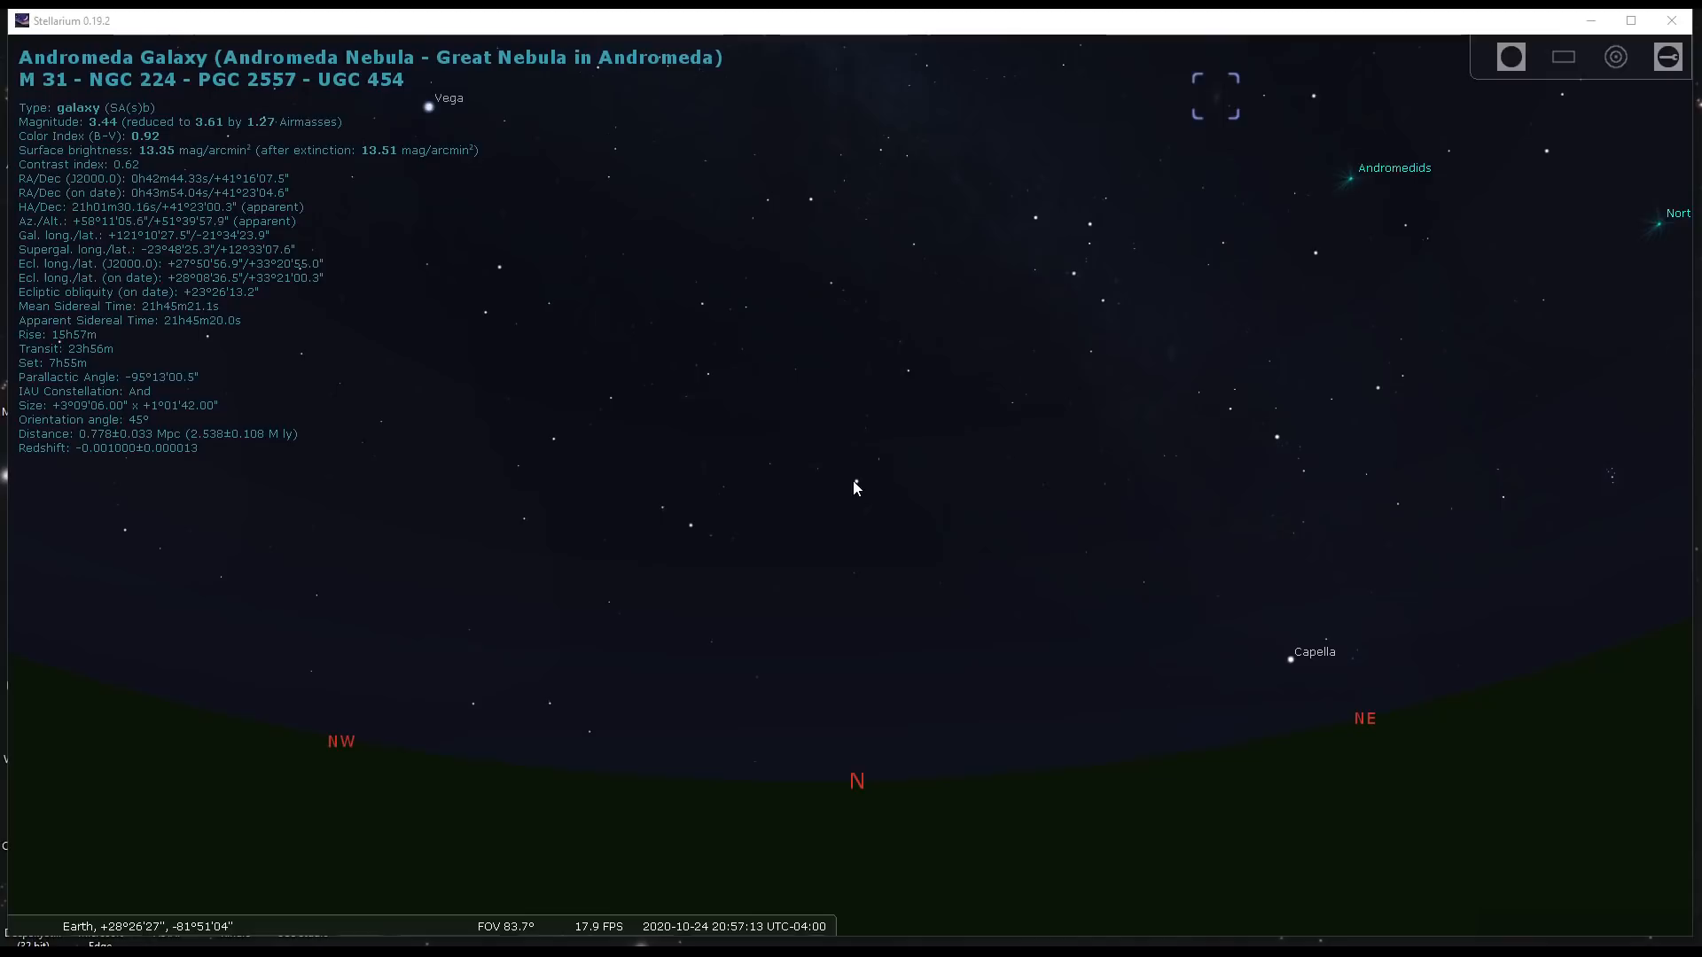
{"action": "mouse_move", "coordinate": [1076, 257]}
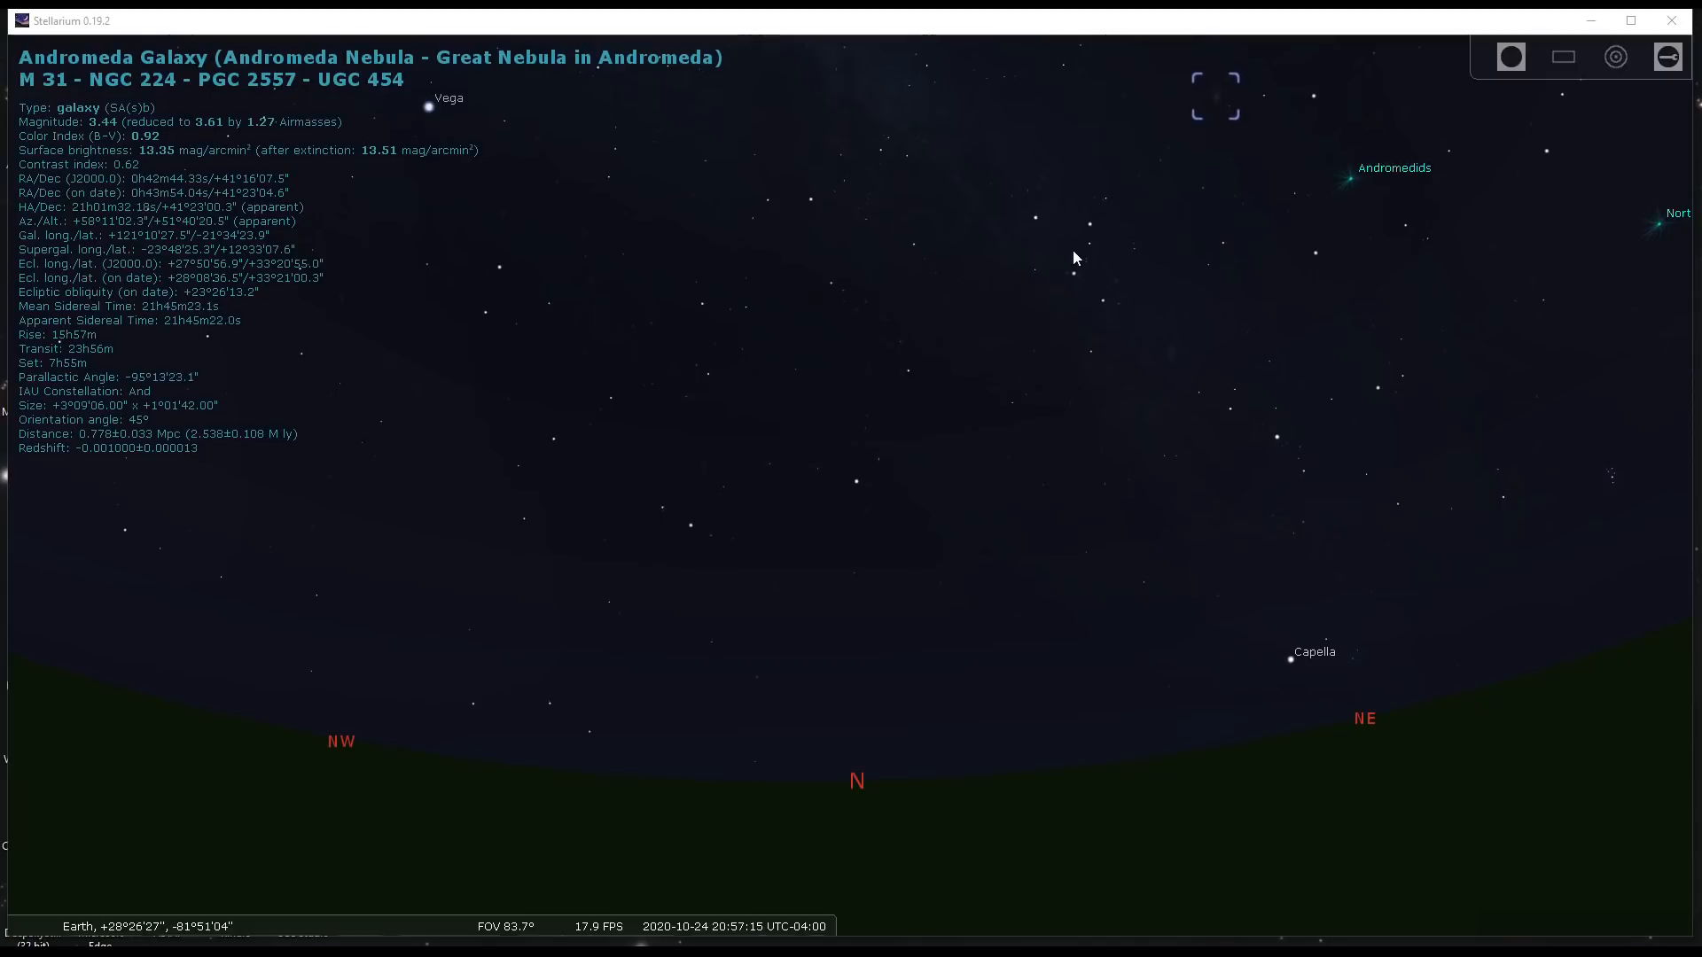
{"action": "mouse_move", "coordinate": [1086, 224]}
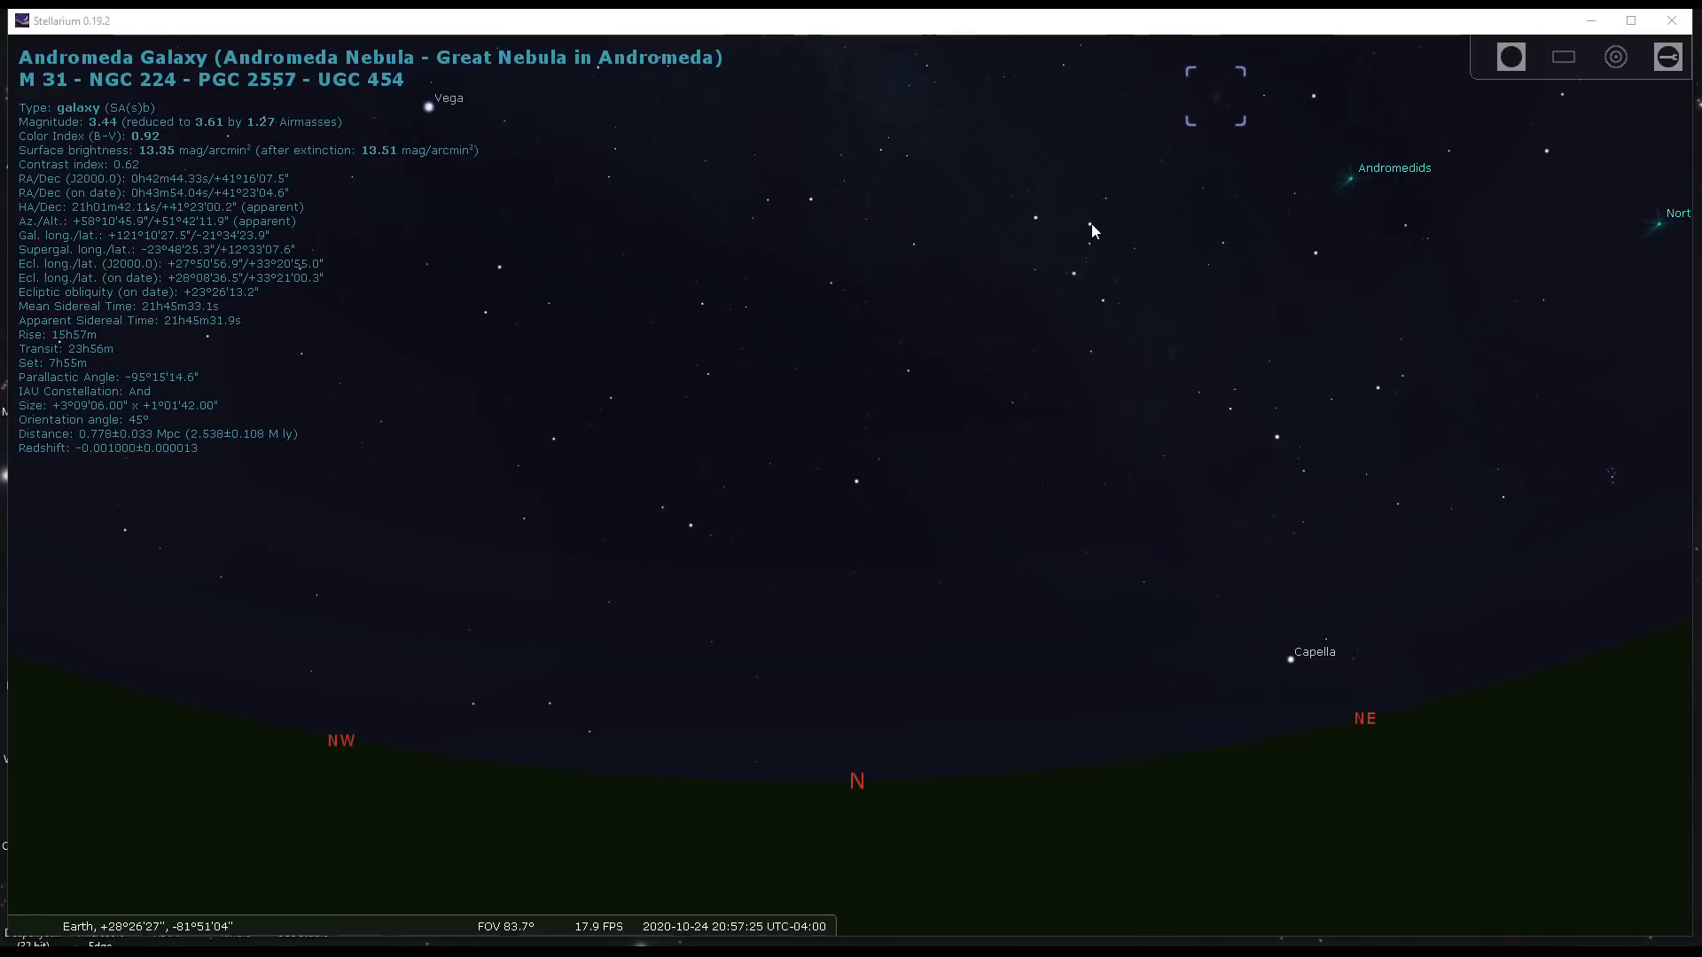
{"action": "mouse_move", "coordinate": [1218, 99]}
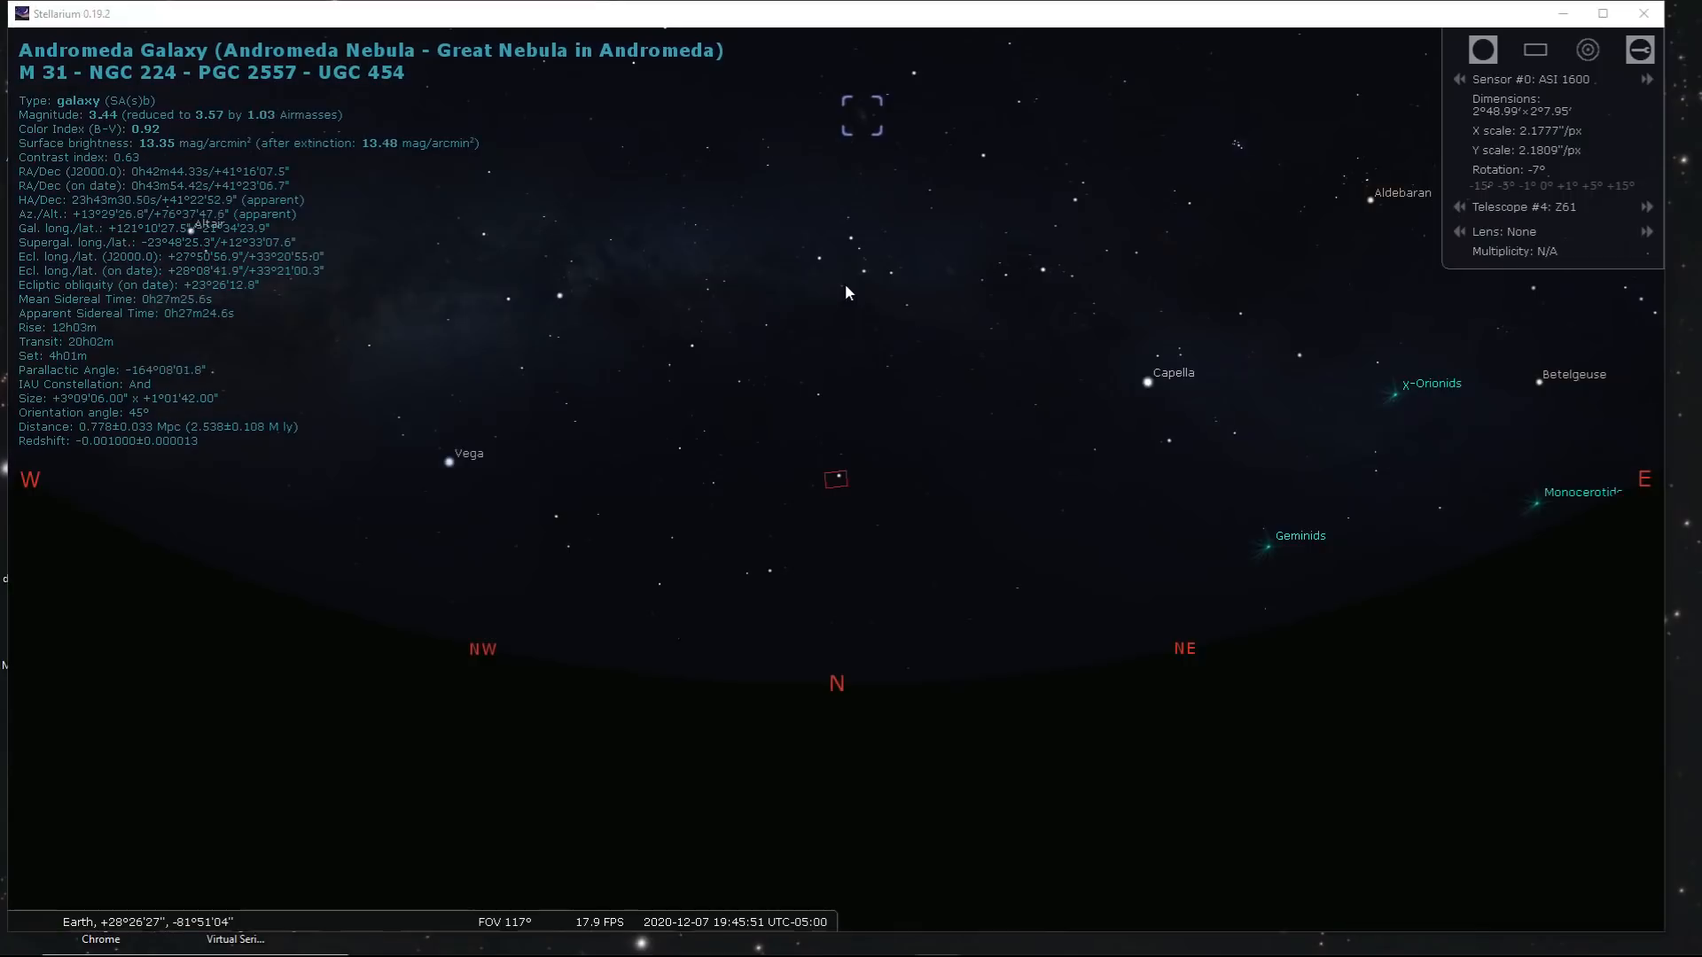
{"action": "mouse_move", "coordinate": [841, 683]}
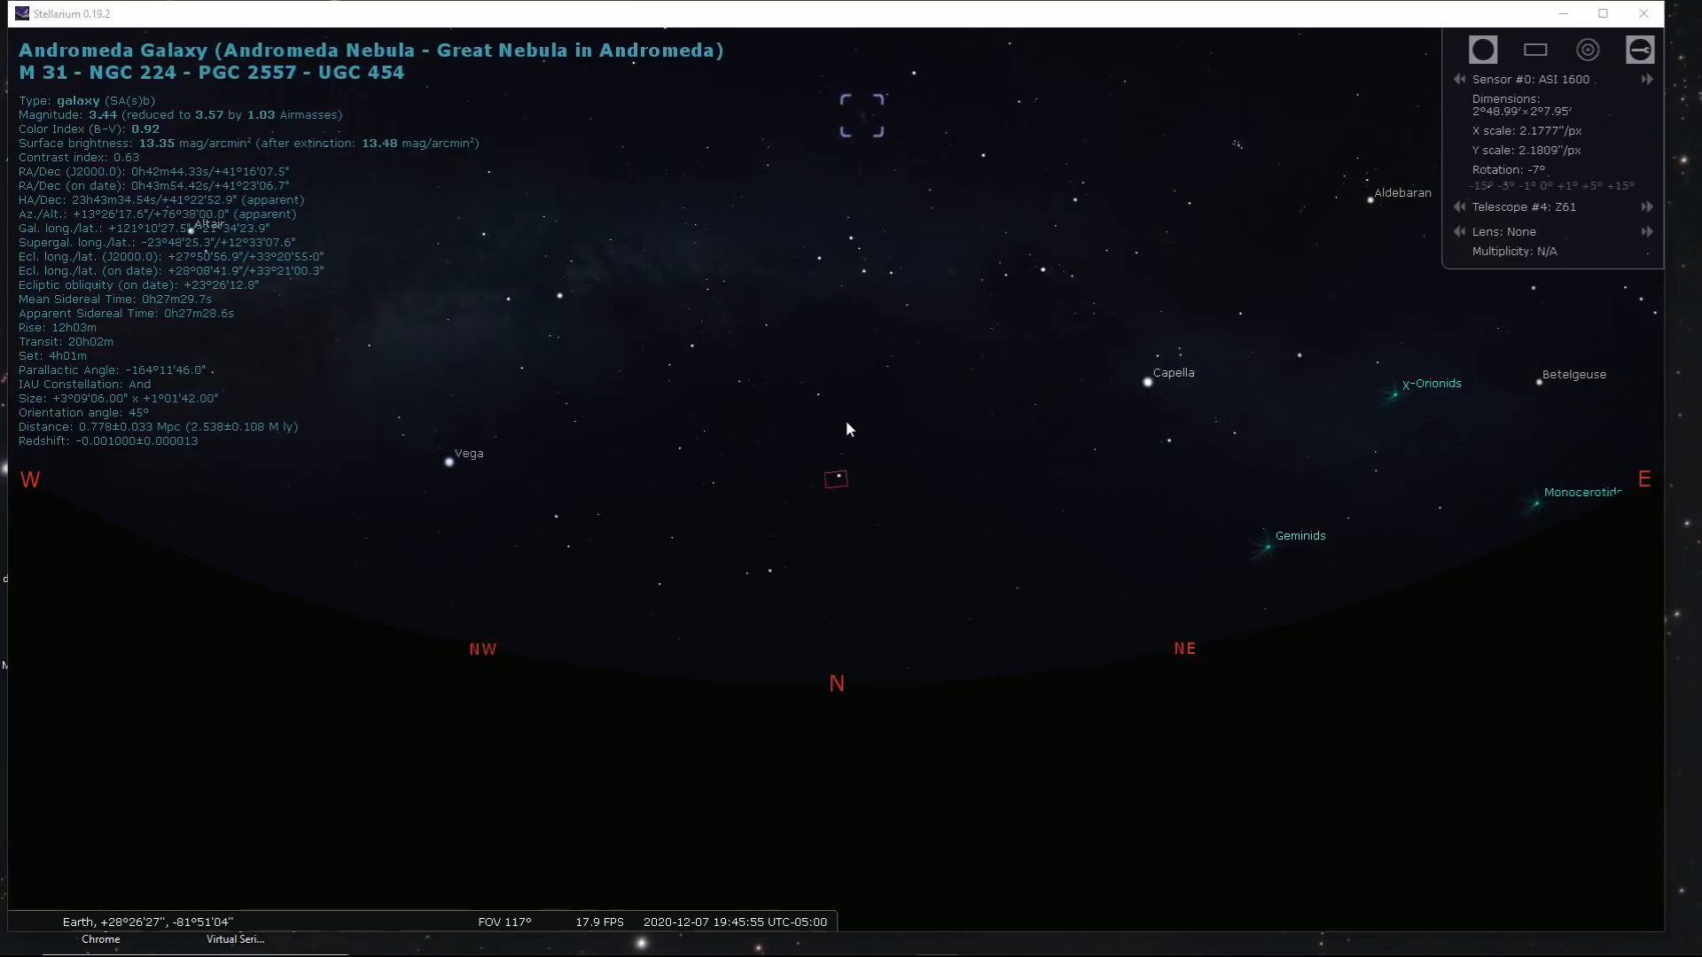
{"action": "mouse_move", "coordinate": [854, 250]}
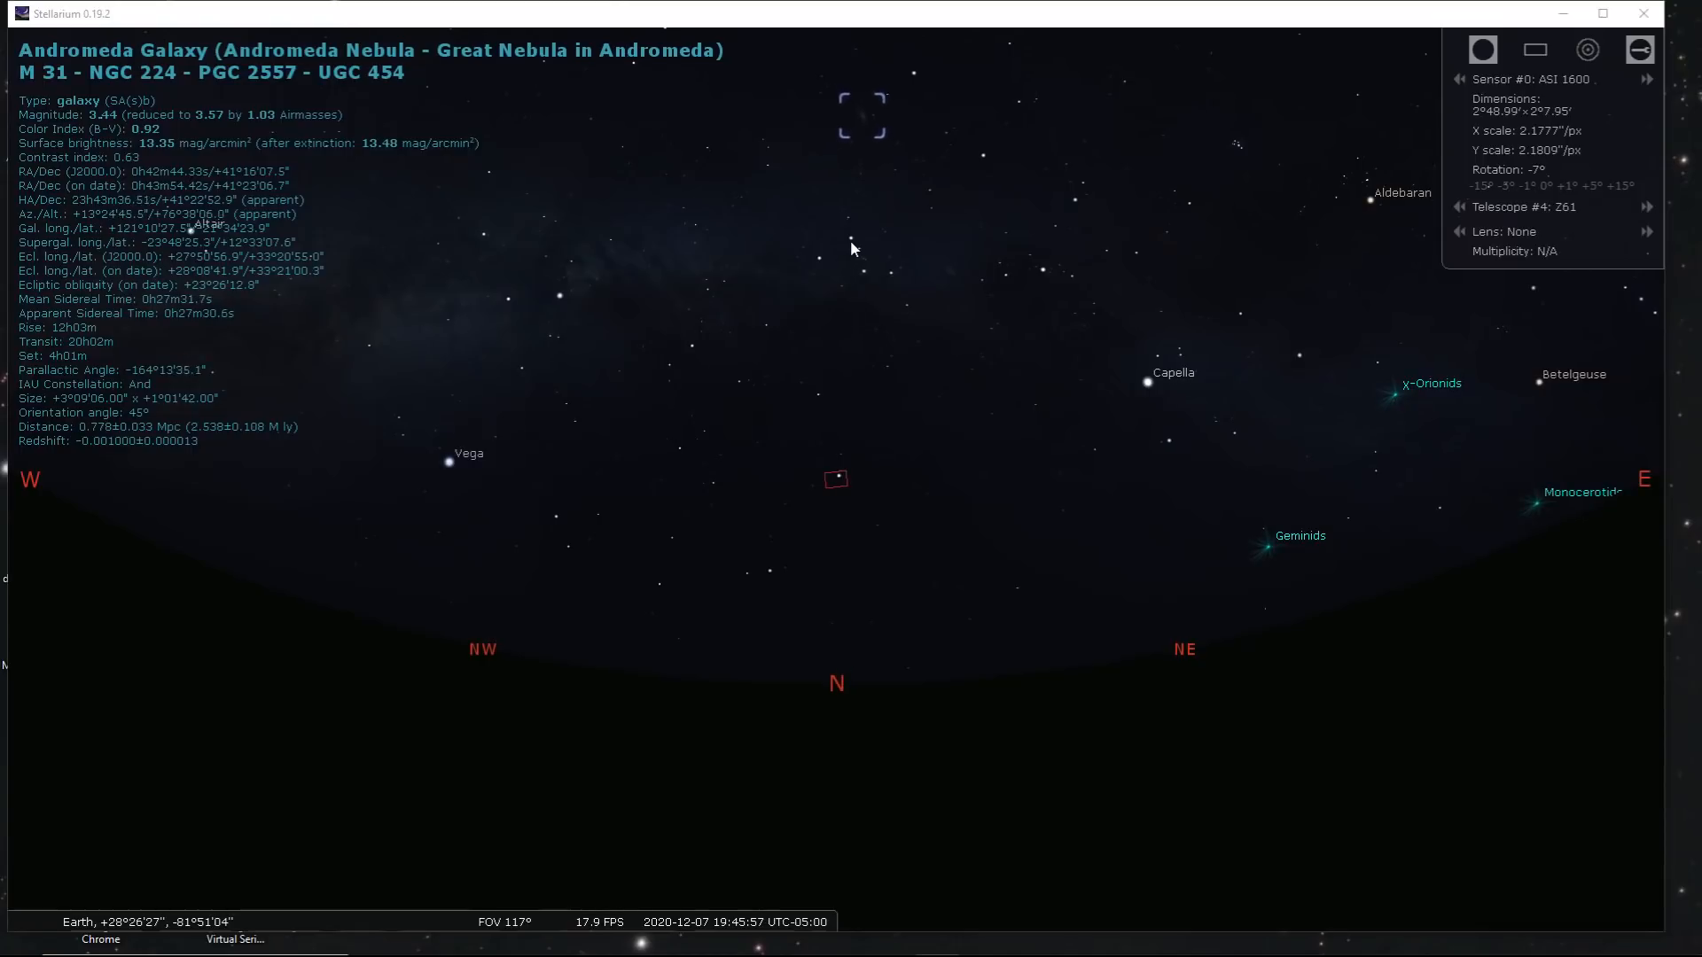
{"action": "mouse_move", "coordinate": [897, 285]}
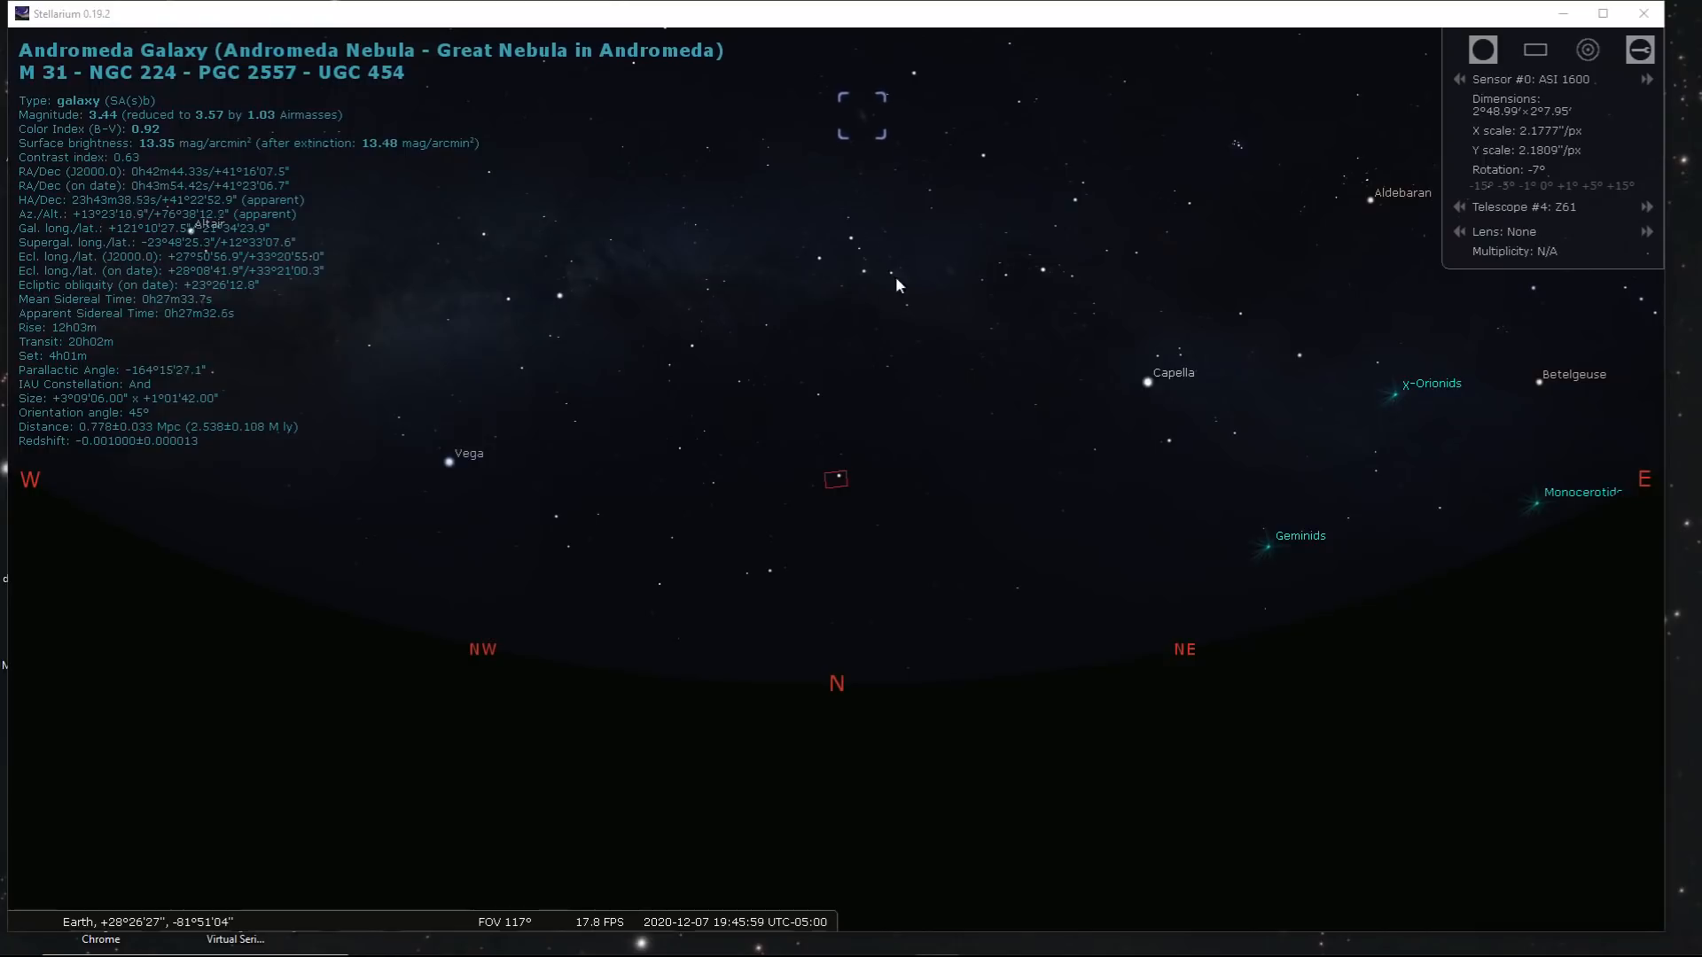
{"action": "mouse_move", "coordinate": [806, 282]}
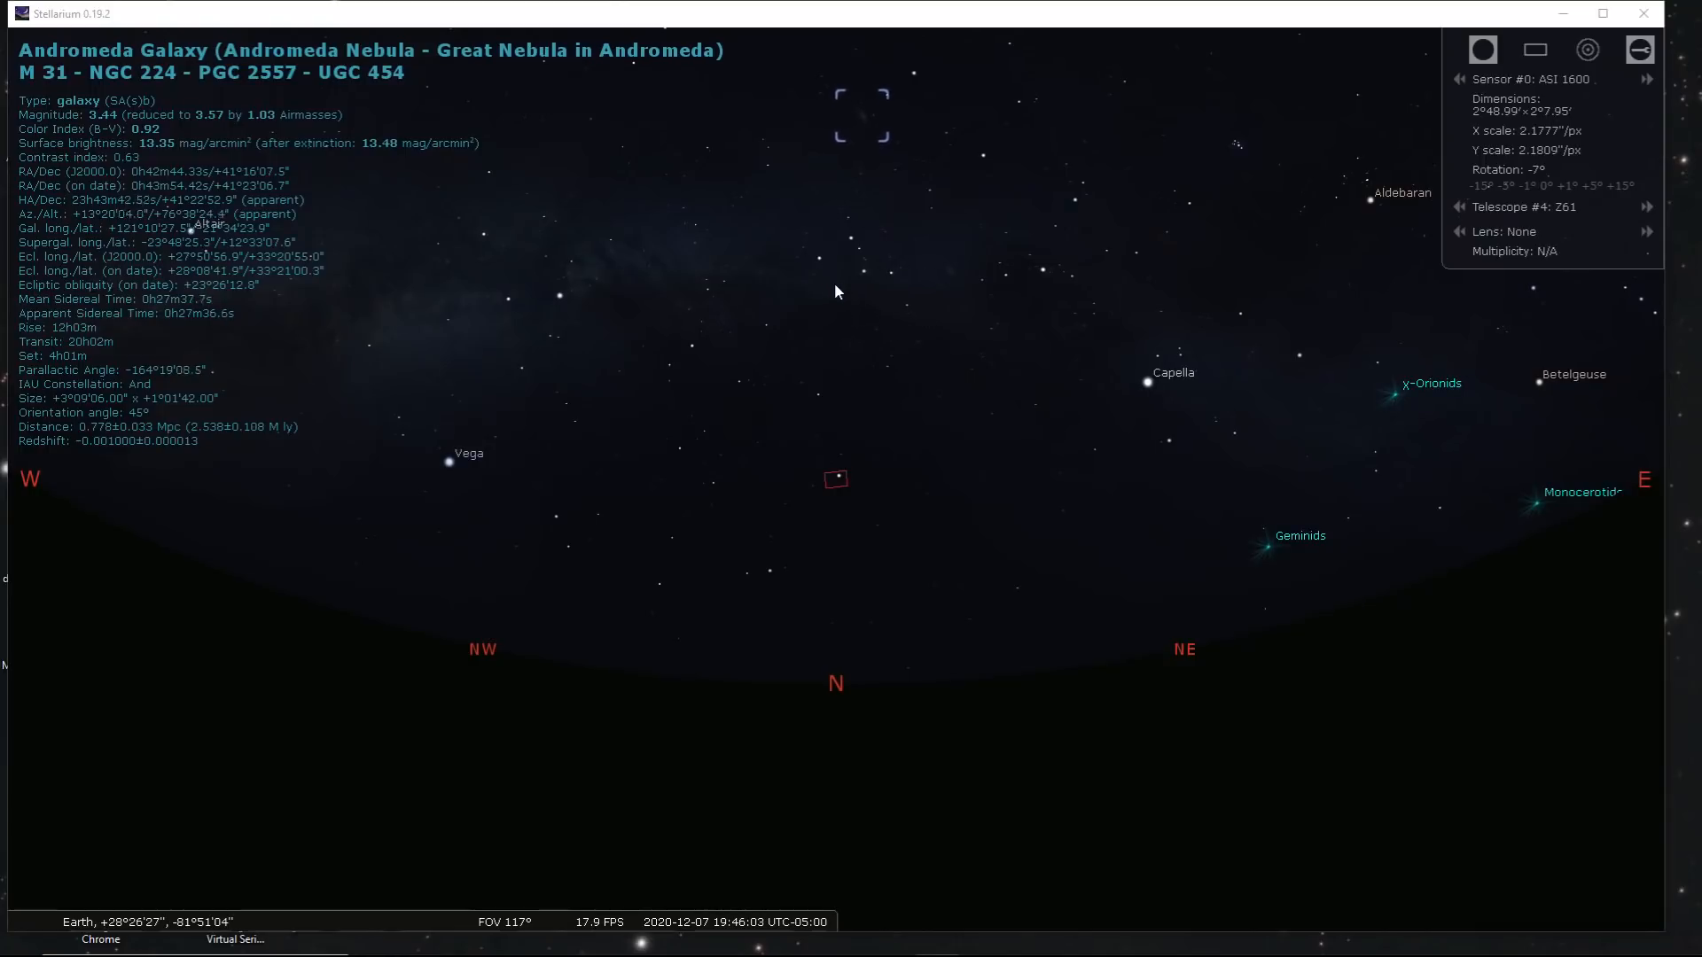
{"action": "mouse_move", "coordinate": [895, 251]}
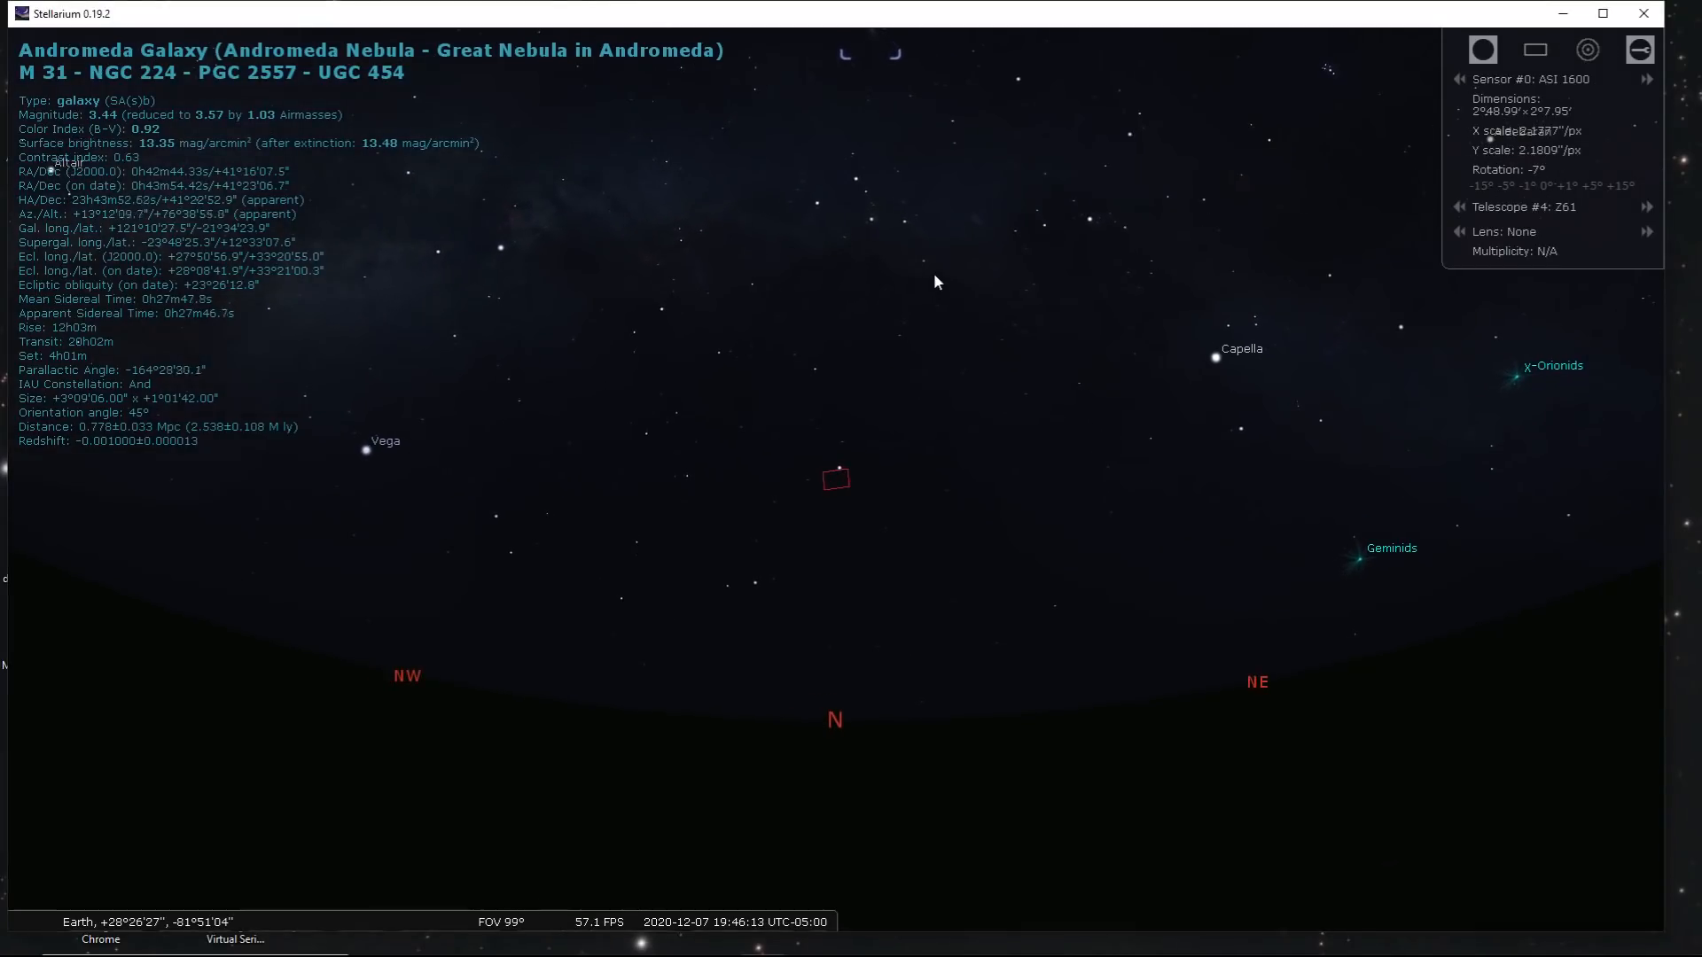
{"action": "mouse_move", "coordinate": [911, 252]}
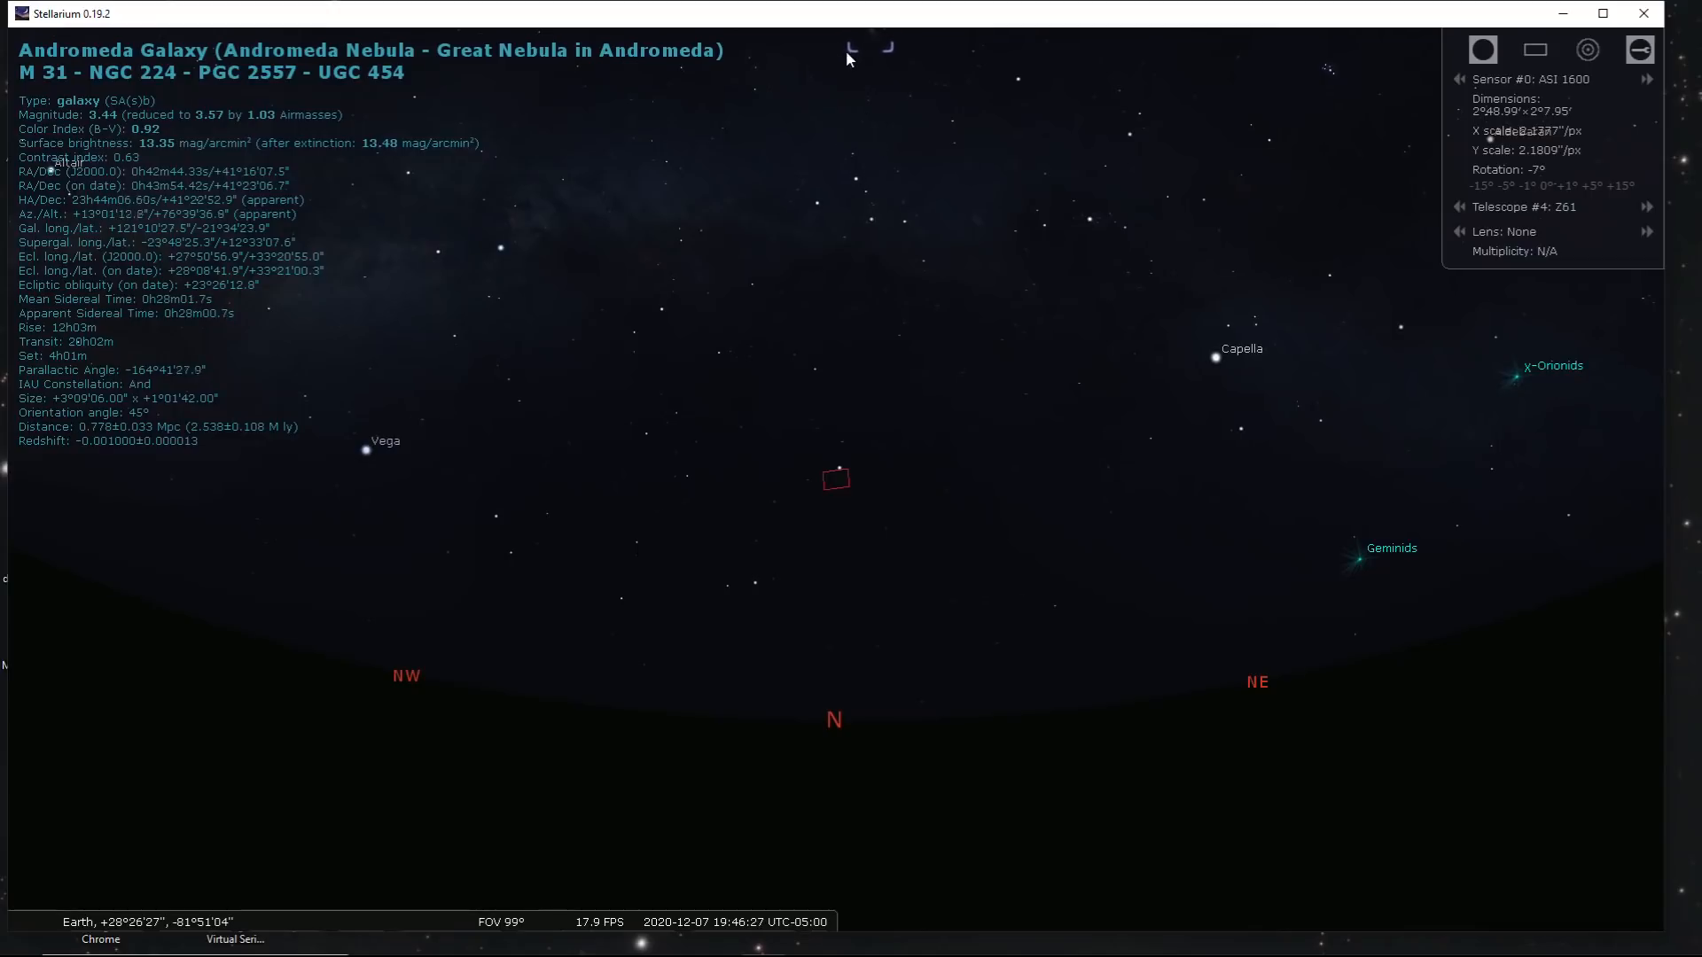
{"action": "mouse_move", "coordinate": [884, 280]}
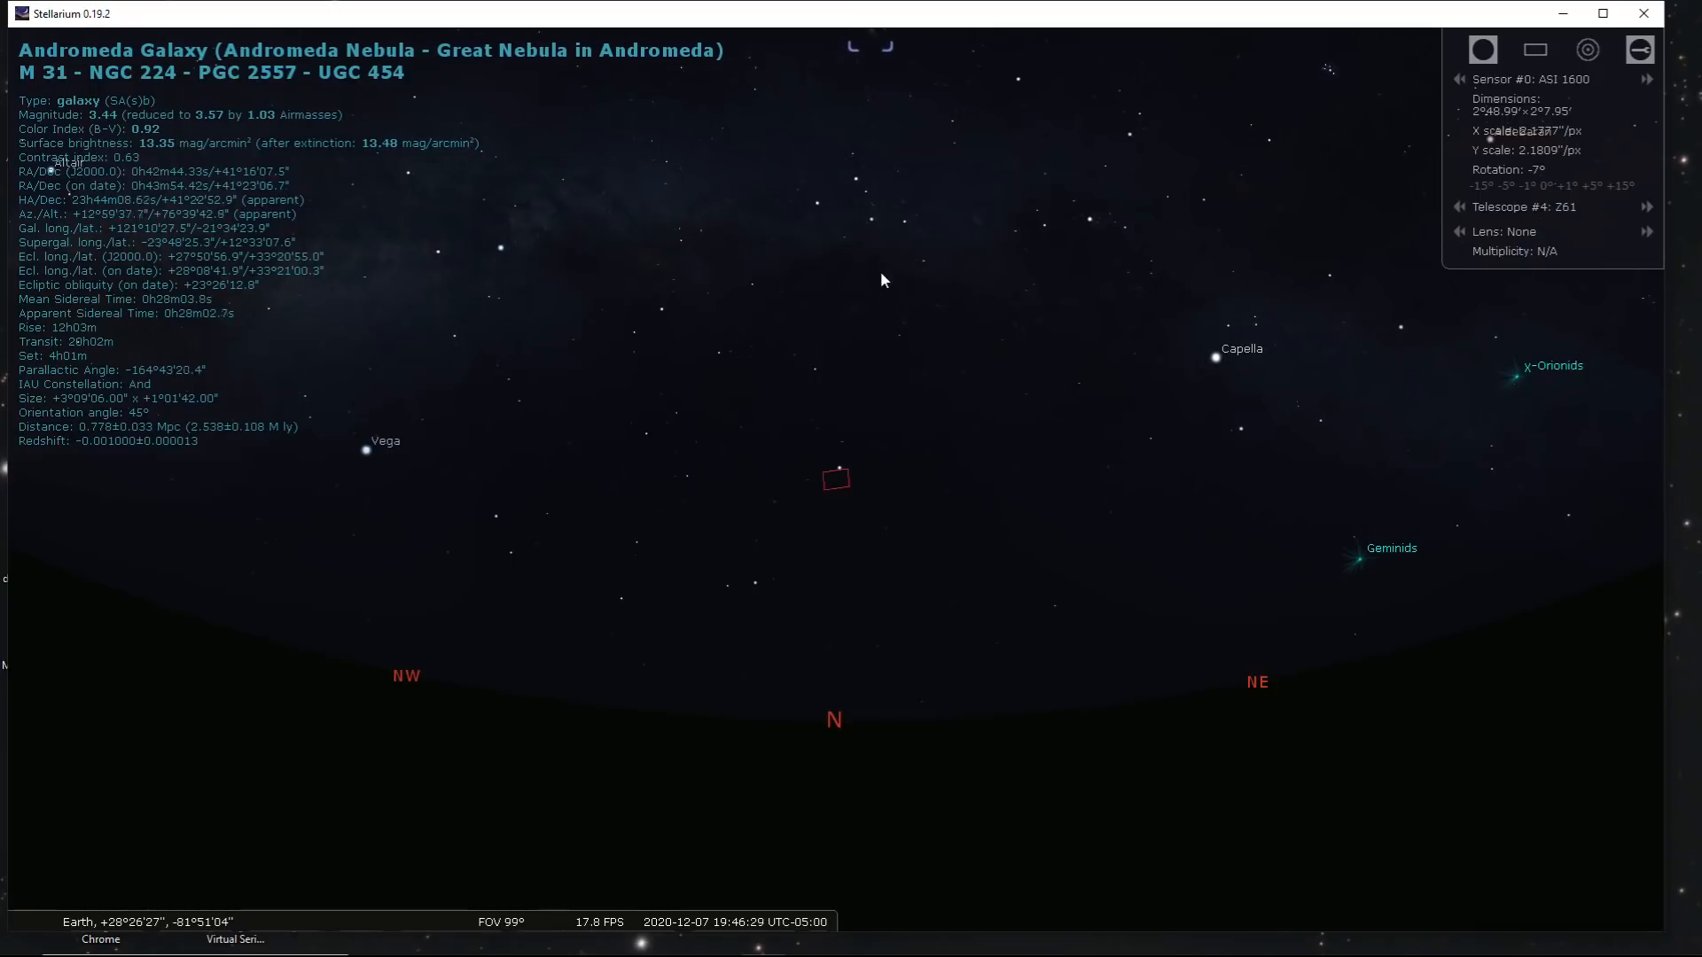
Zoom out over the 7 December 2020 evening sky with the ASI 1600 frame shown
{"action": "scroll", "scroll_direction": "down", "scroll_amount": 3}
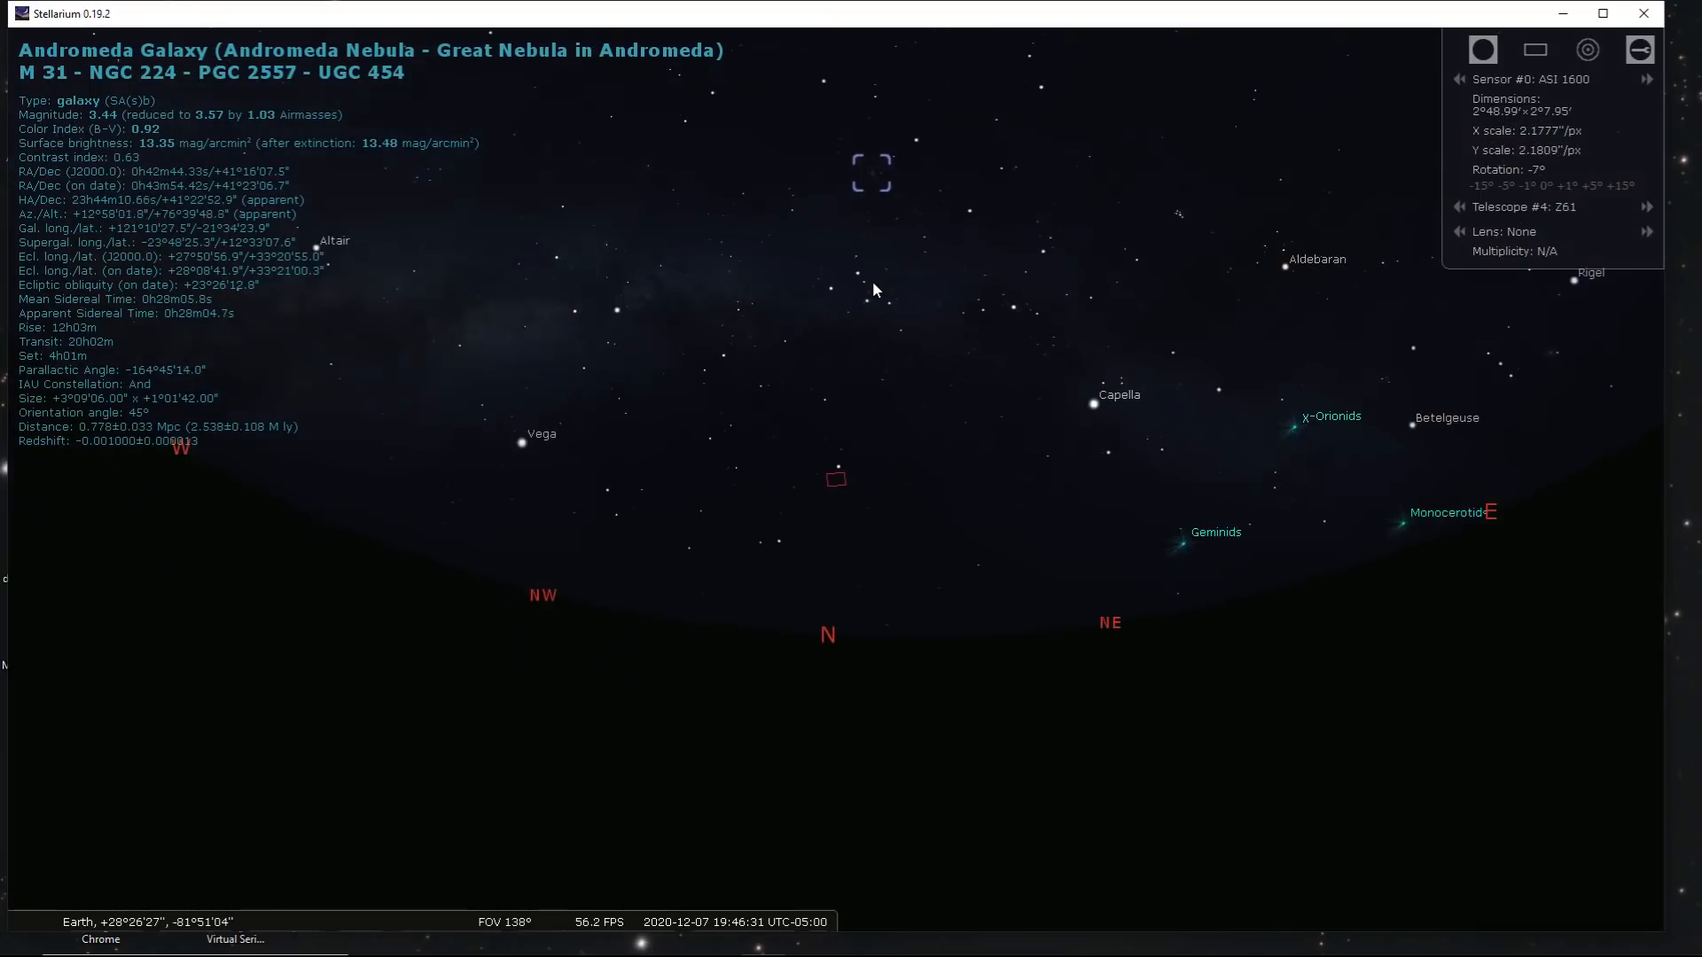
{"action": "scroll", "scroll_direction": "down", "scroll_amount": 3}
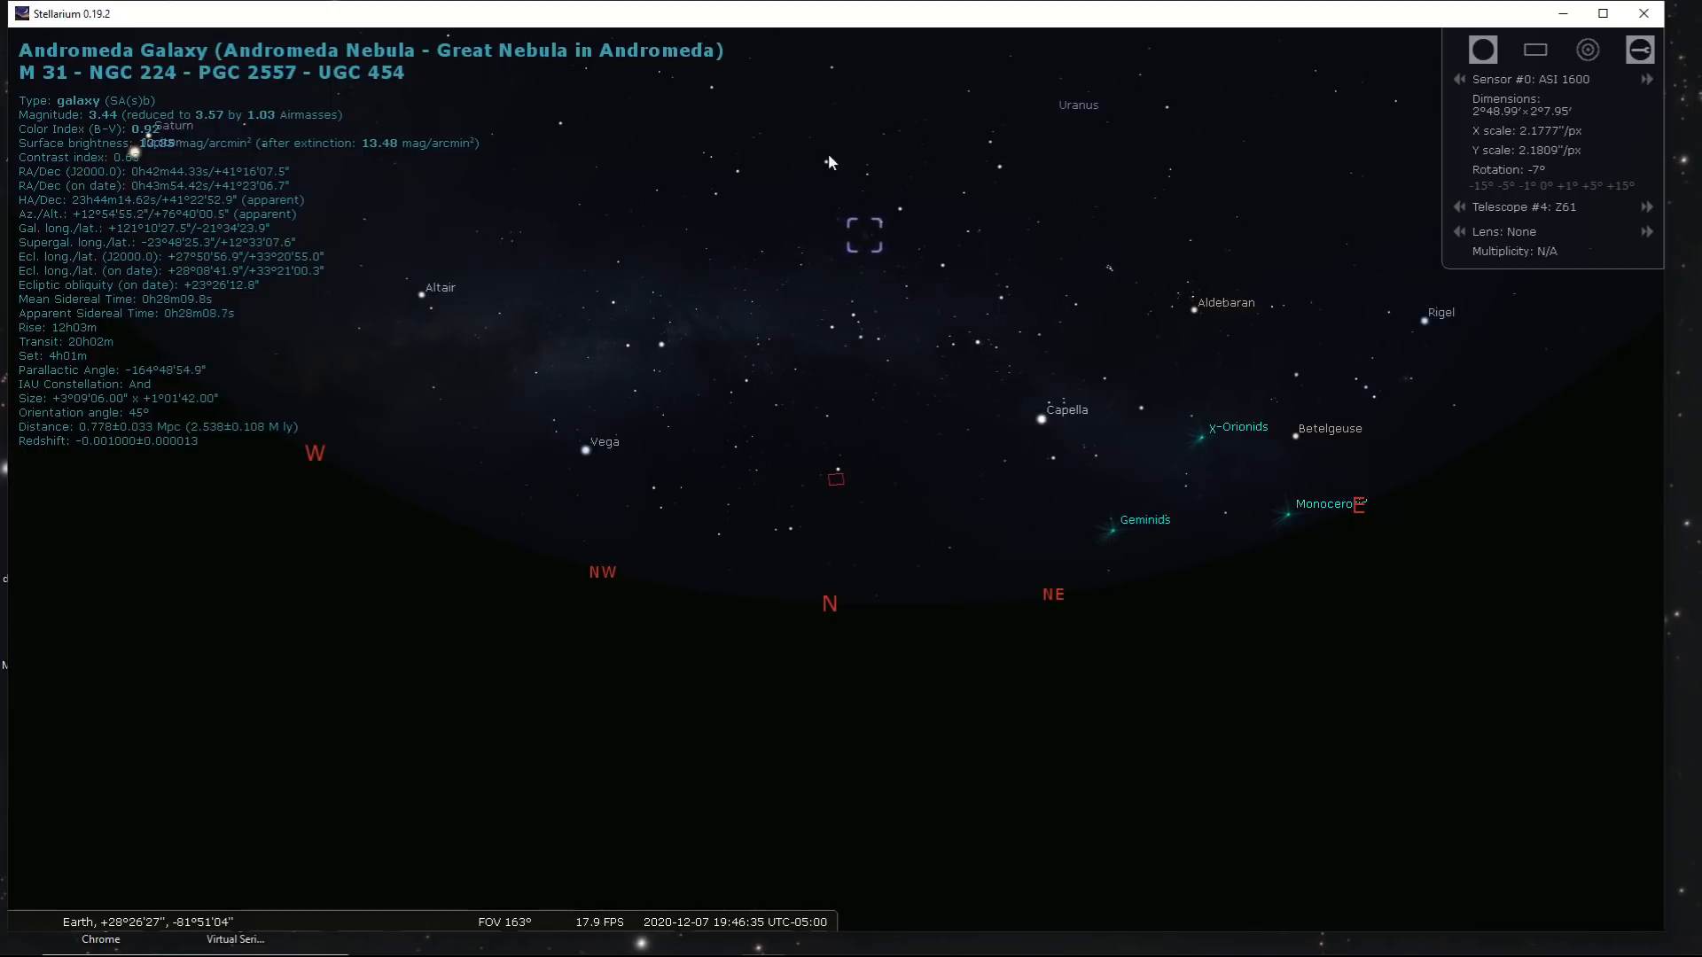
{"action": "mouse_move", "coordinate": [829, 171]}
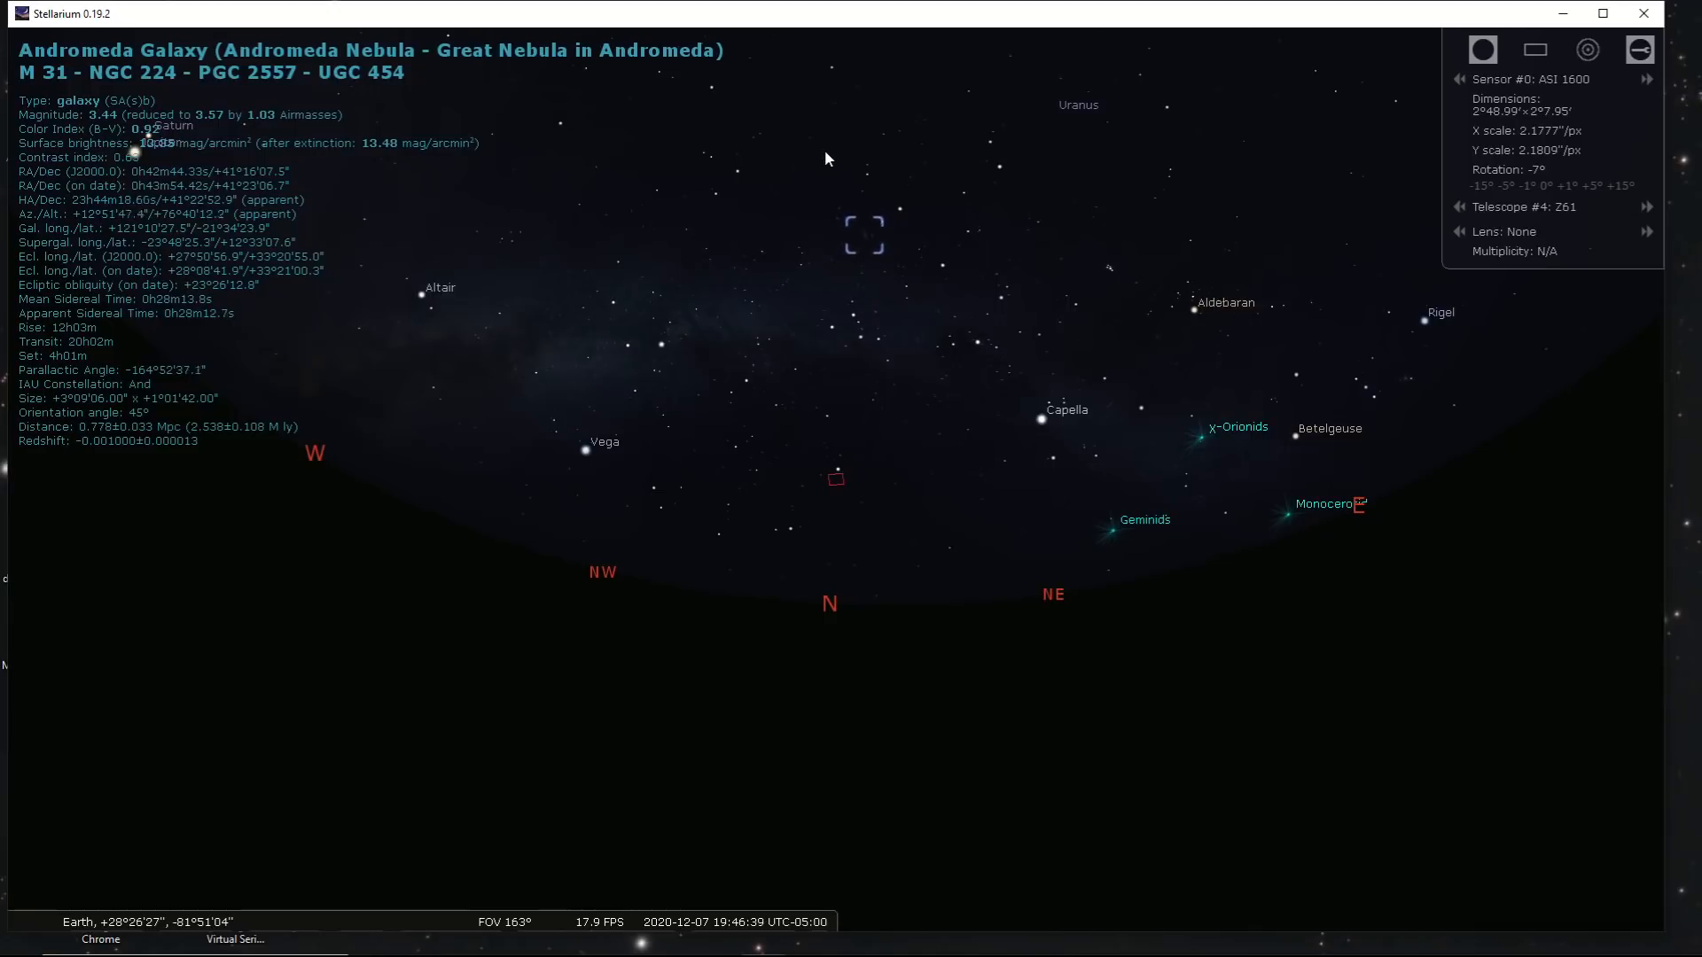
{"action": "mouse_move", "coordinate": [874, 331]}
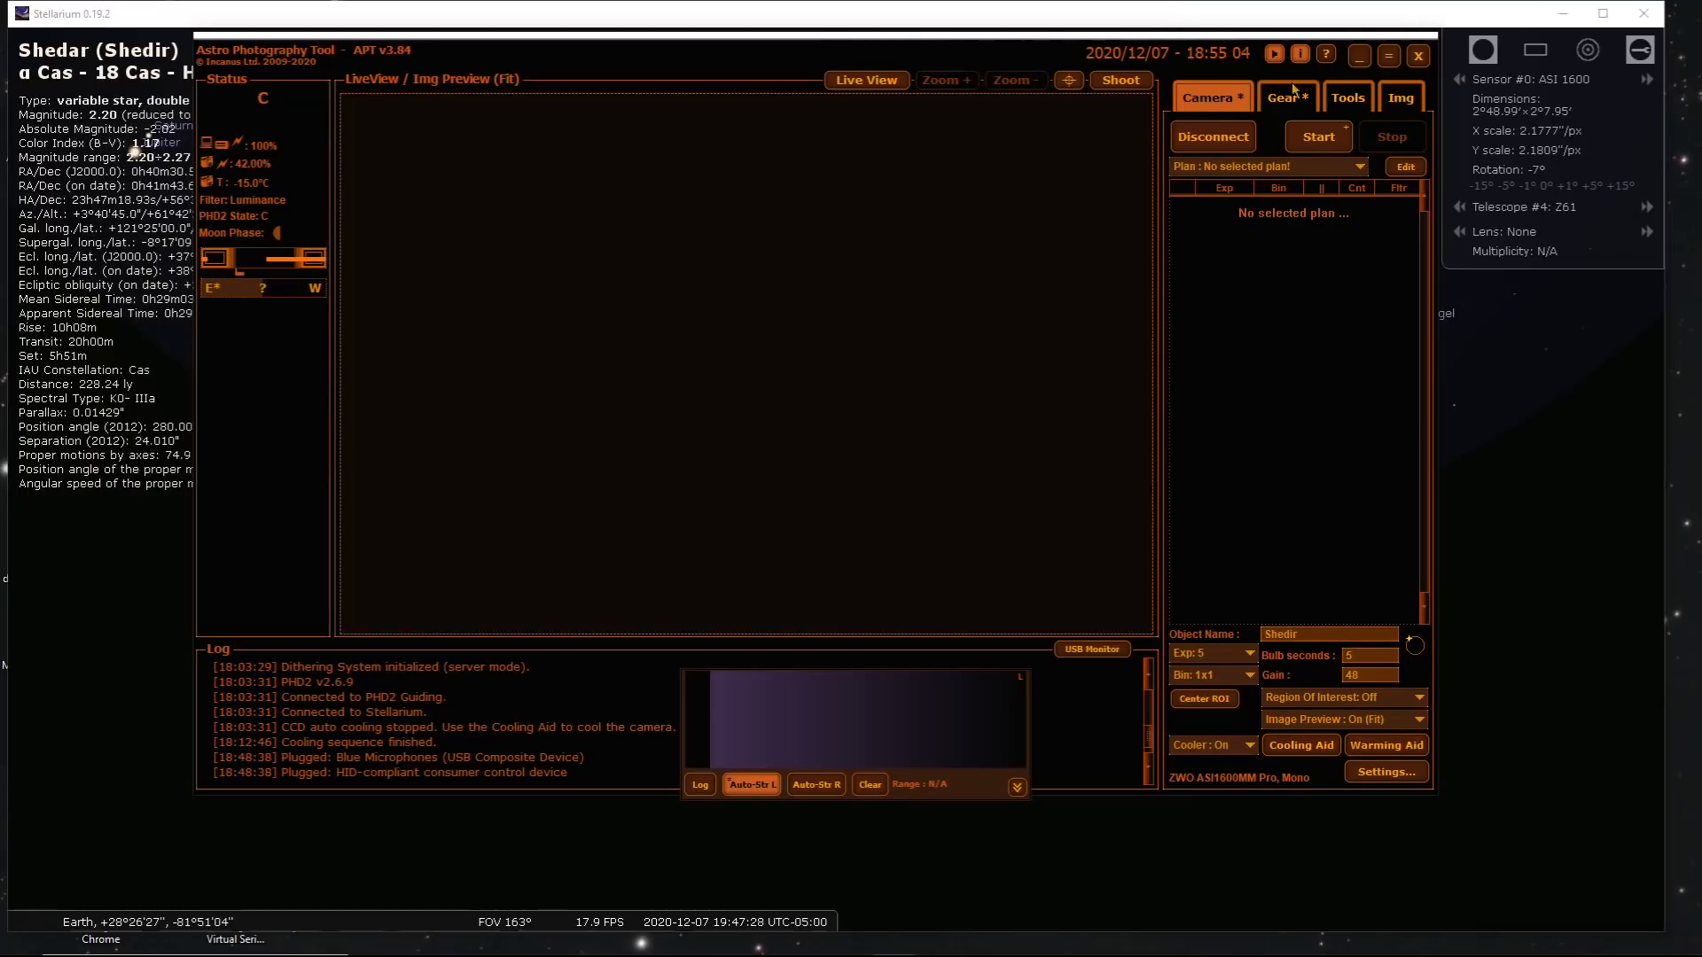
Show the Gear page and open the Objects Browser listing Messier objects
{"action": "left_click", "coordinate": [1285, 98]}
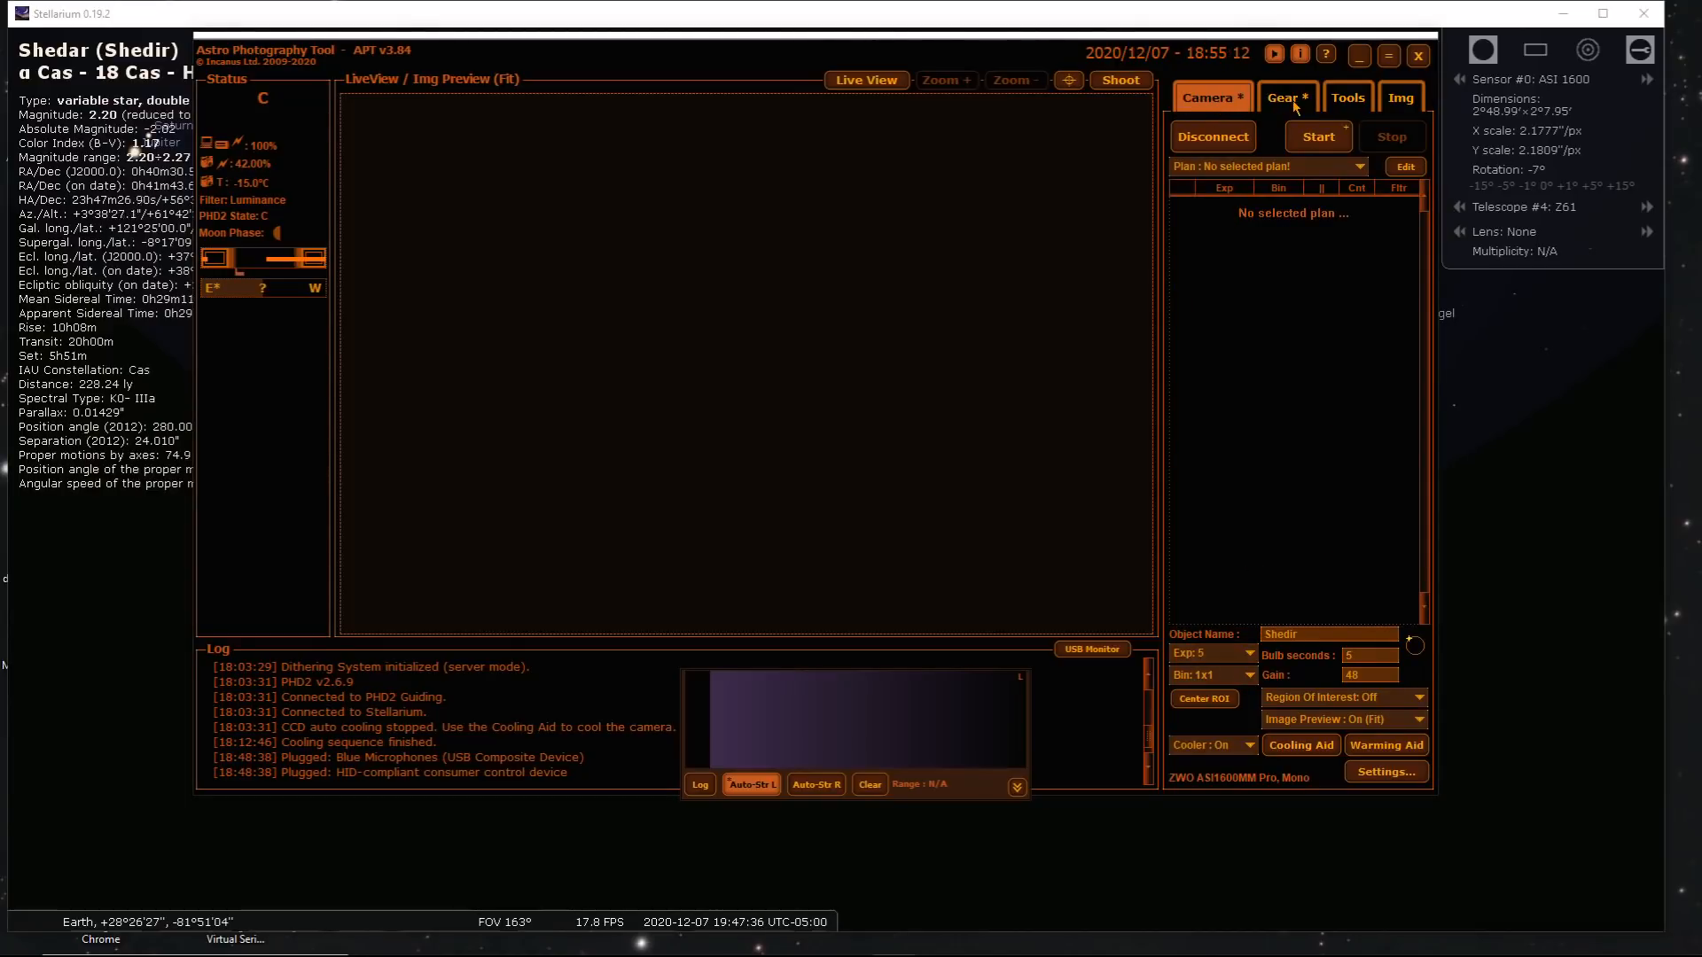
{"action": "left_click", "coordinate": [1287, 96]}
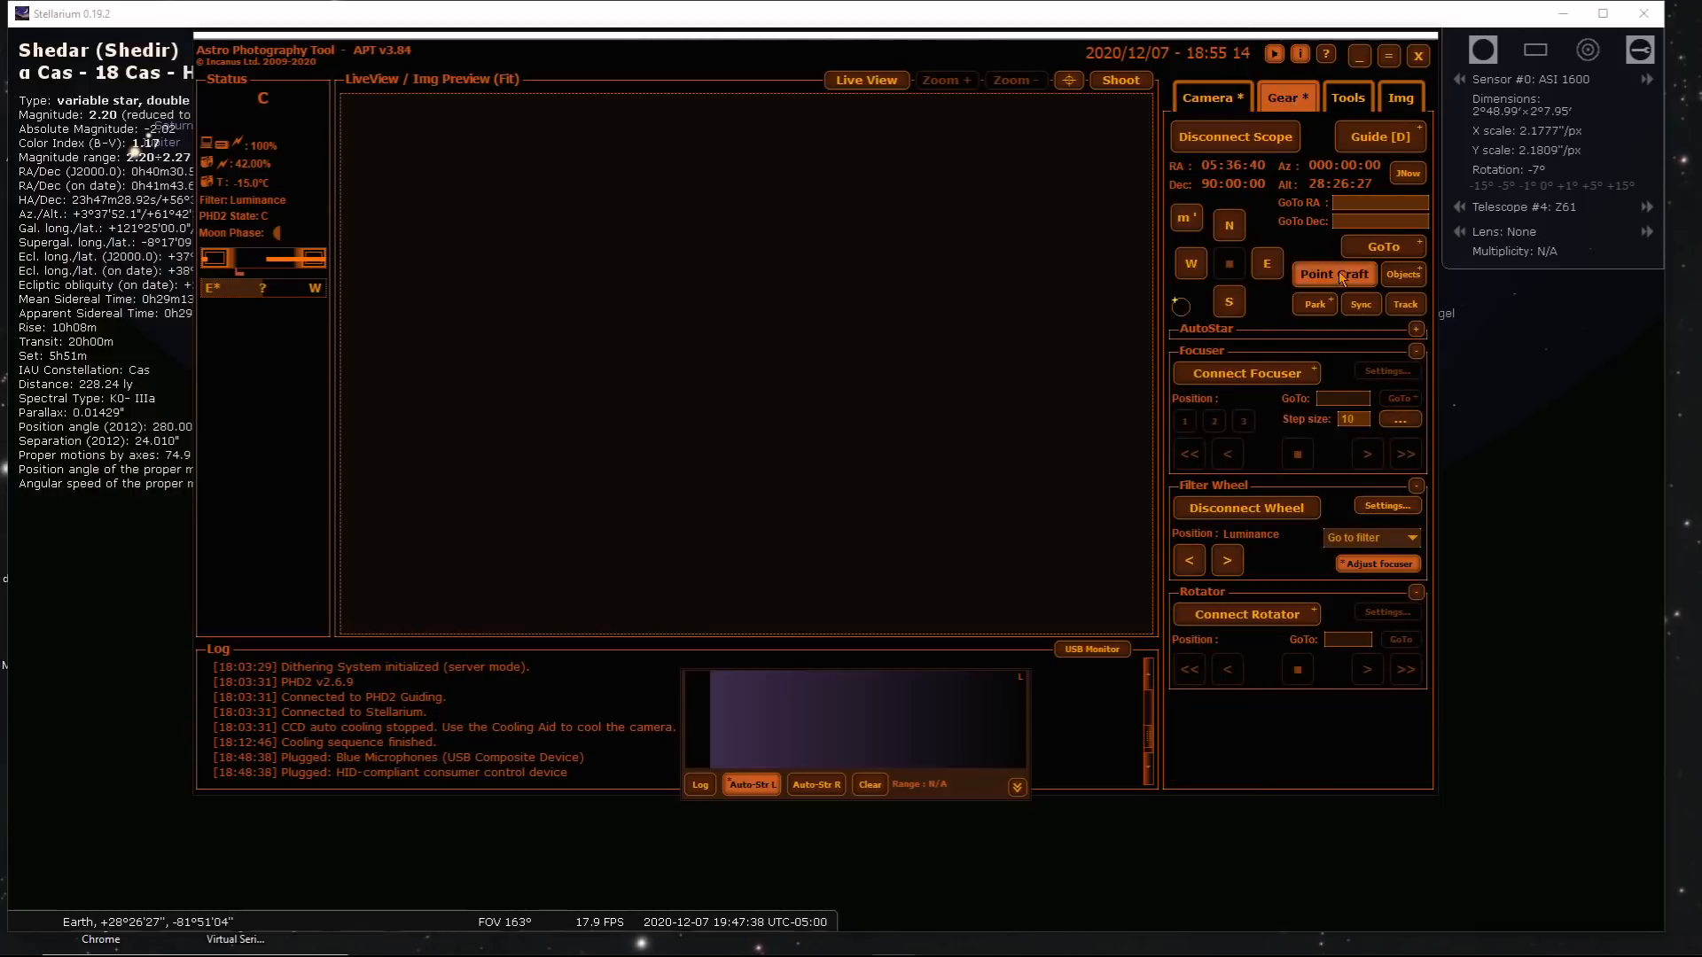
{"action": "left_click", "coordinate": [1402, 274]}
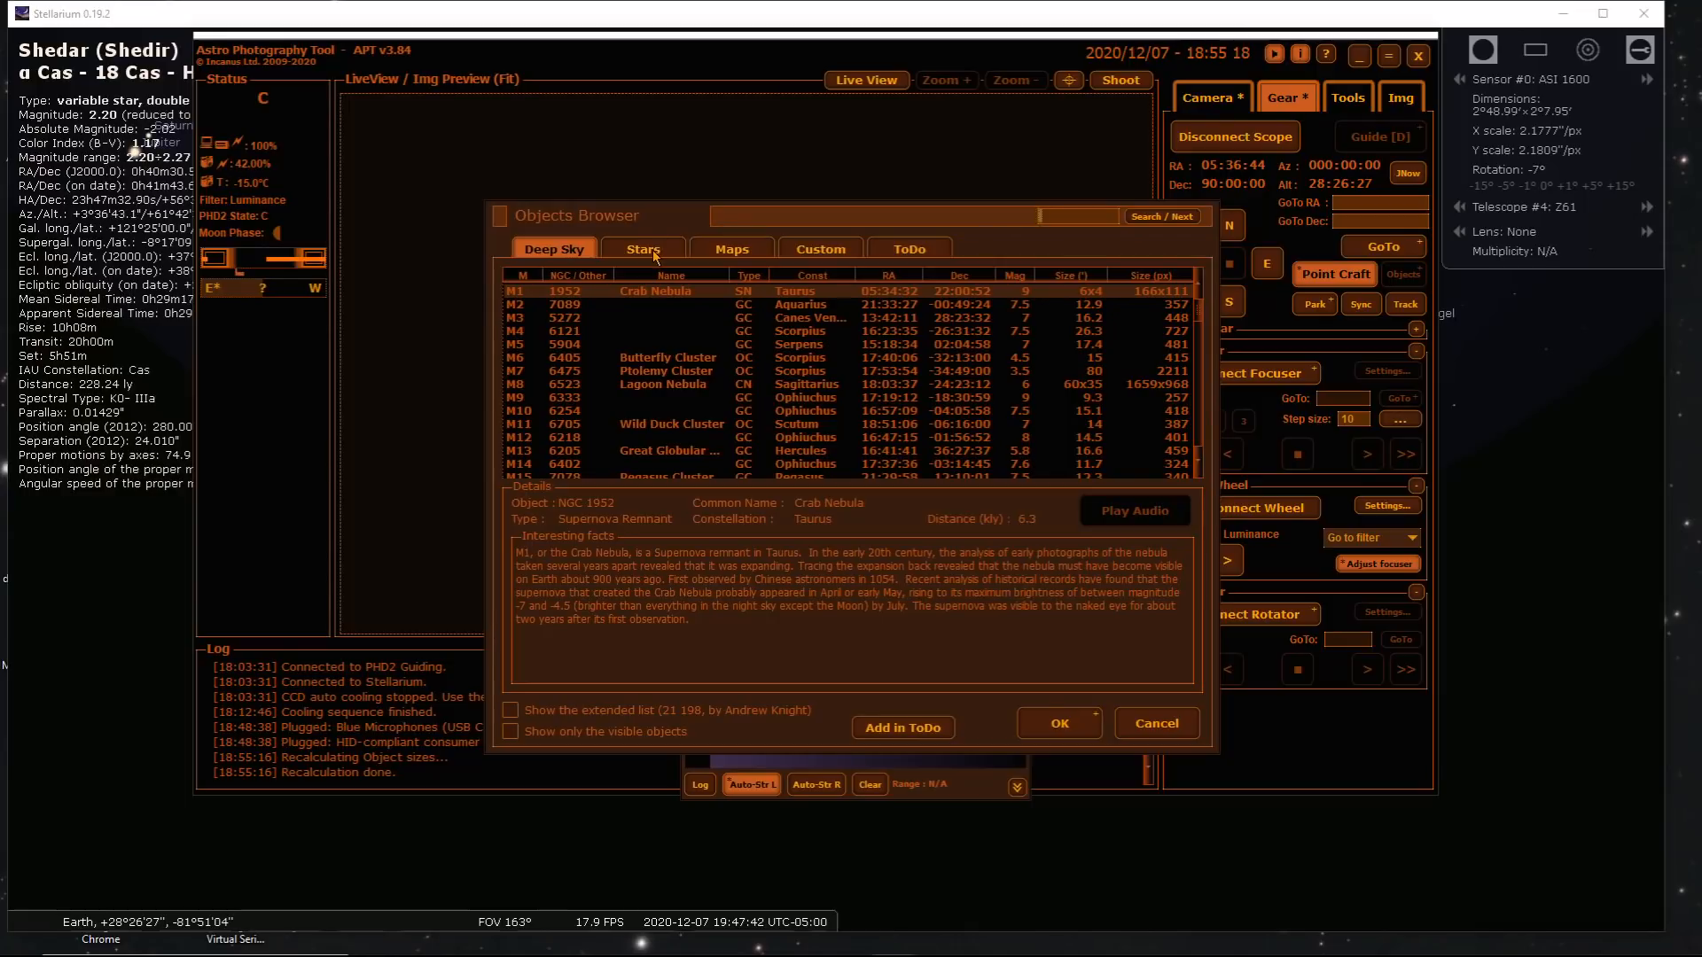
Choose Shedir from the Stars list and enable tracking in the iOptron mount panel
{"action": "left_click", "coordinate": [642, 248]}
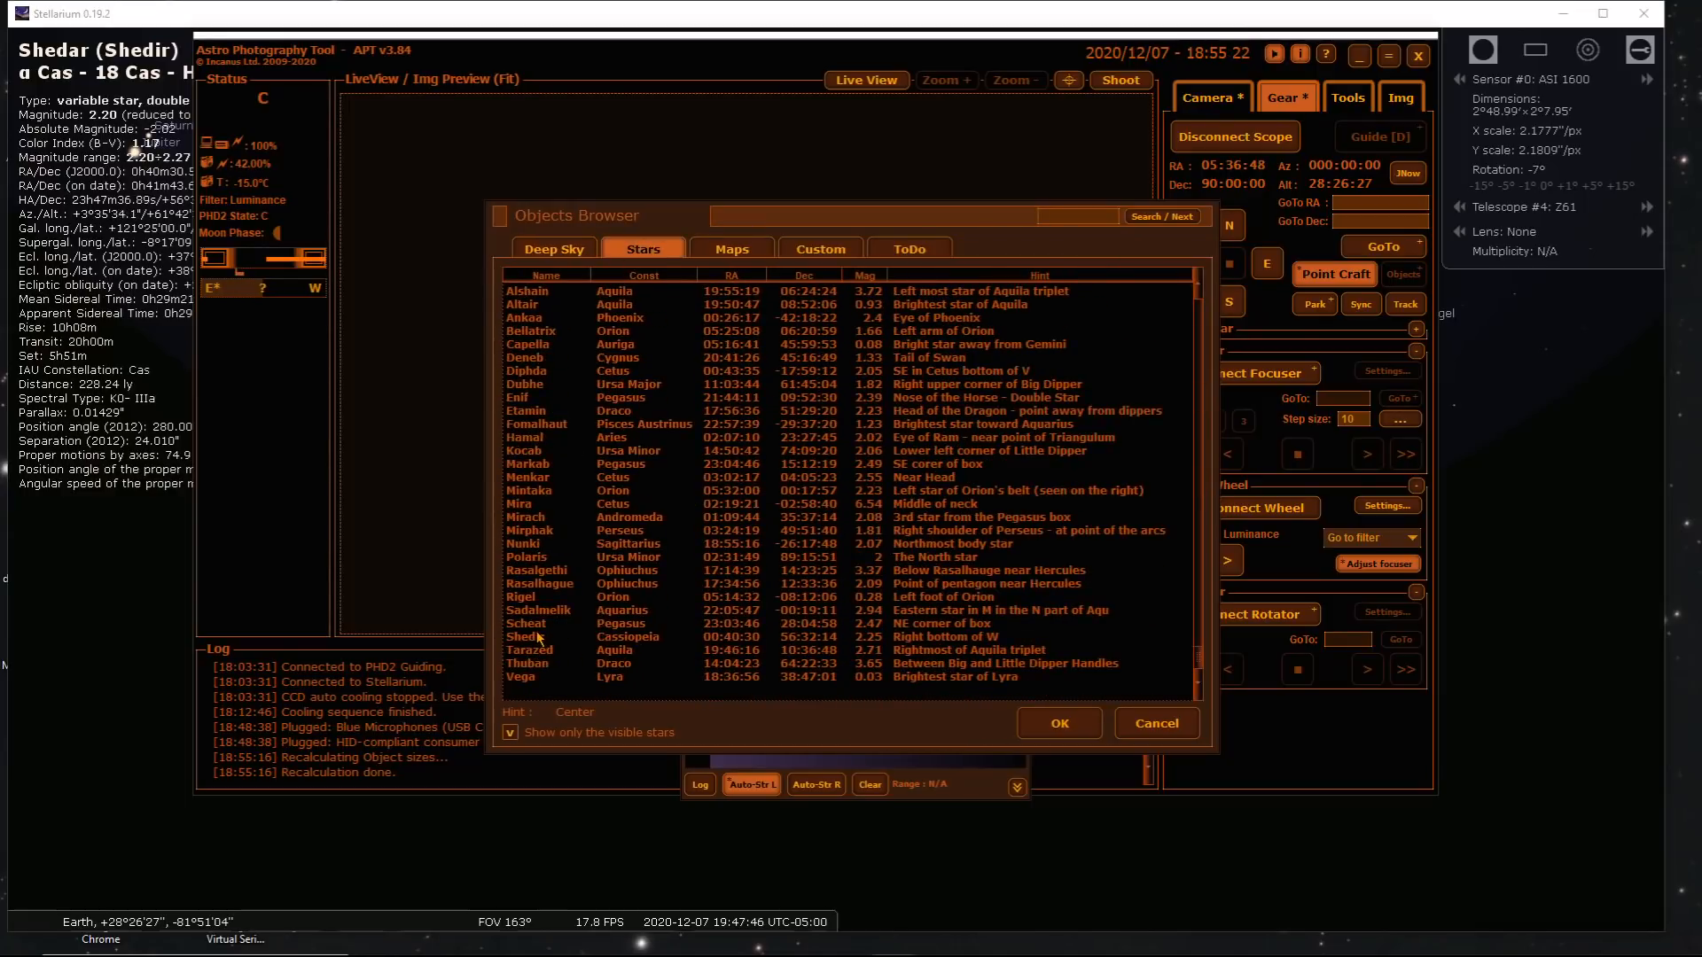
{"action": "left_click", "coordinate": [524, 637]}
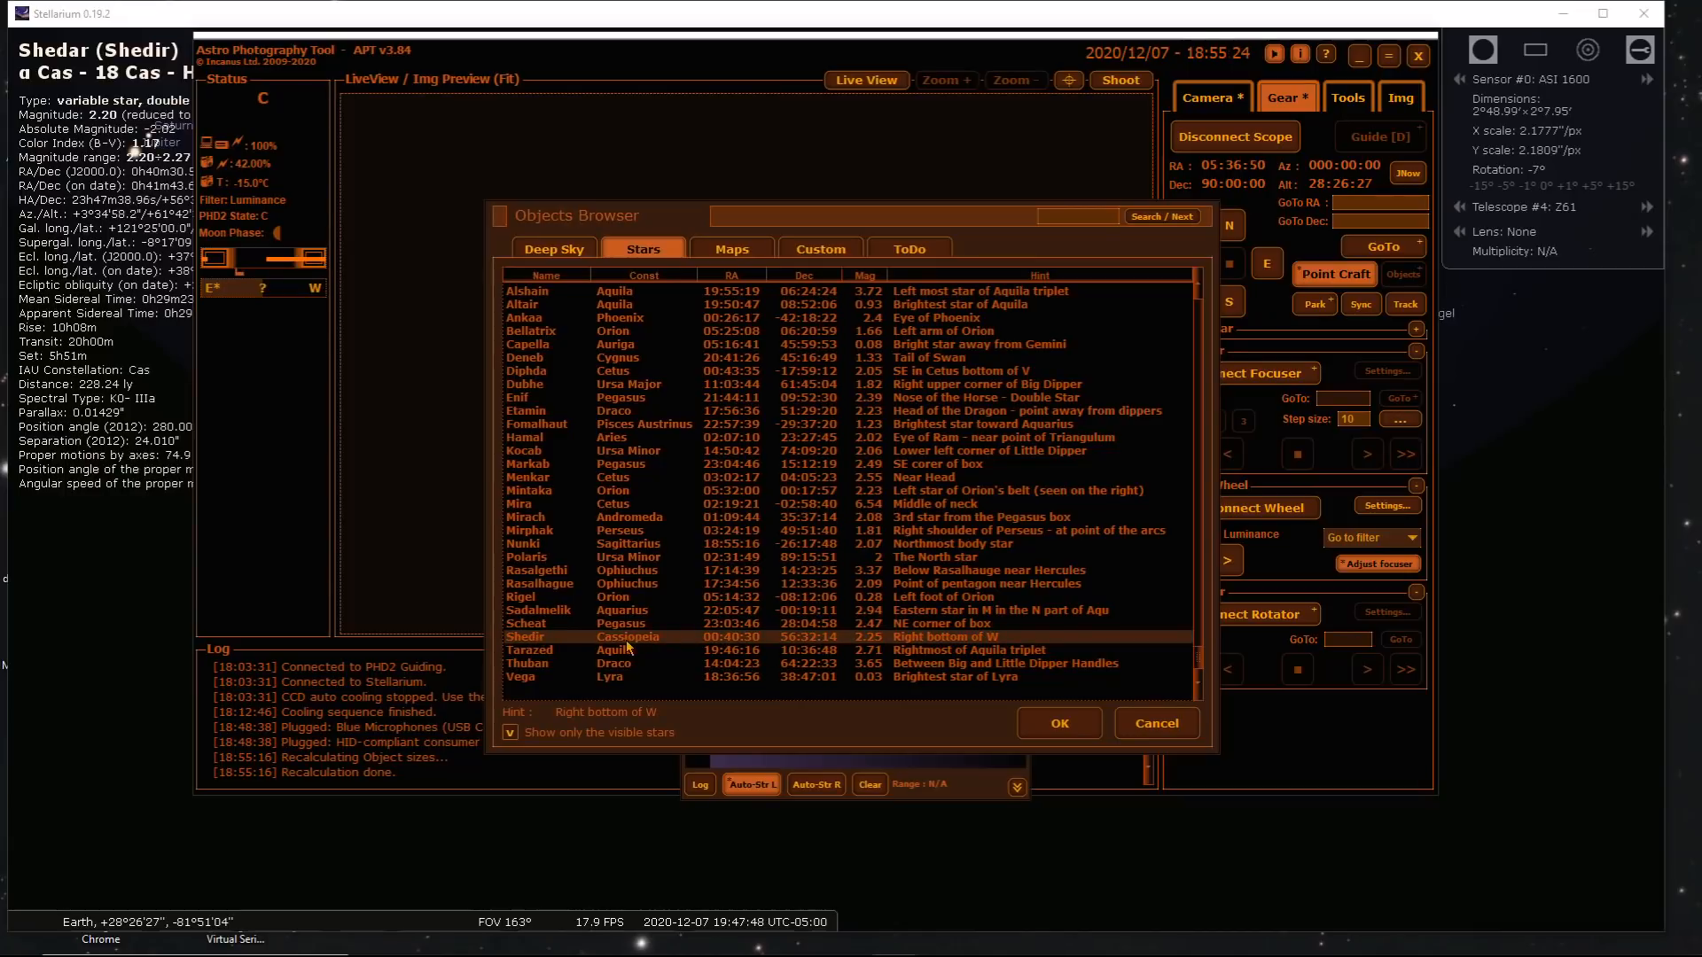
{"action": "left_click", "coordinate": [1059, 723]}
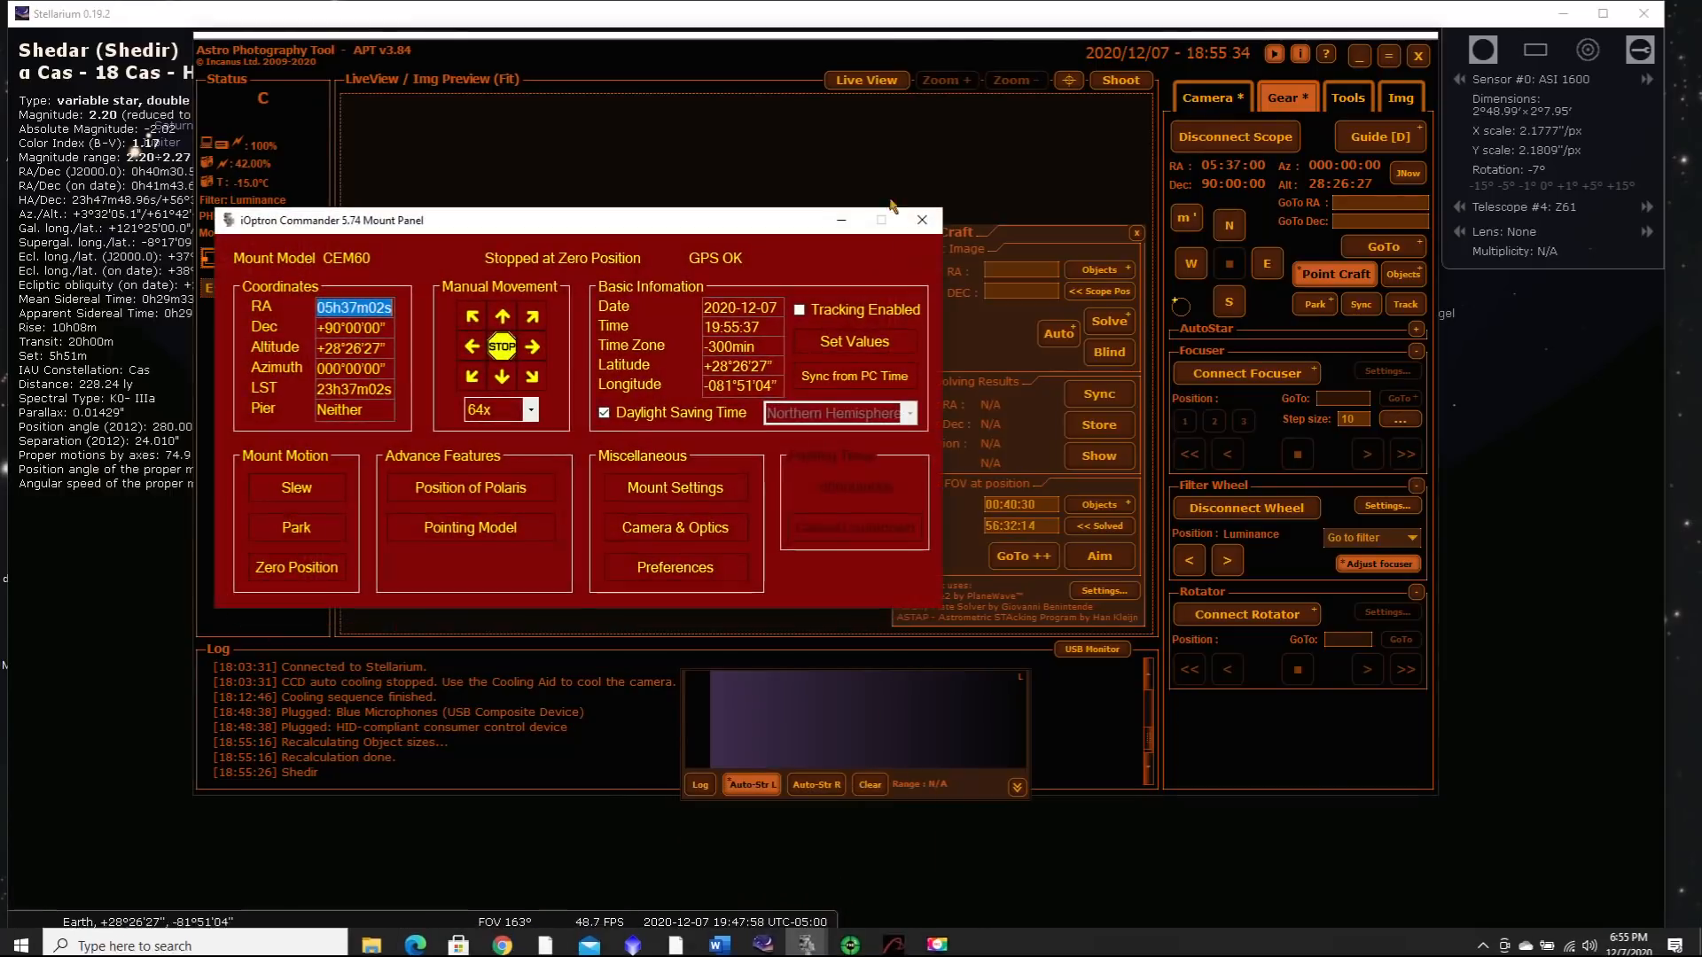
{"action": "left_click", "coordinate": [799, 309]}
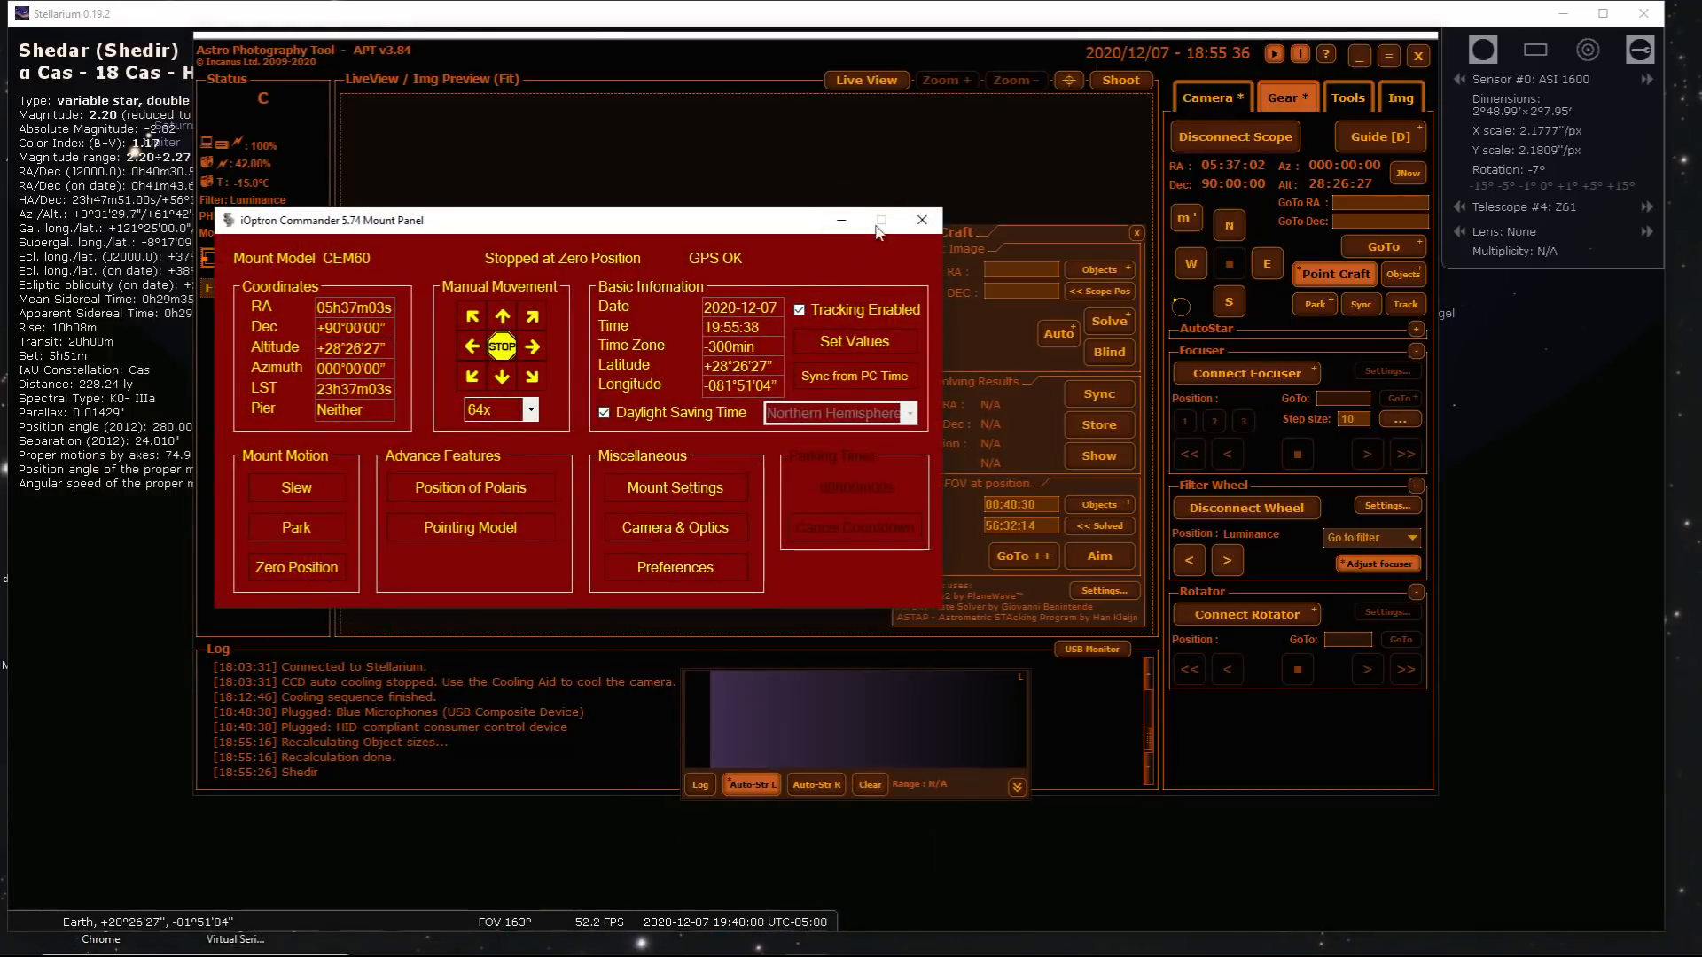
{"action": "left_click", "coordinate": [922, 220]}
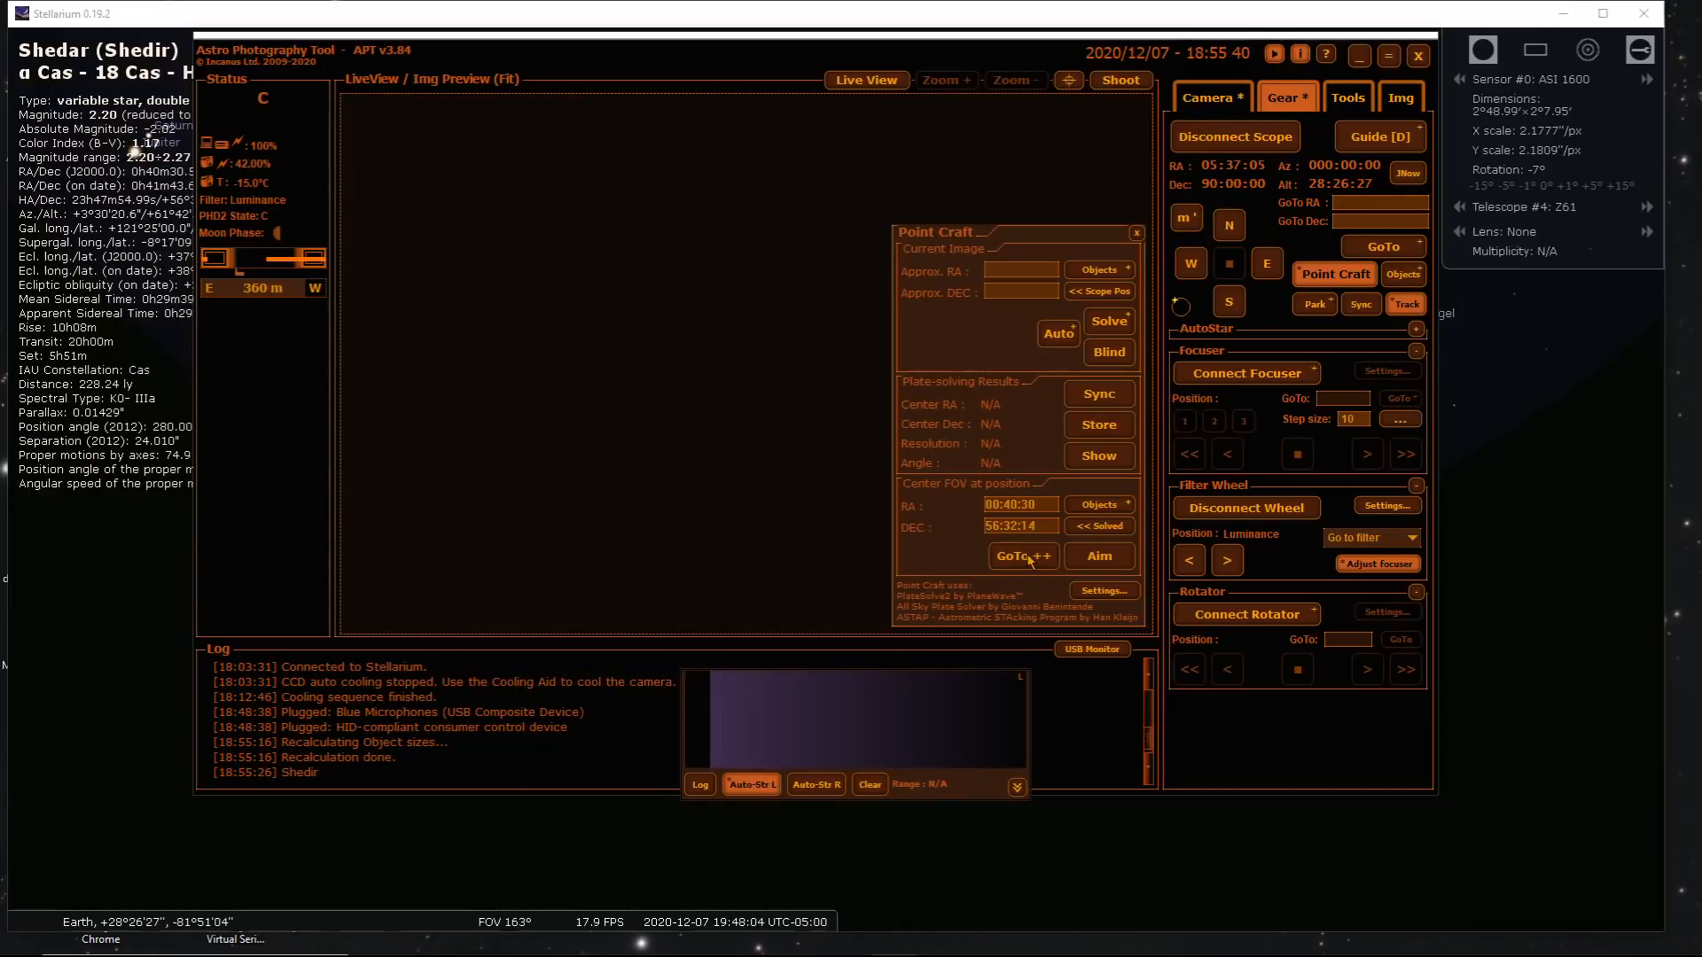
{"action": "mouse_move", "coordinate": [1028, 559]}
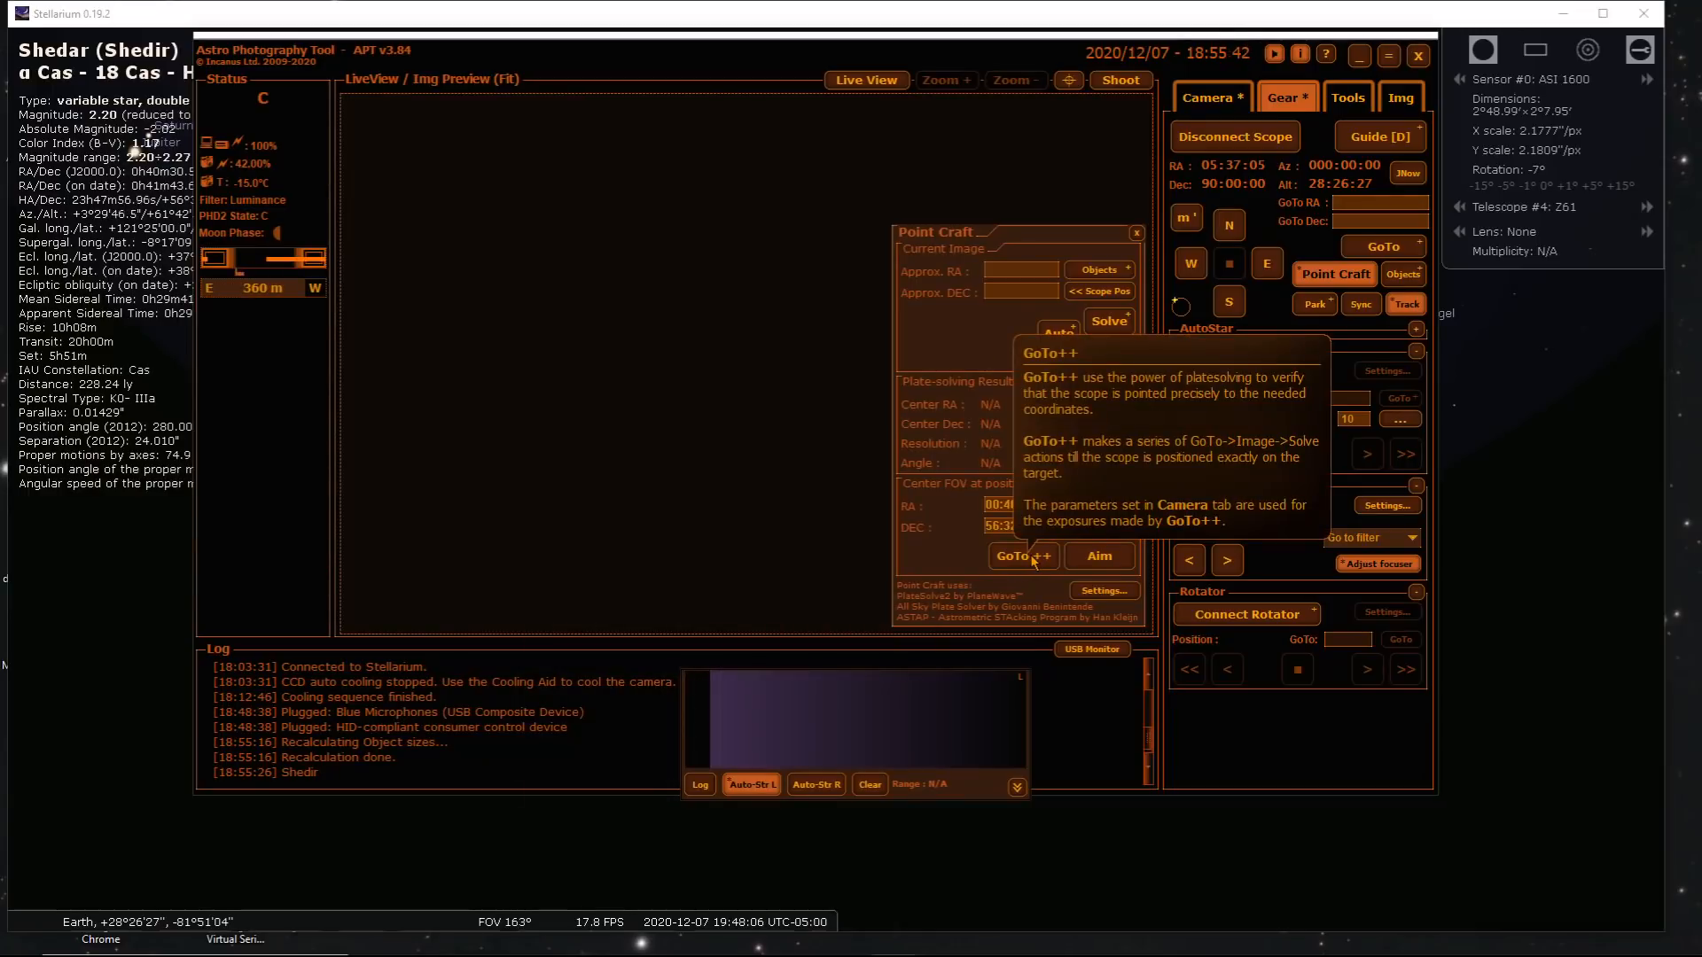
Run GoTo++ to slew to Shedir and plate-solve it centred within 1 pixel
{"action": "left_click", "coordinate": [1022, 556]}
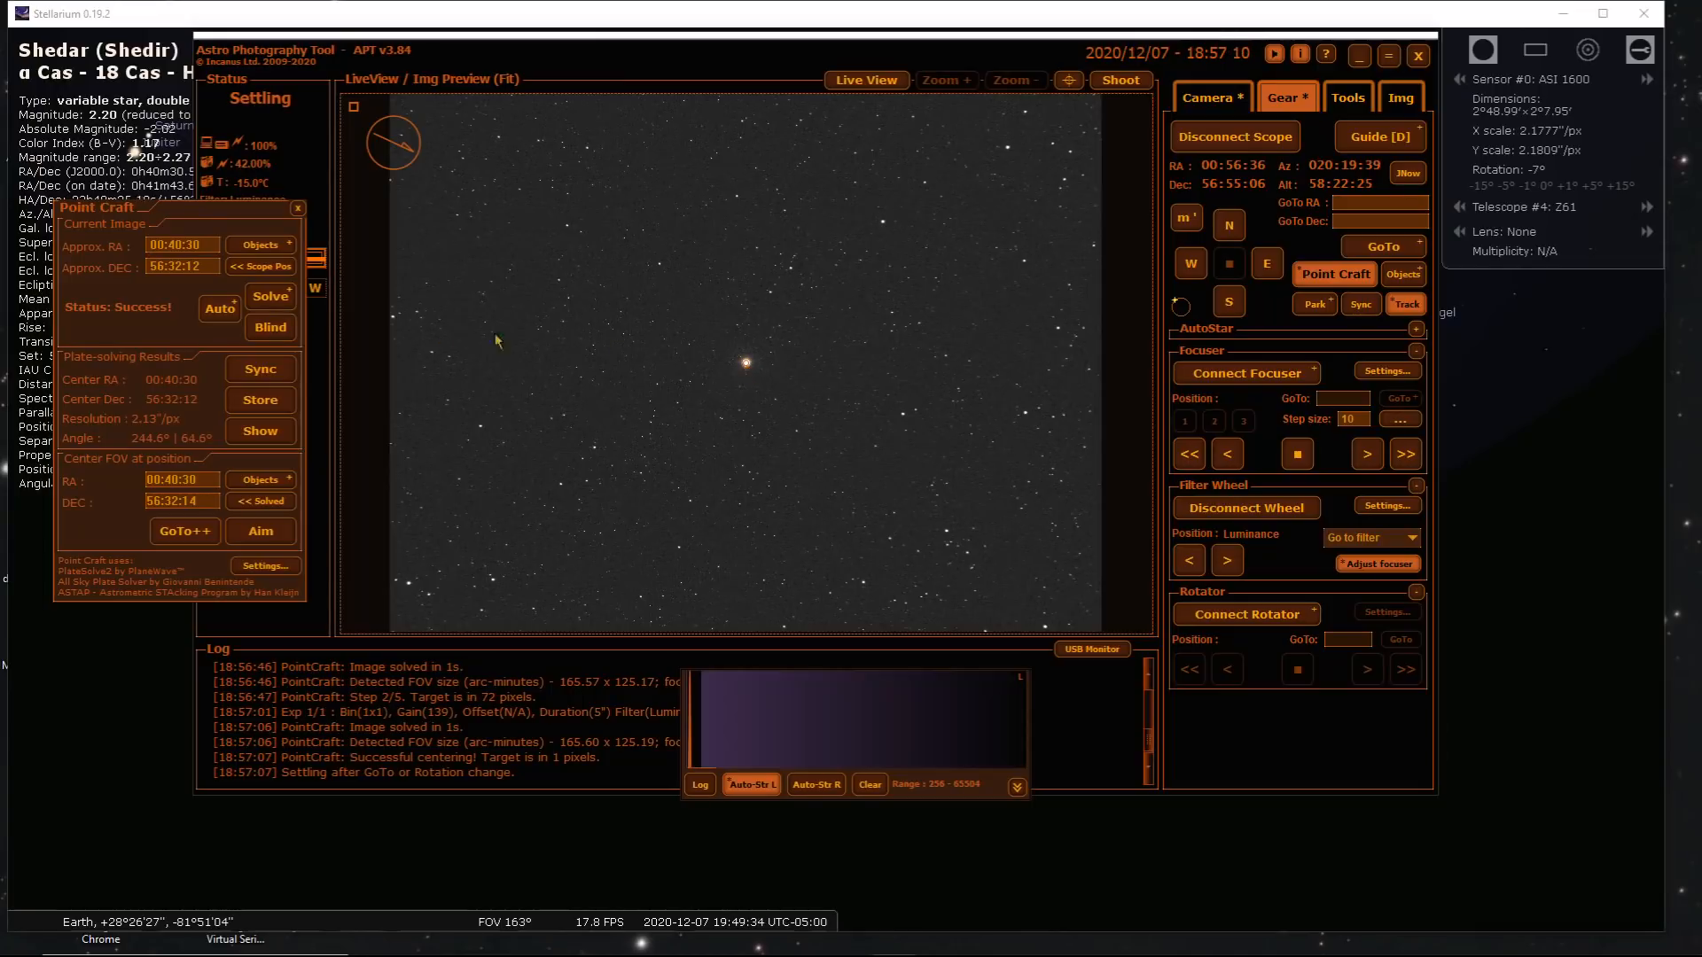
{"action": "mouse_move", "coordinate": [261, 368]}
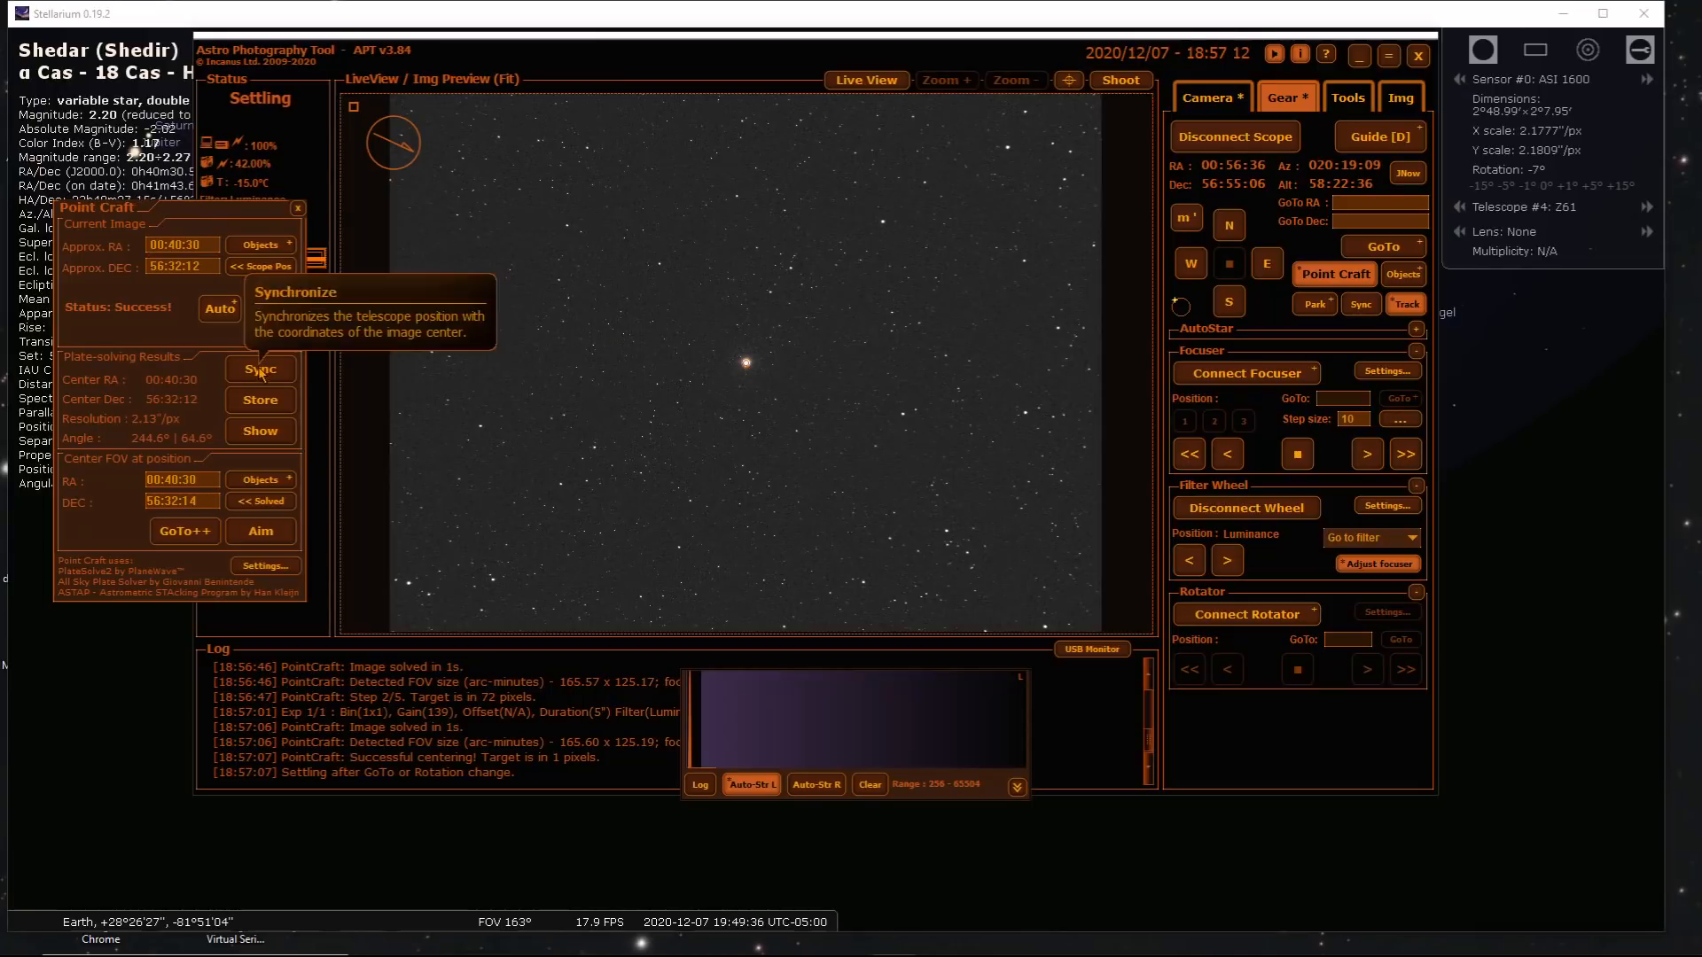
Sync the mount to Shedir's solved coordinates and bring APT back to the front
{"action": "left_click", "coordinate": [261, 368]}
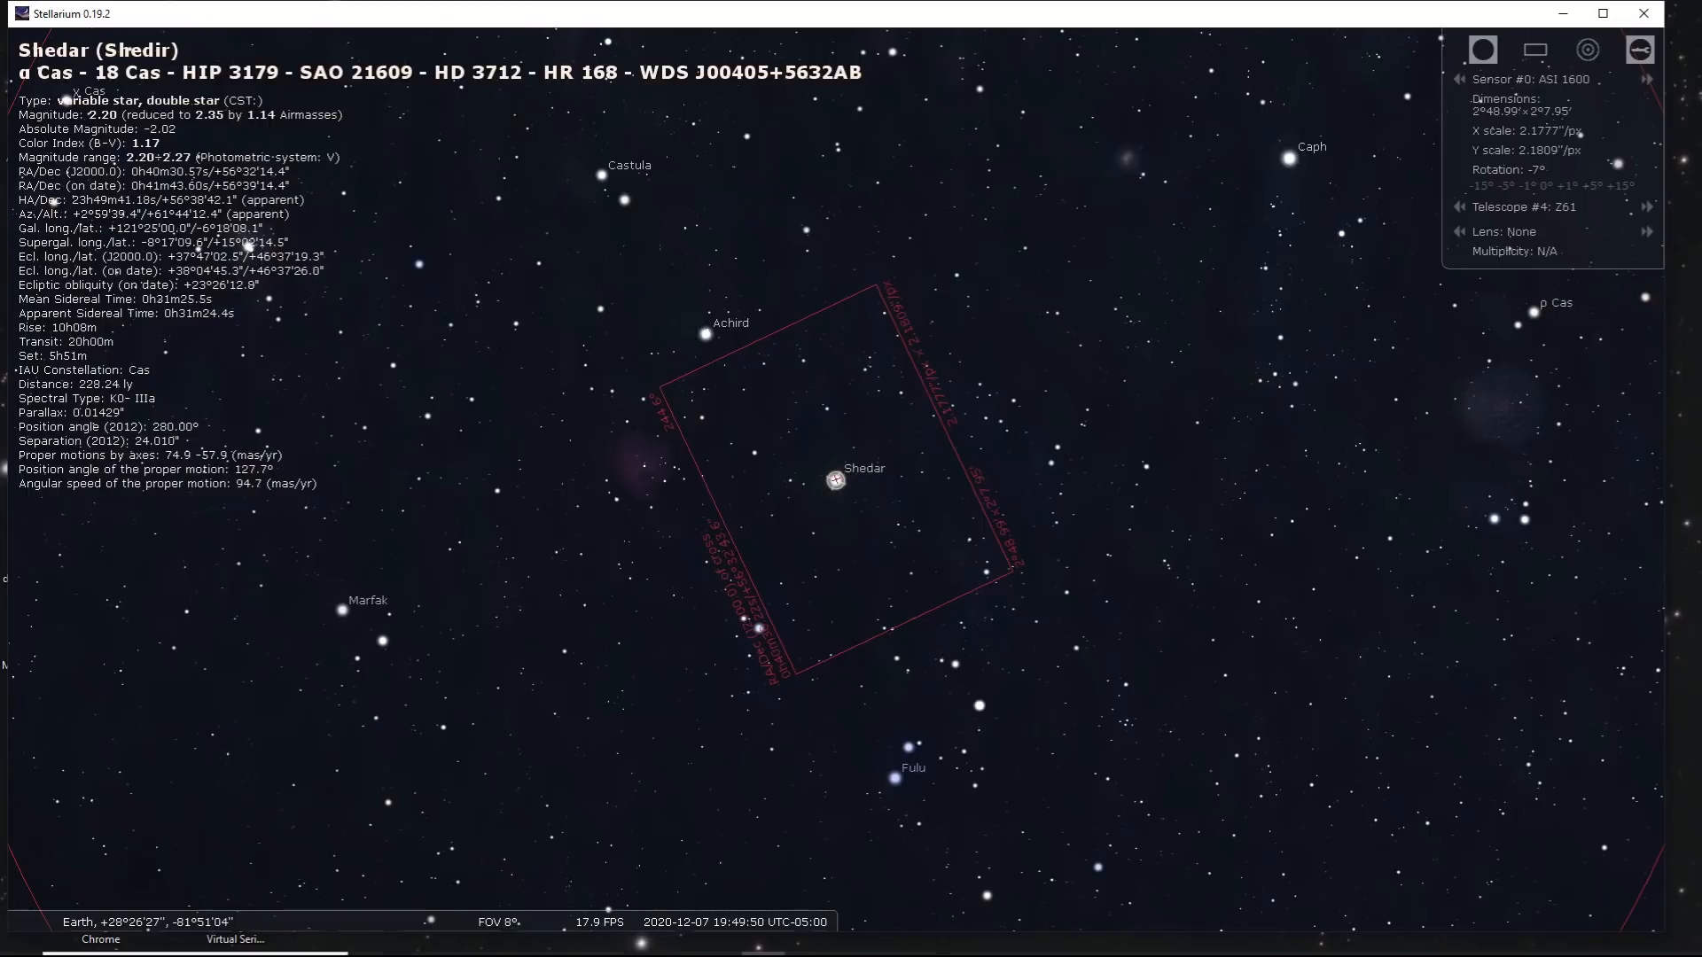
{"action": "left_click", "coordinate": [888, 953]}
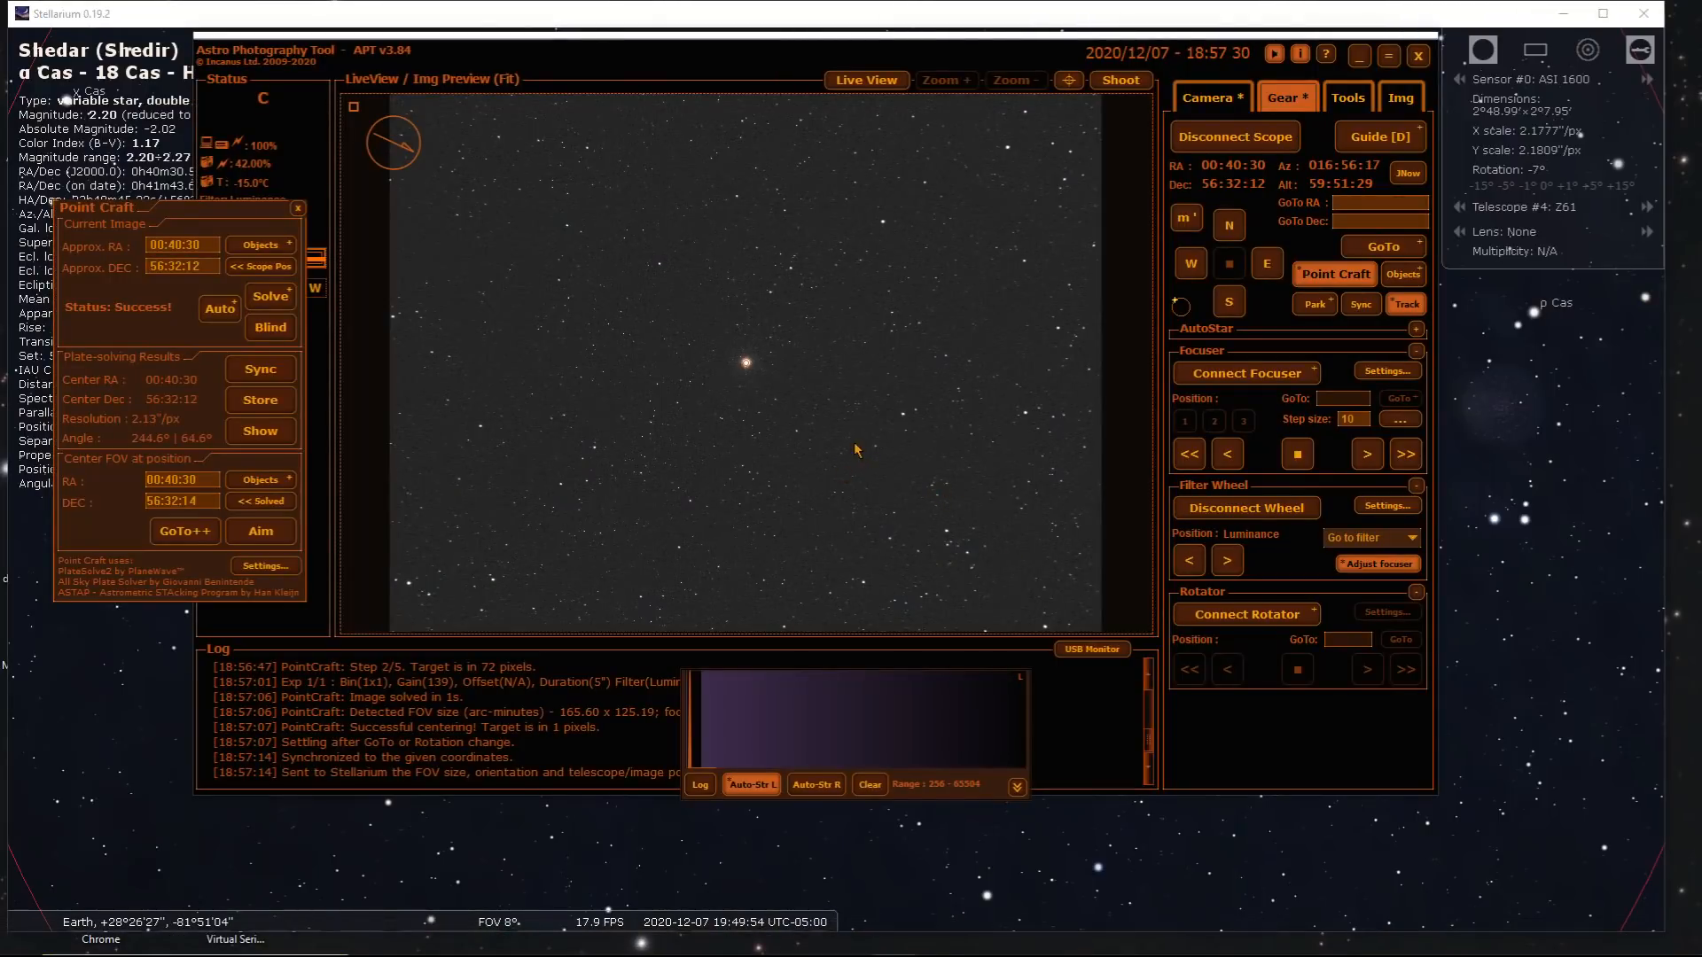
{"action": "mouse_move", "coordinate": [916, 461]}
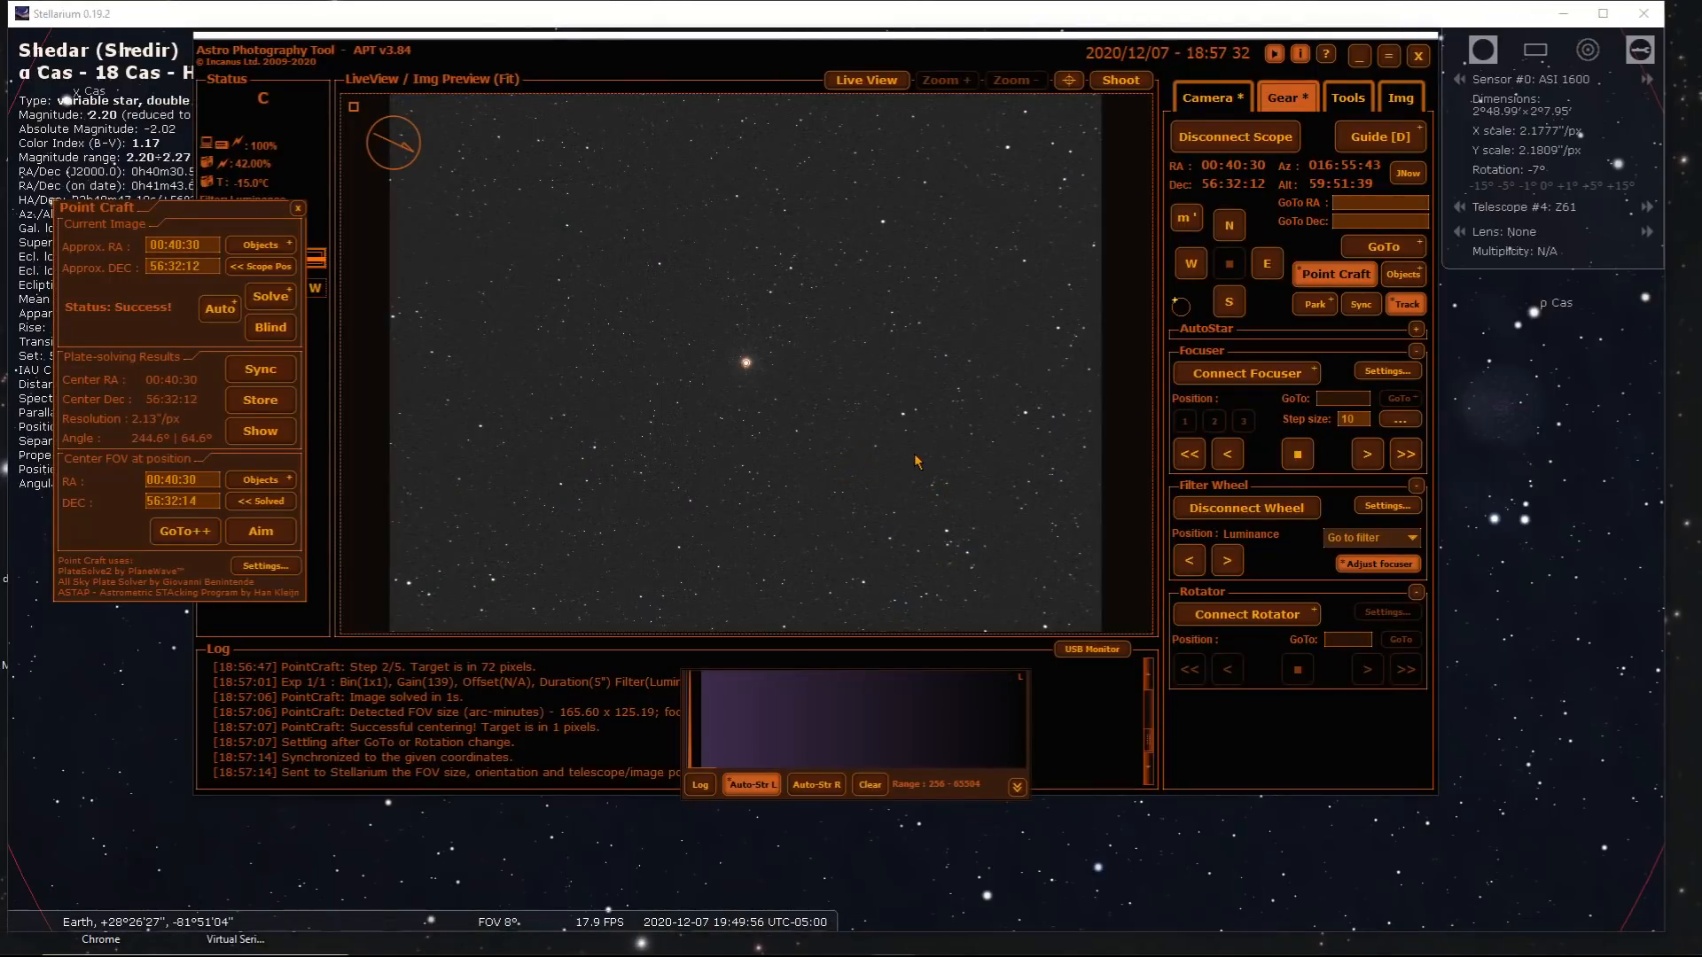
{"action": "mouse_move", "coordinate": [883, 442]}
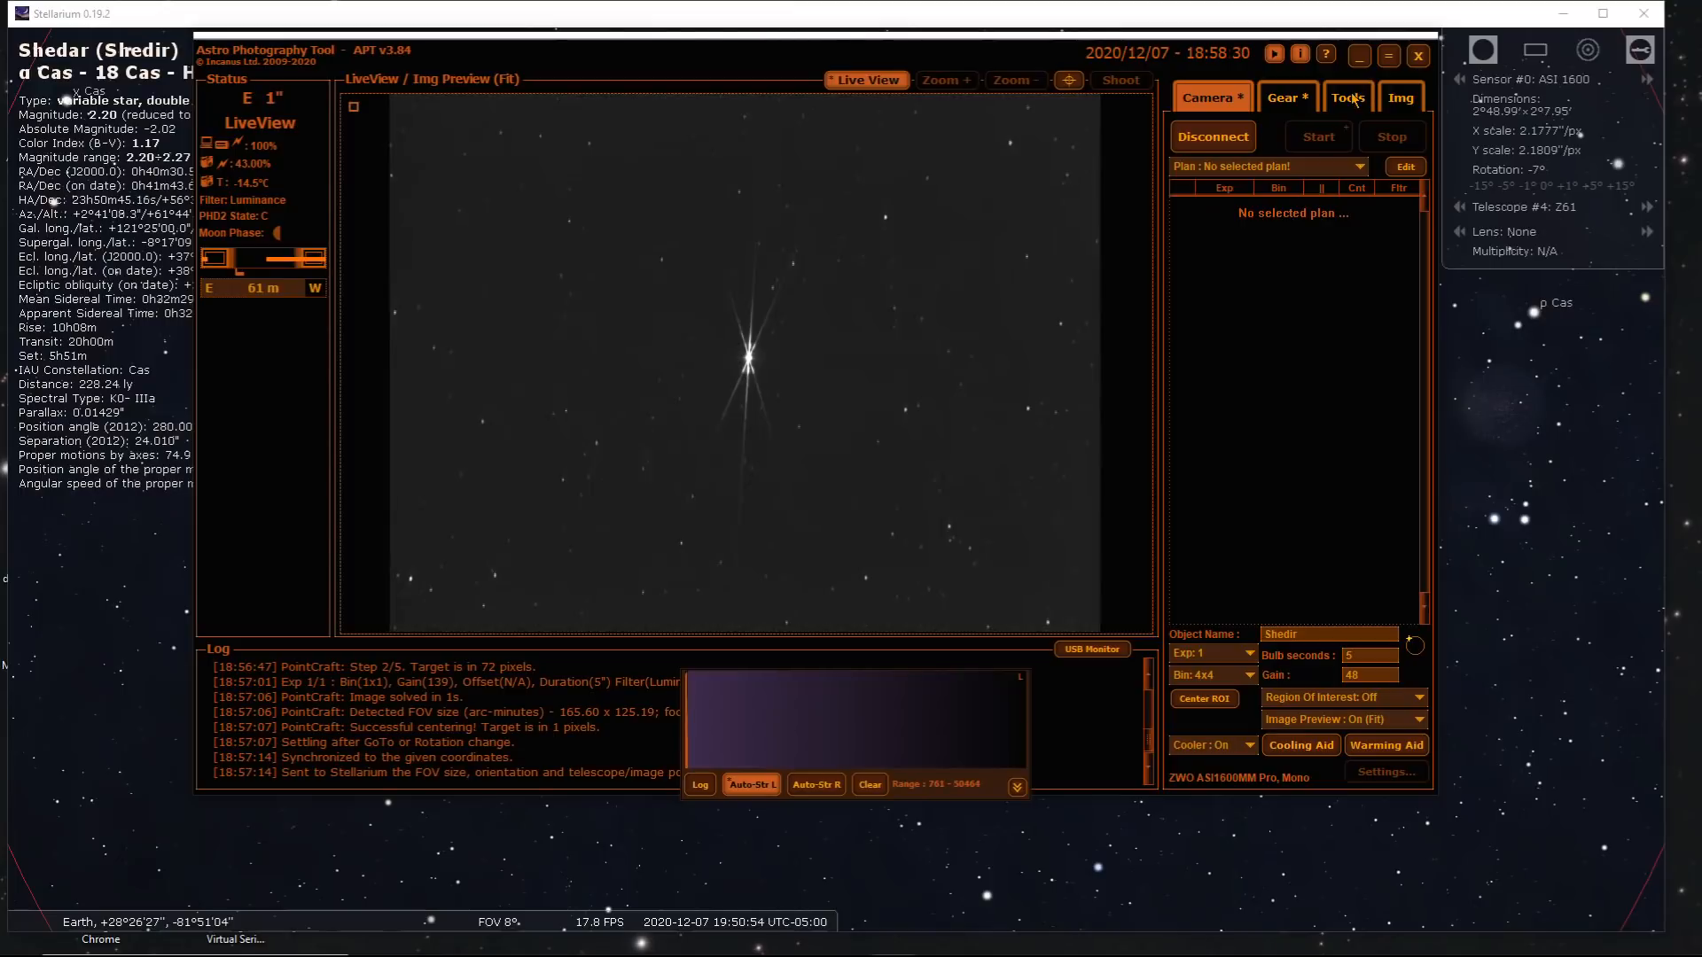
Use the Tools tab's magnifier on Shedir's live view, then return to Gear
{"action": "left_click", "coordinate": [1347, 98]}
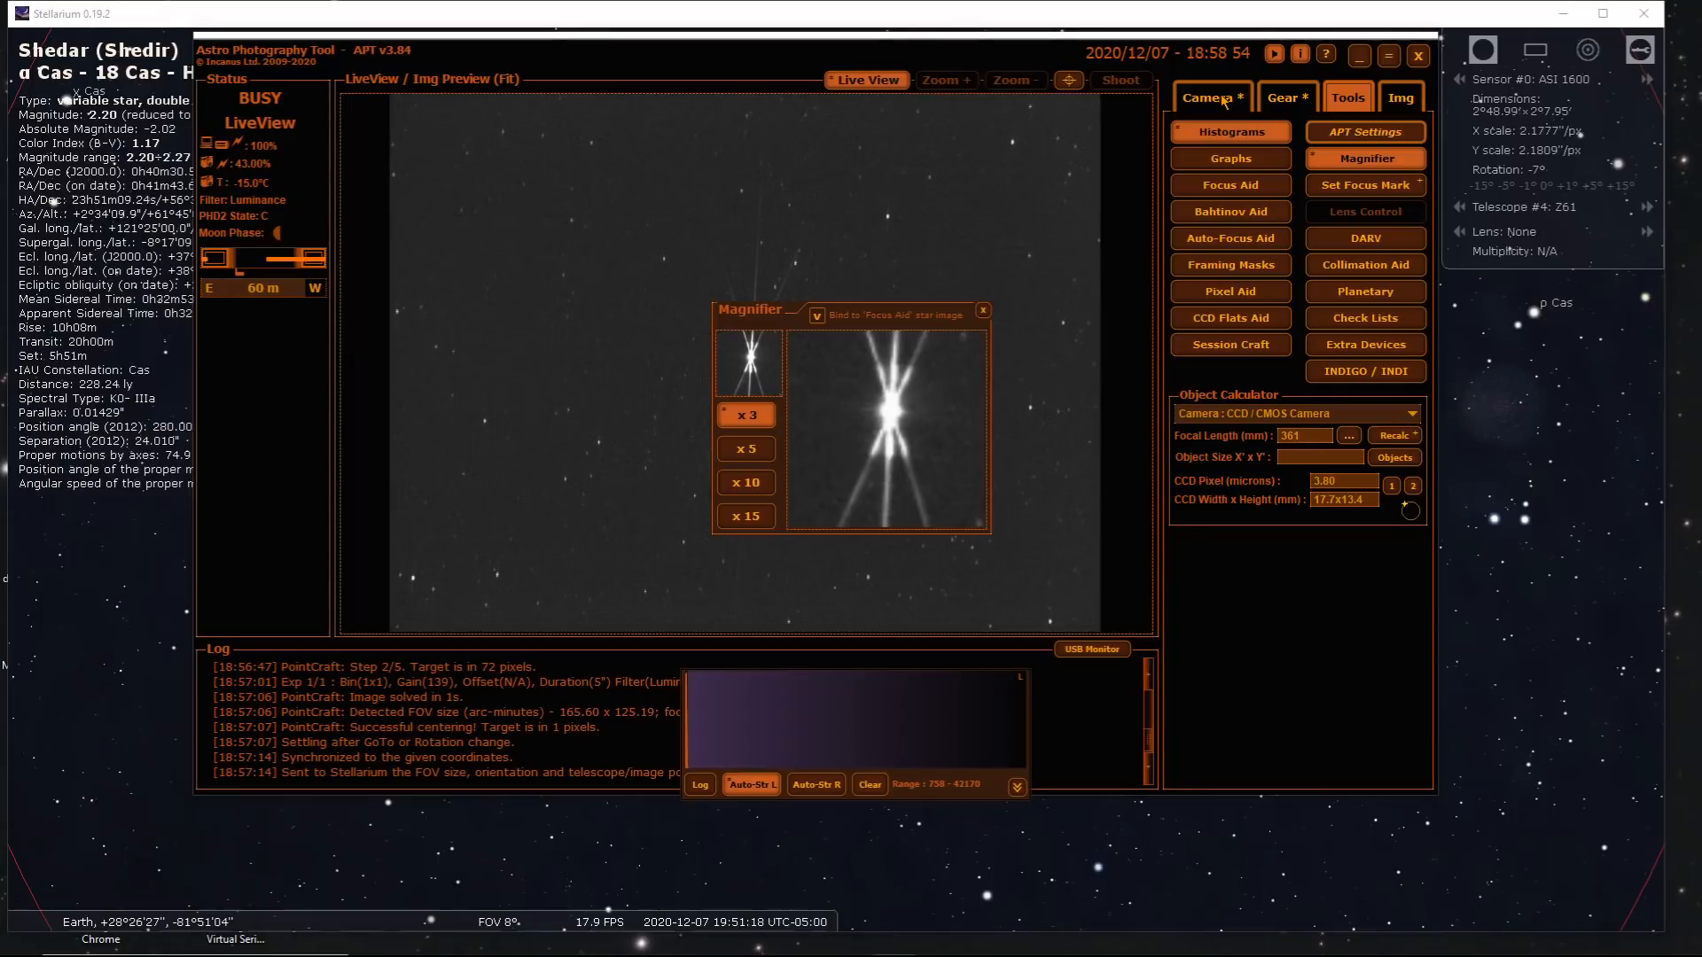
{"action": "left_click", "coordinate": [1283, 98]}
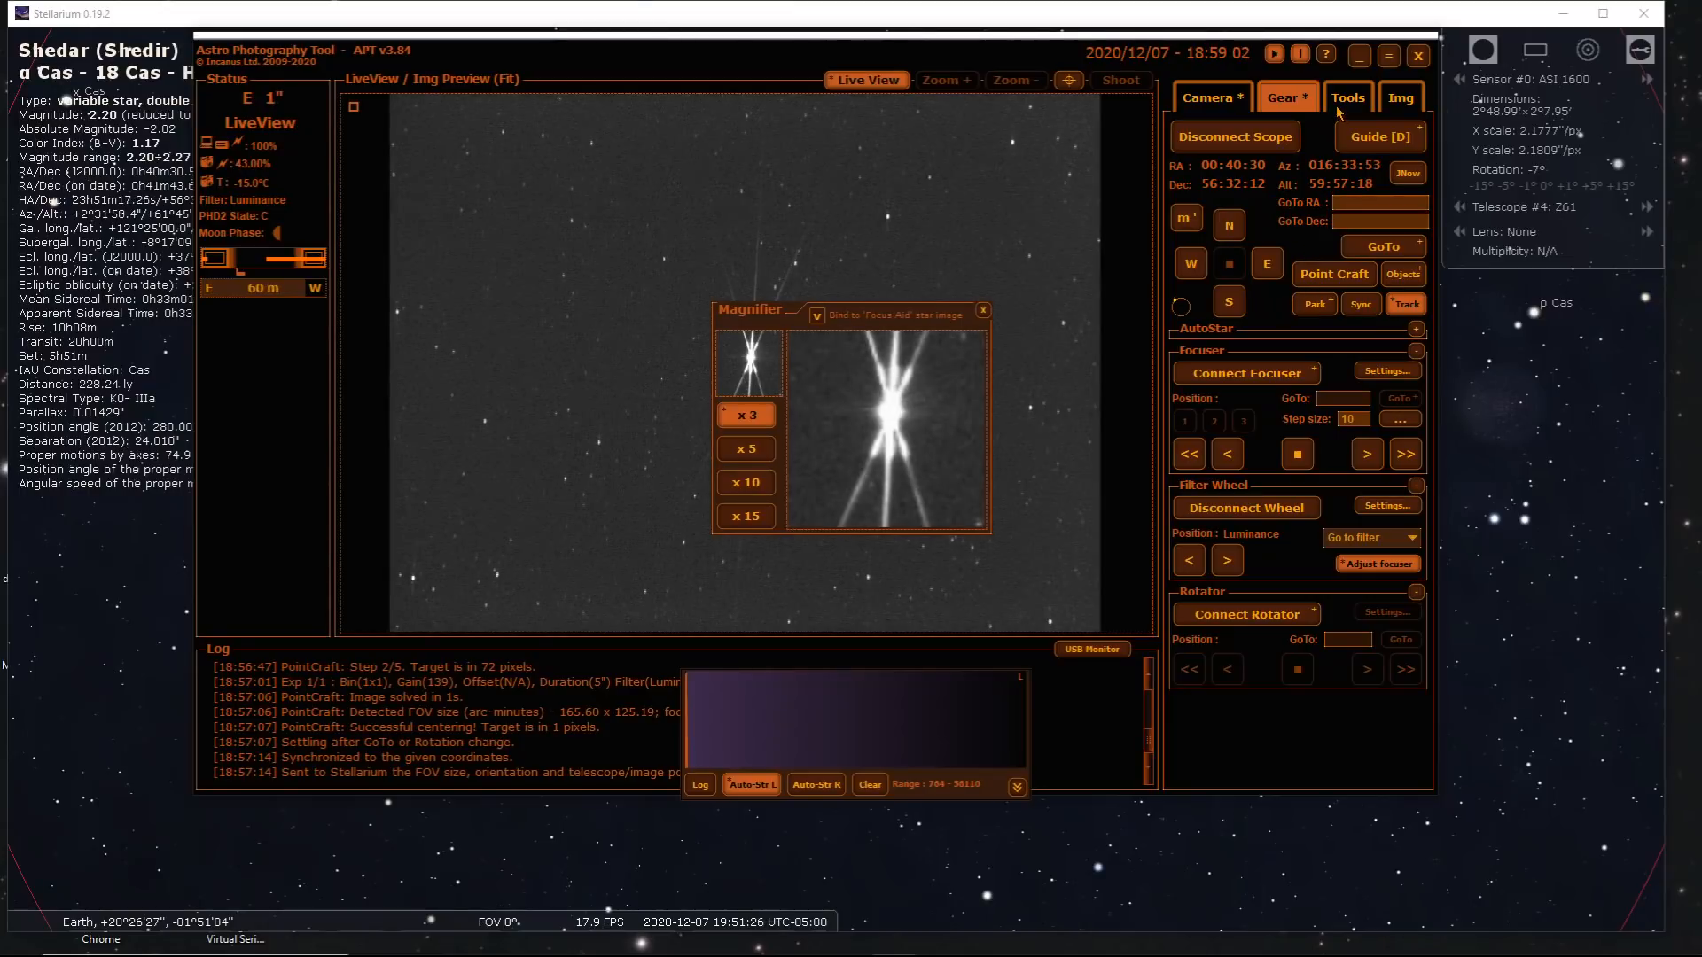
Run the Bahtinov Aid on Shedir and adjust focus until it reads ON FOCUS
{"action": "left_click", "coordinate": [1347, 98]}
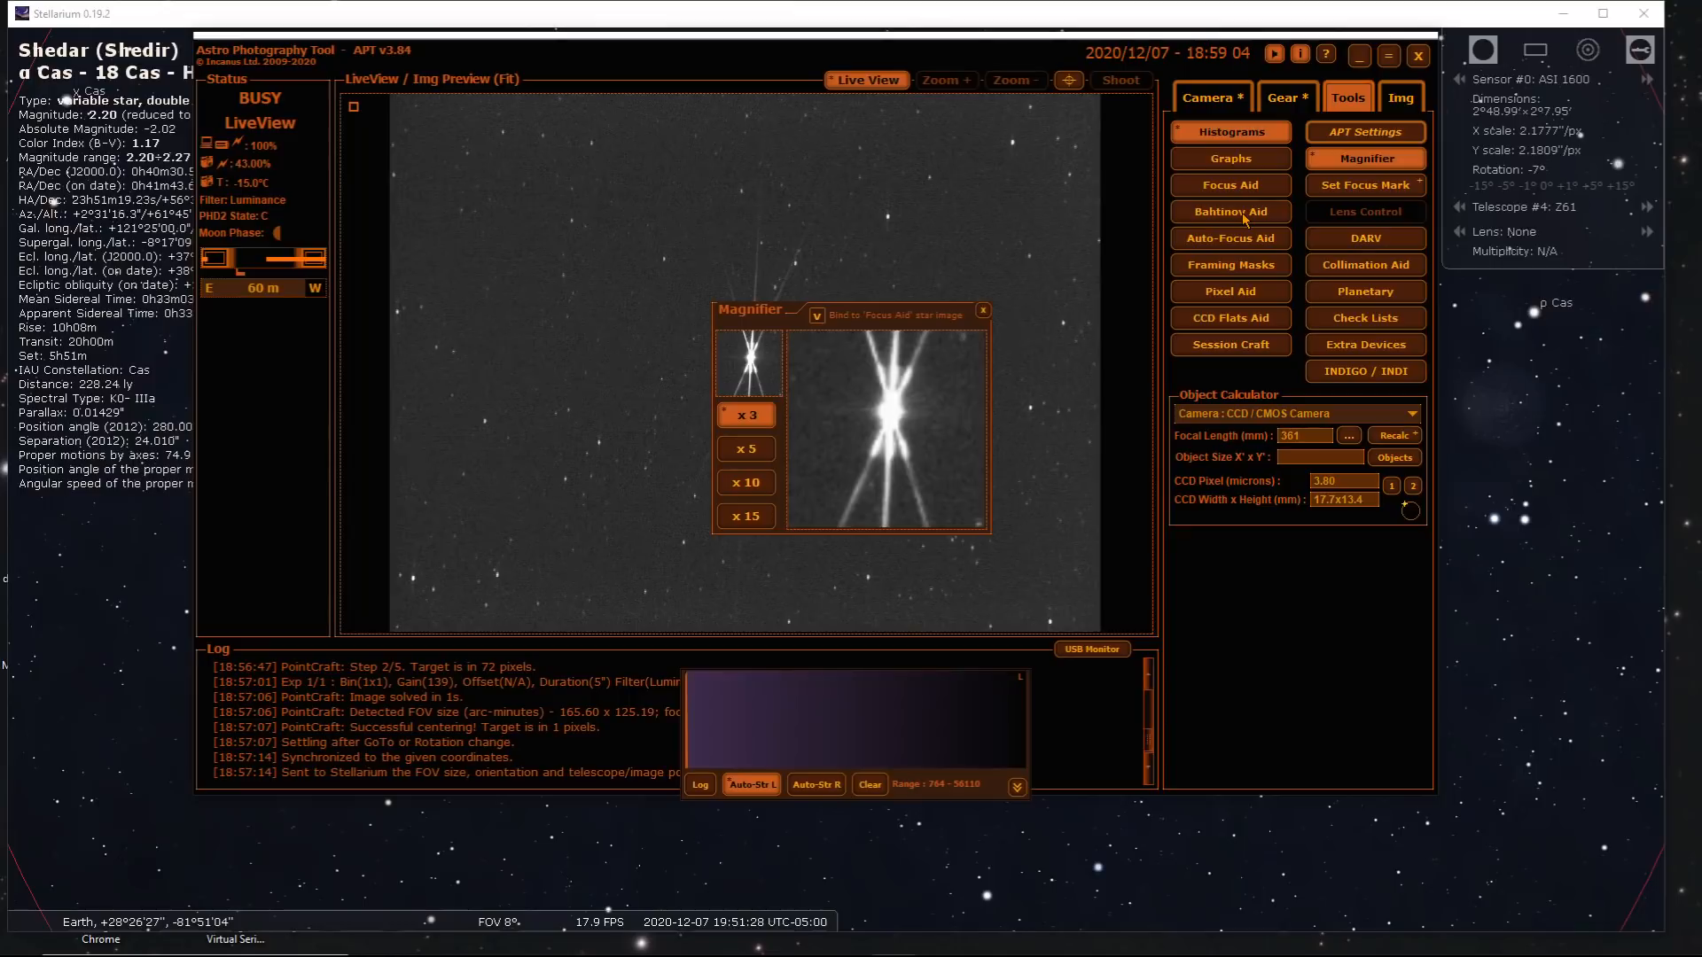
{"action": "left_click", "coordinate": [1230, 211]}
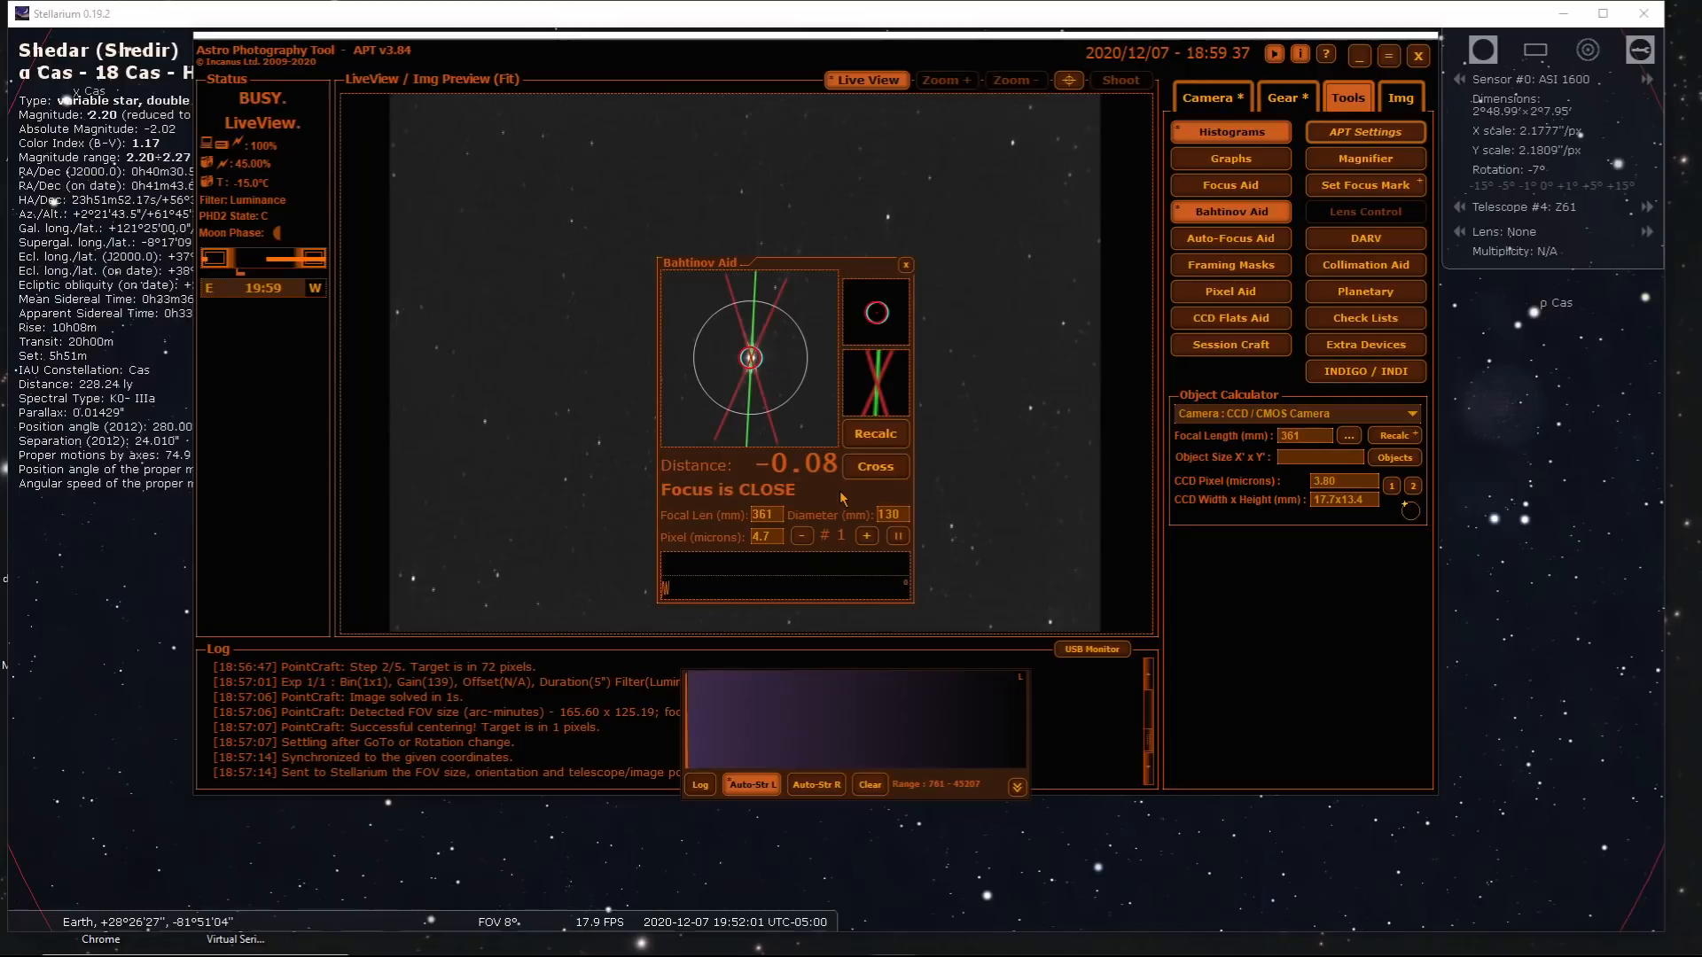
{"action": "mouse_move", "coordinate": [863, 490]}
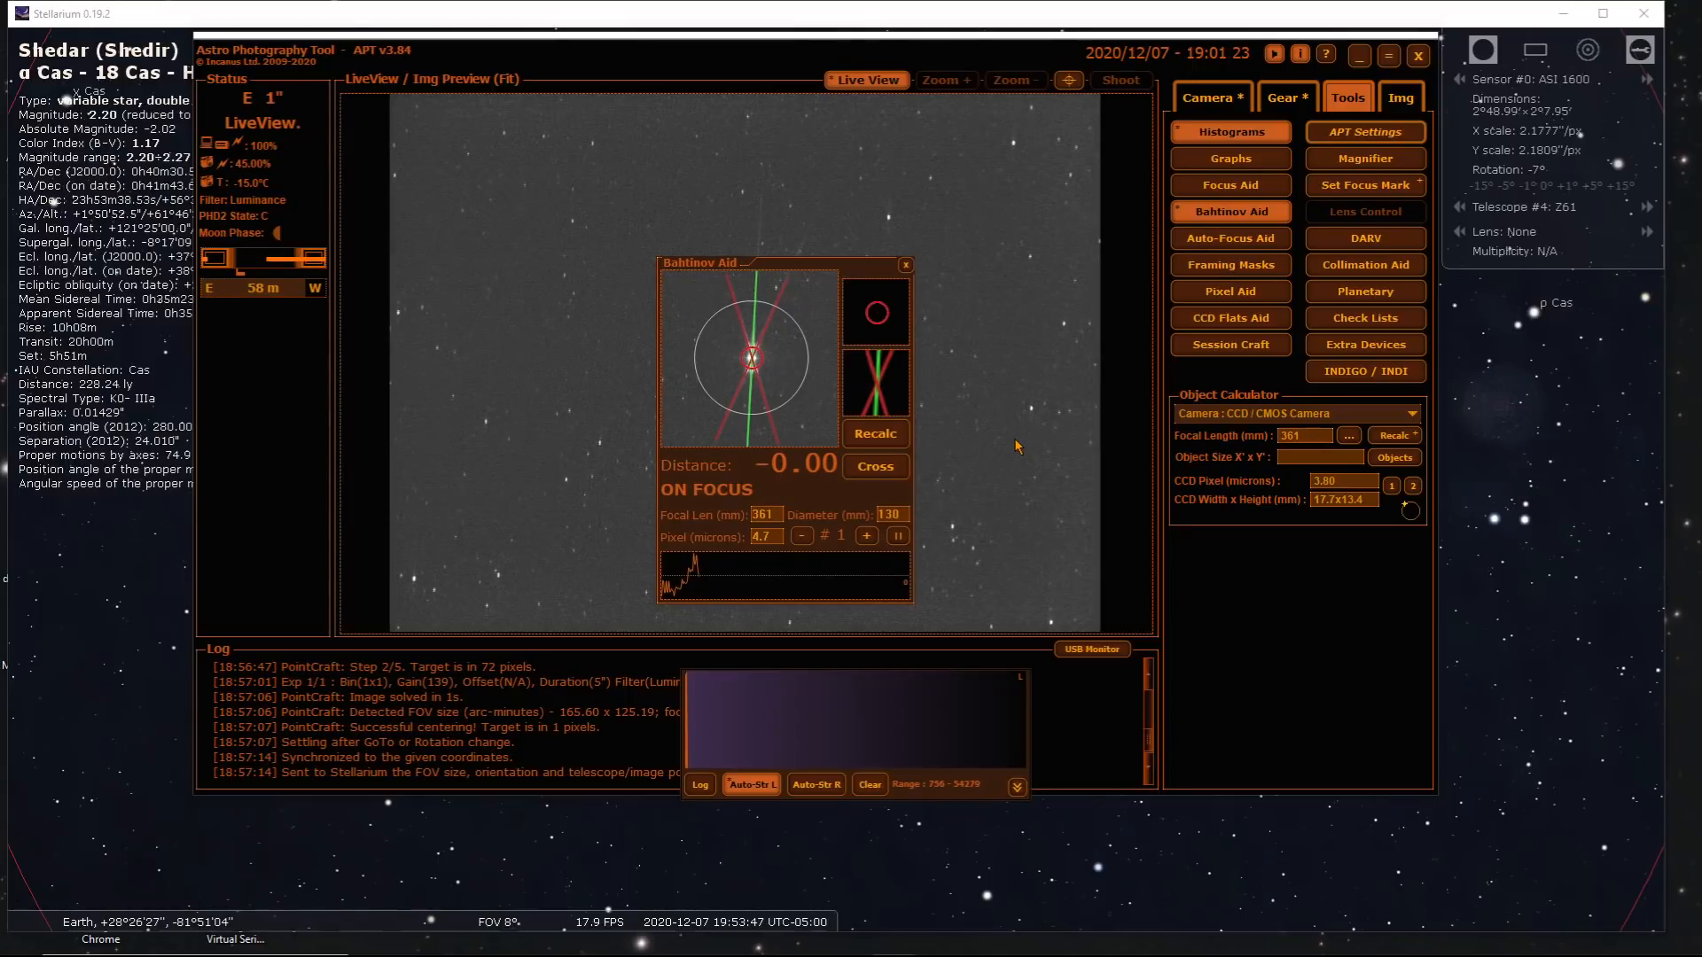
{"action": "left_click", "coordinate": [904, 265]}
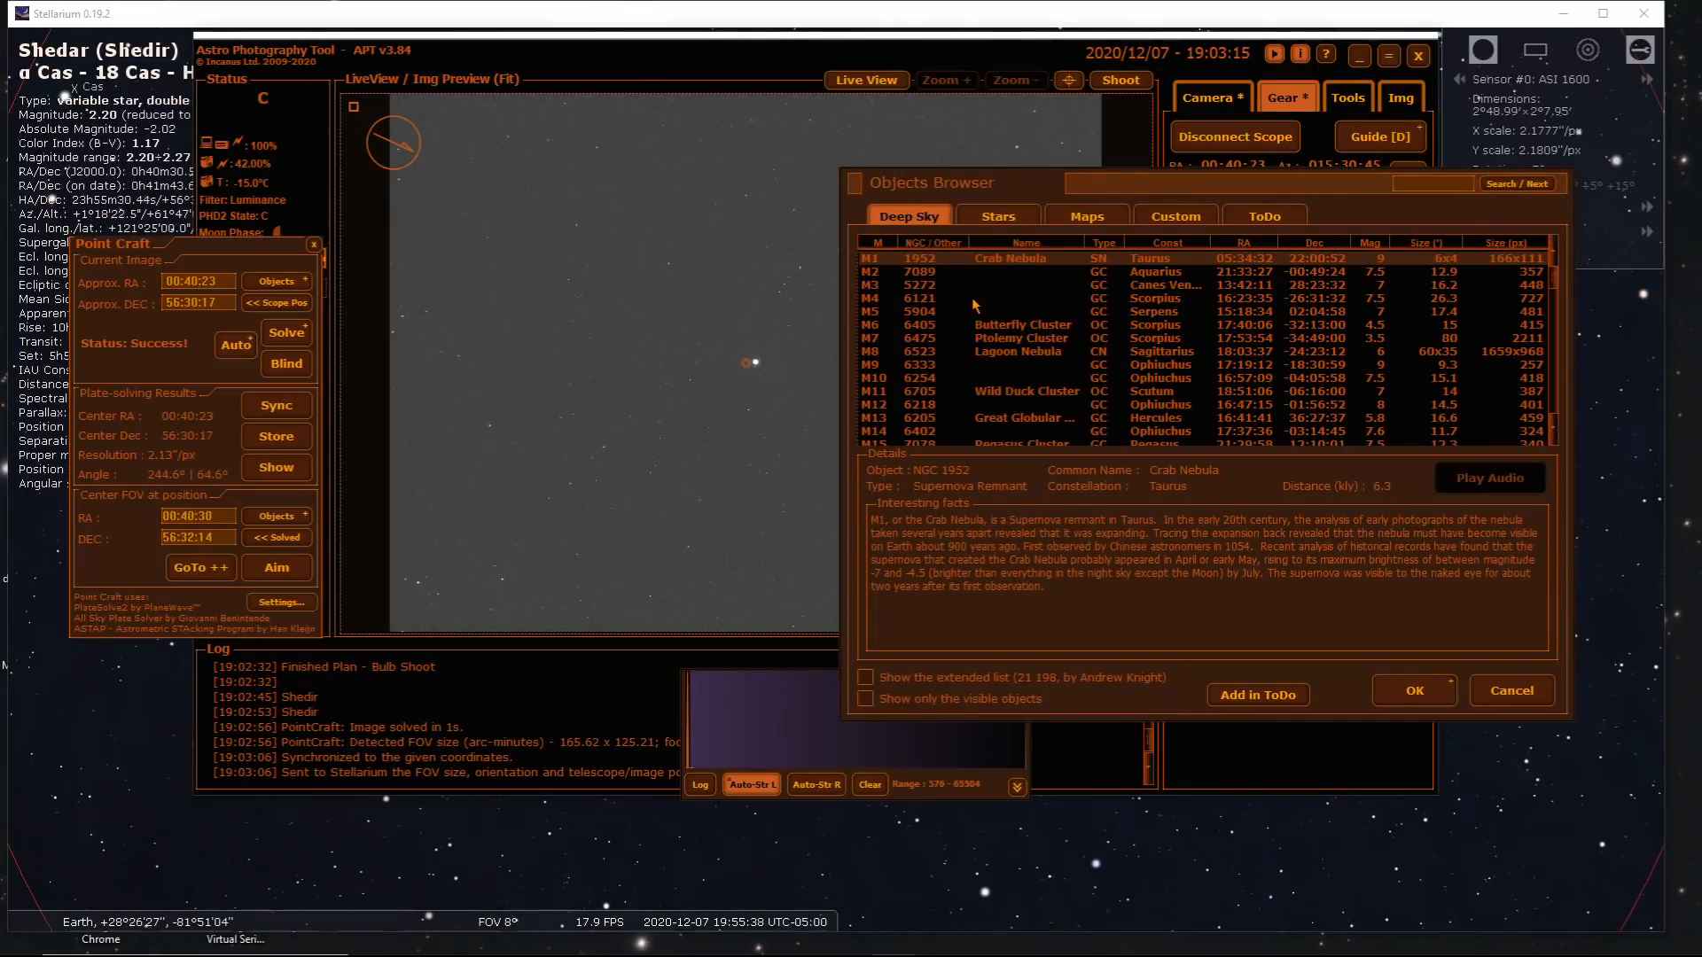
Pick M31 in the Objects Browser and GoTo++ to centre Andromeda within 2 pixels
{"action": "scroll", "scroll_direction": "down", "scroll_amount": 3}
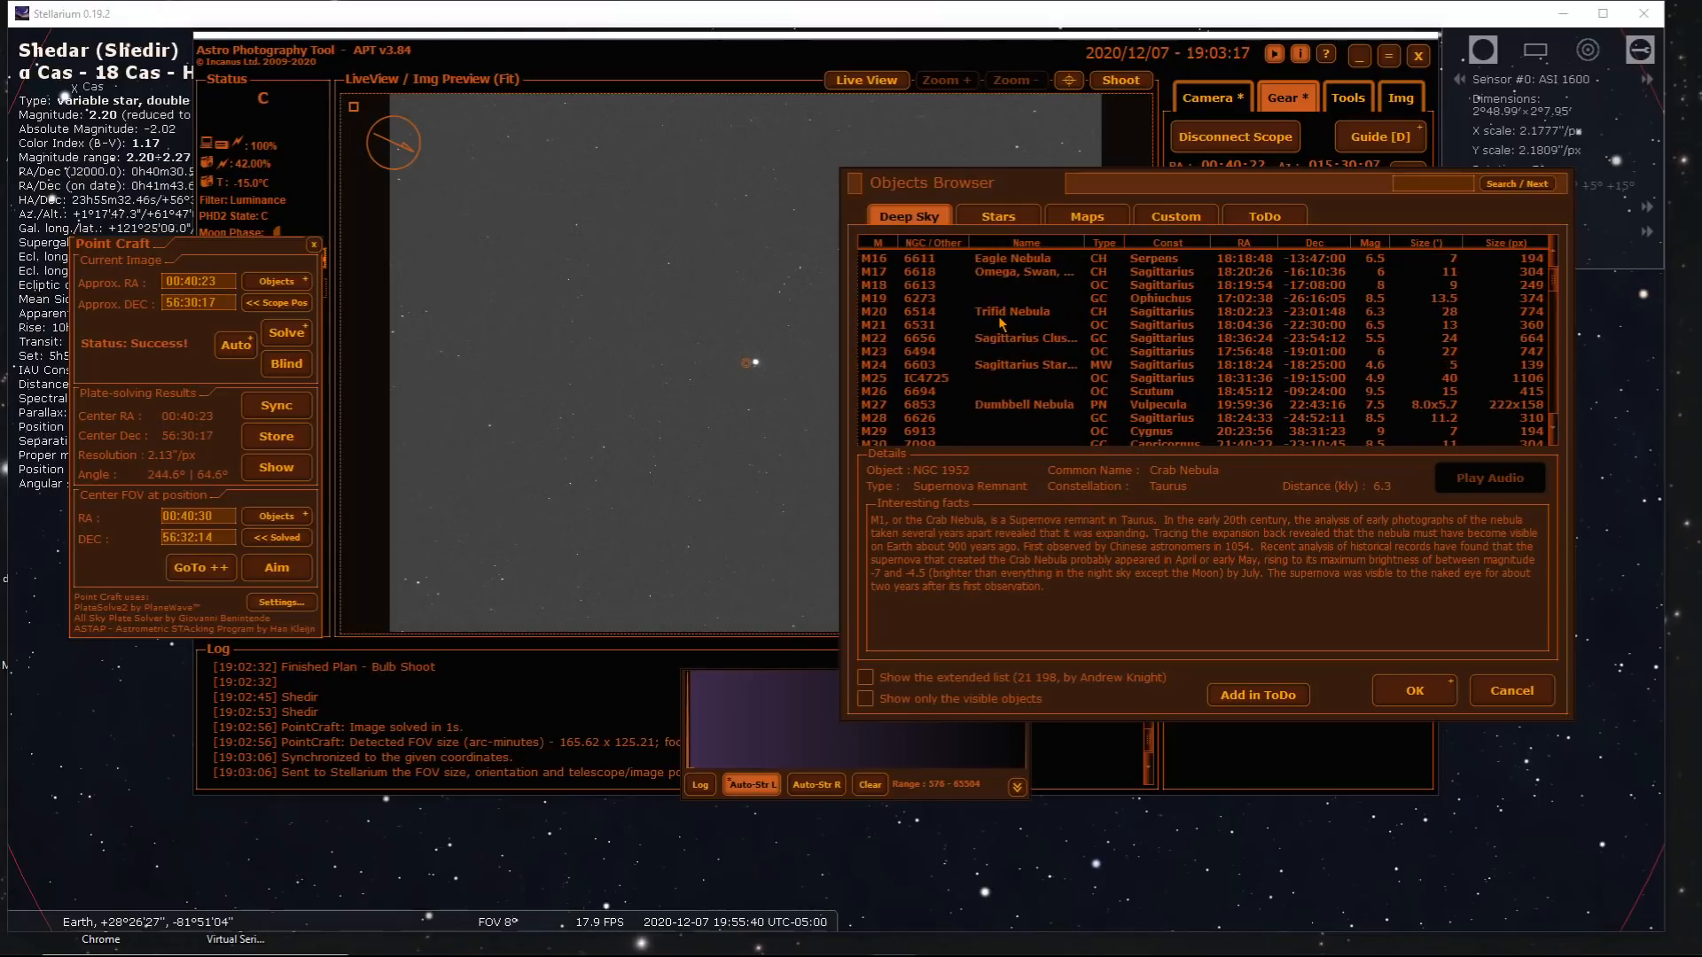
{"action": "scroll", "scroll_direction": "down", "scroll_amount": 3}
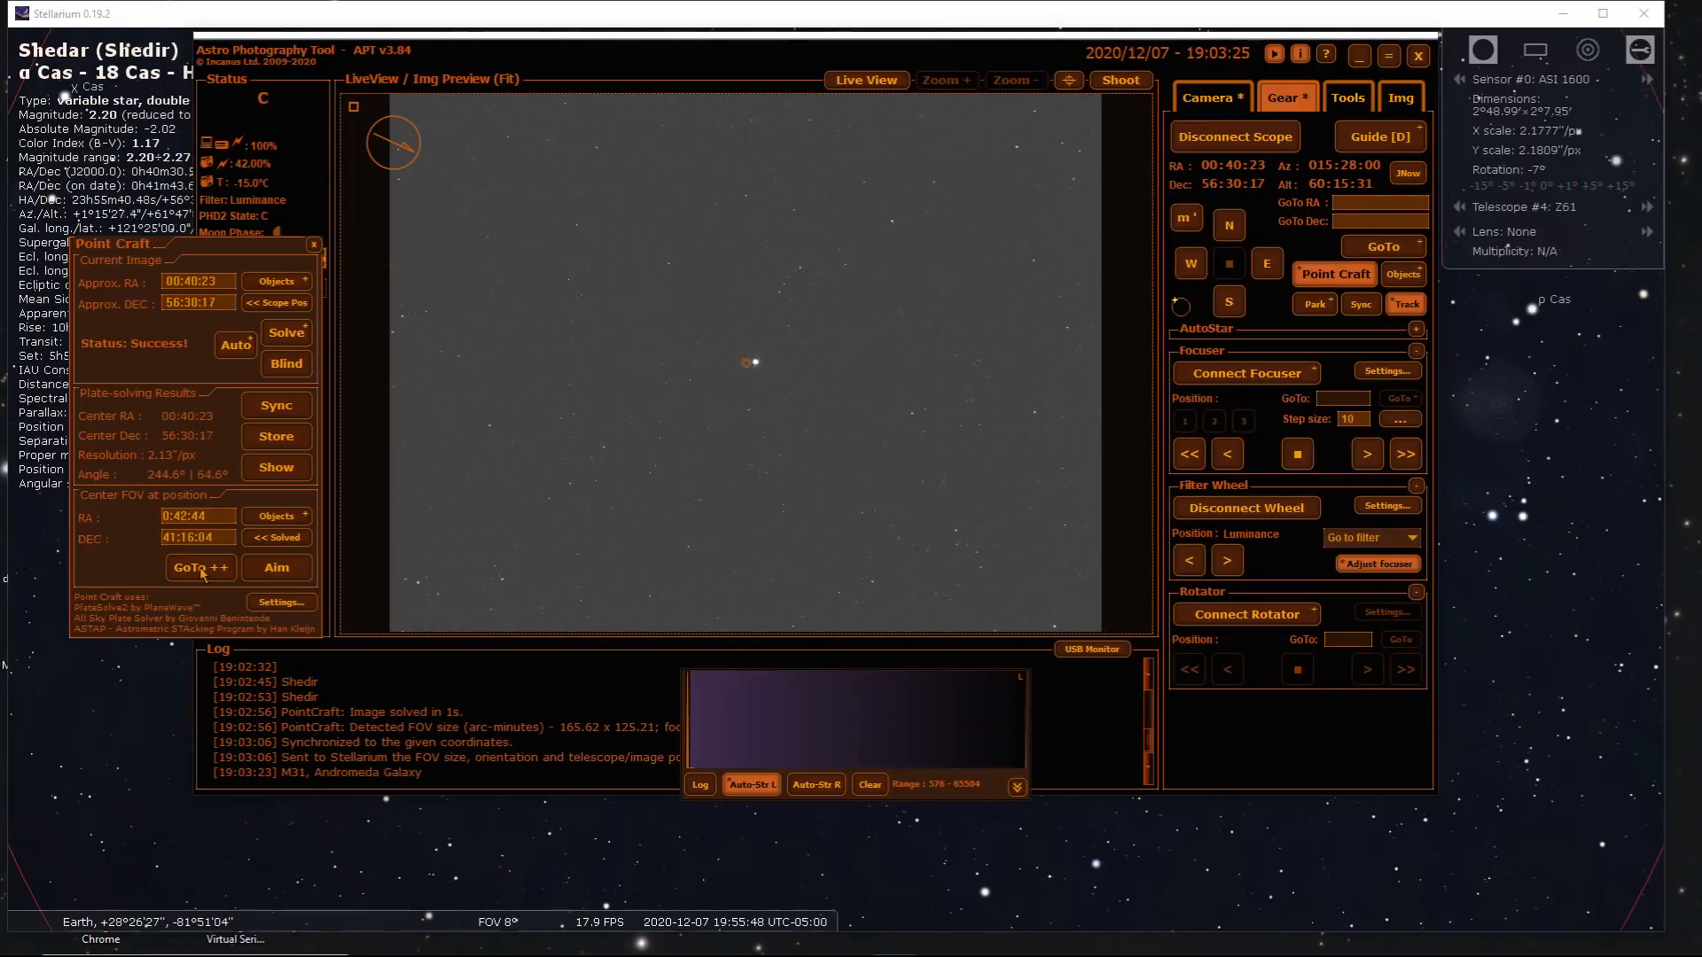
{"action": "left_click", "coordinate": [200, 567]}
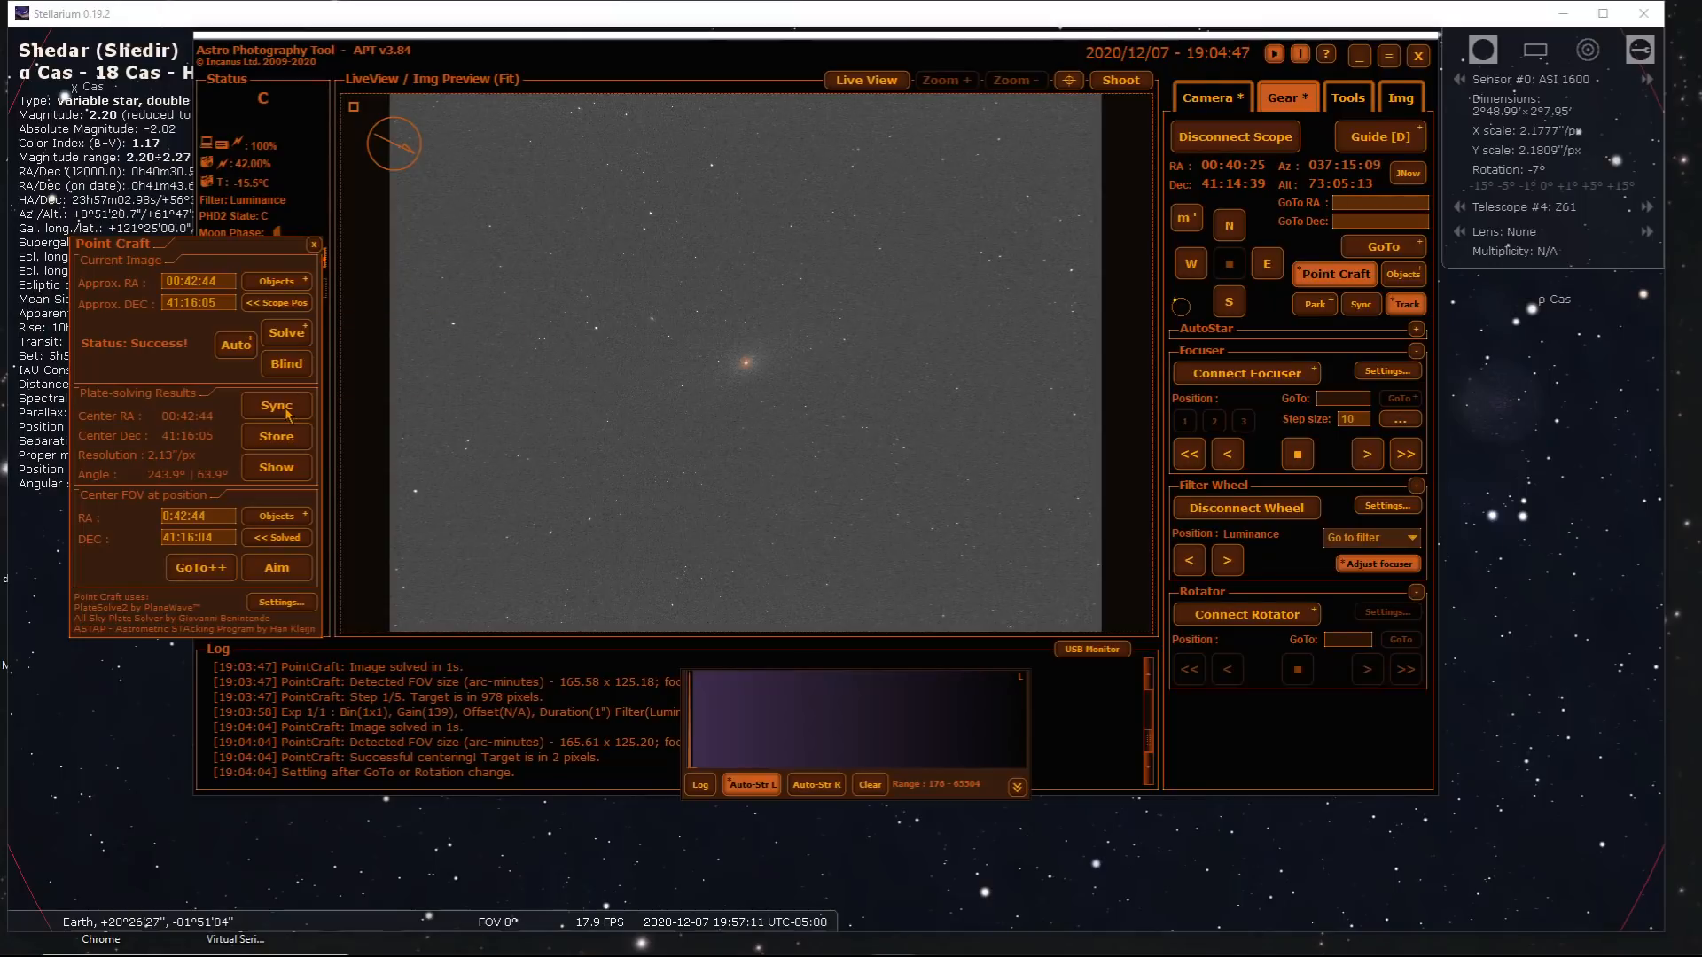
Sync the mount to the plate-solved Andromeda Galaxy position
{"action": "left_click", "coordinate": [276, 405]}
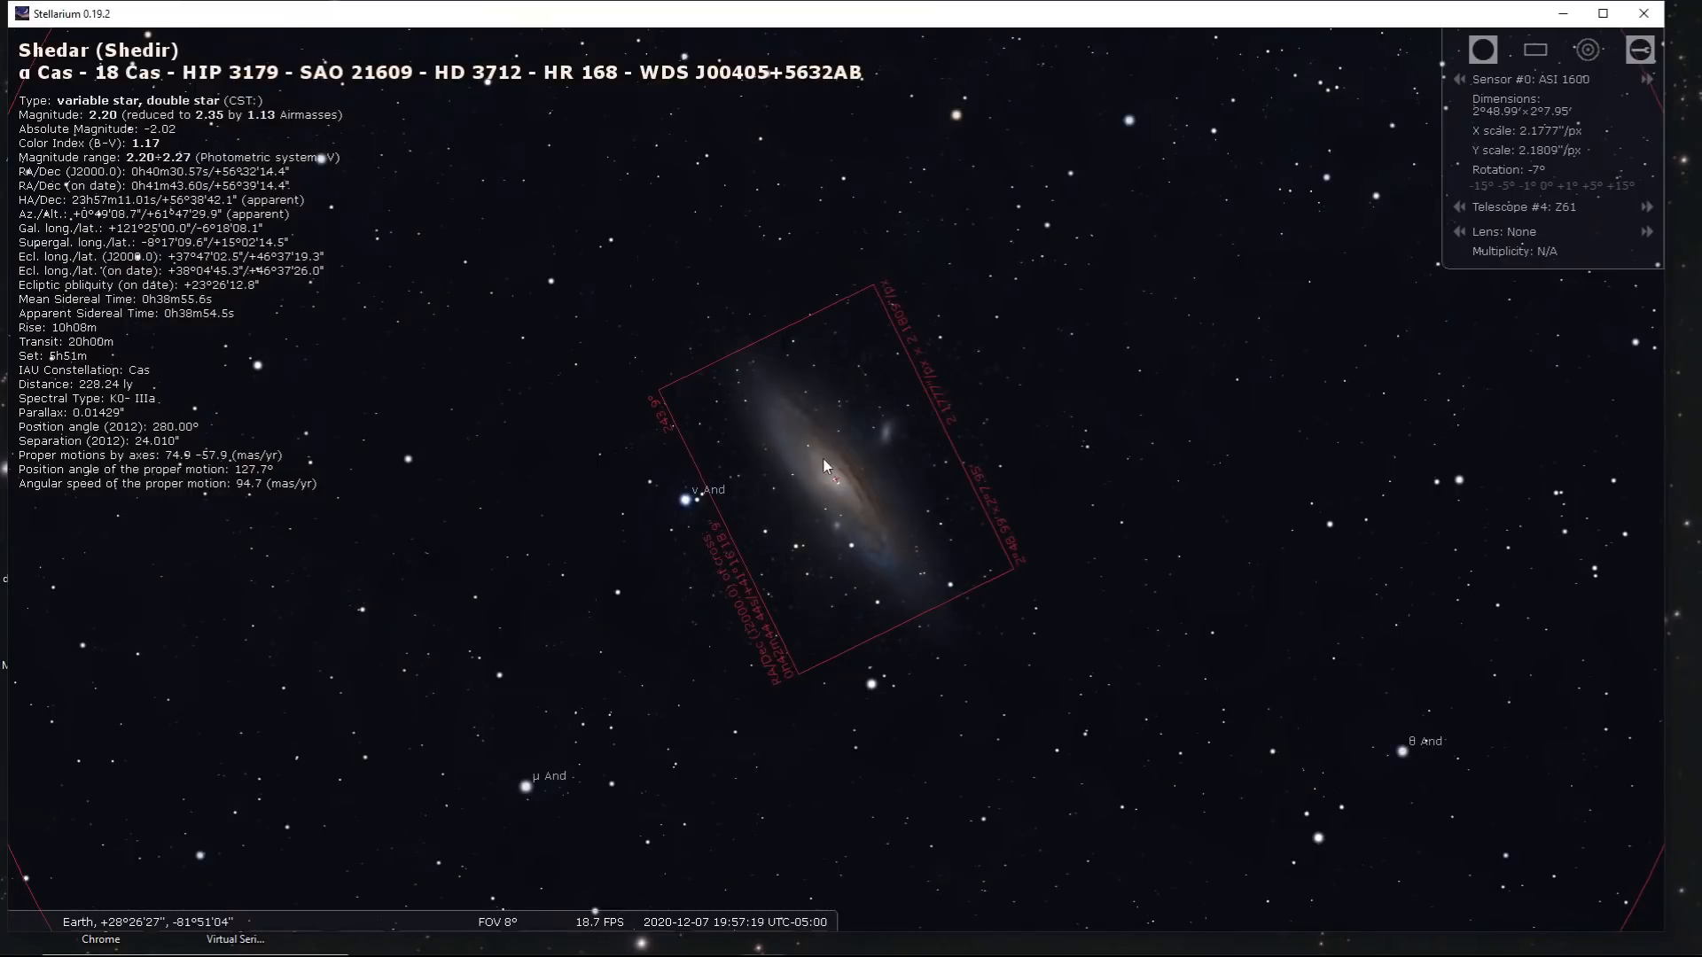
{"action": "mouse_move", "coordinate": [877, 505]}
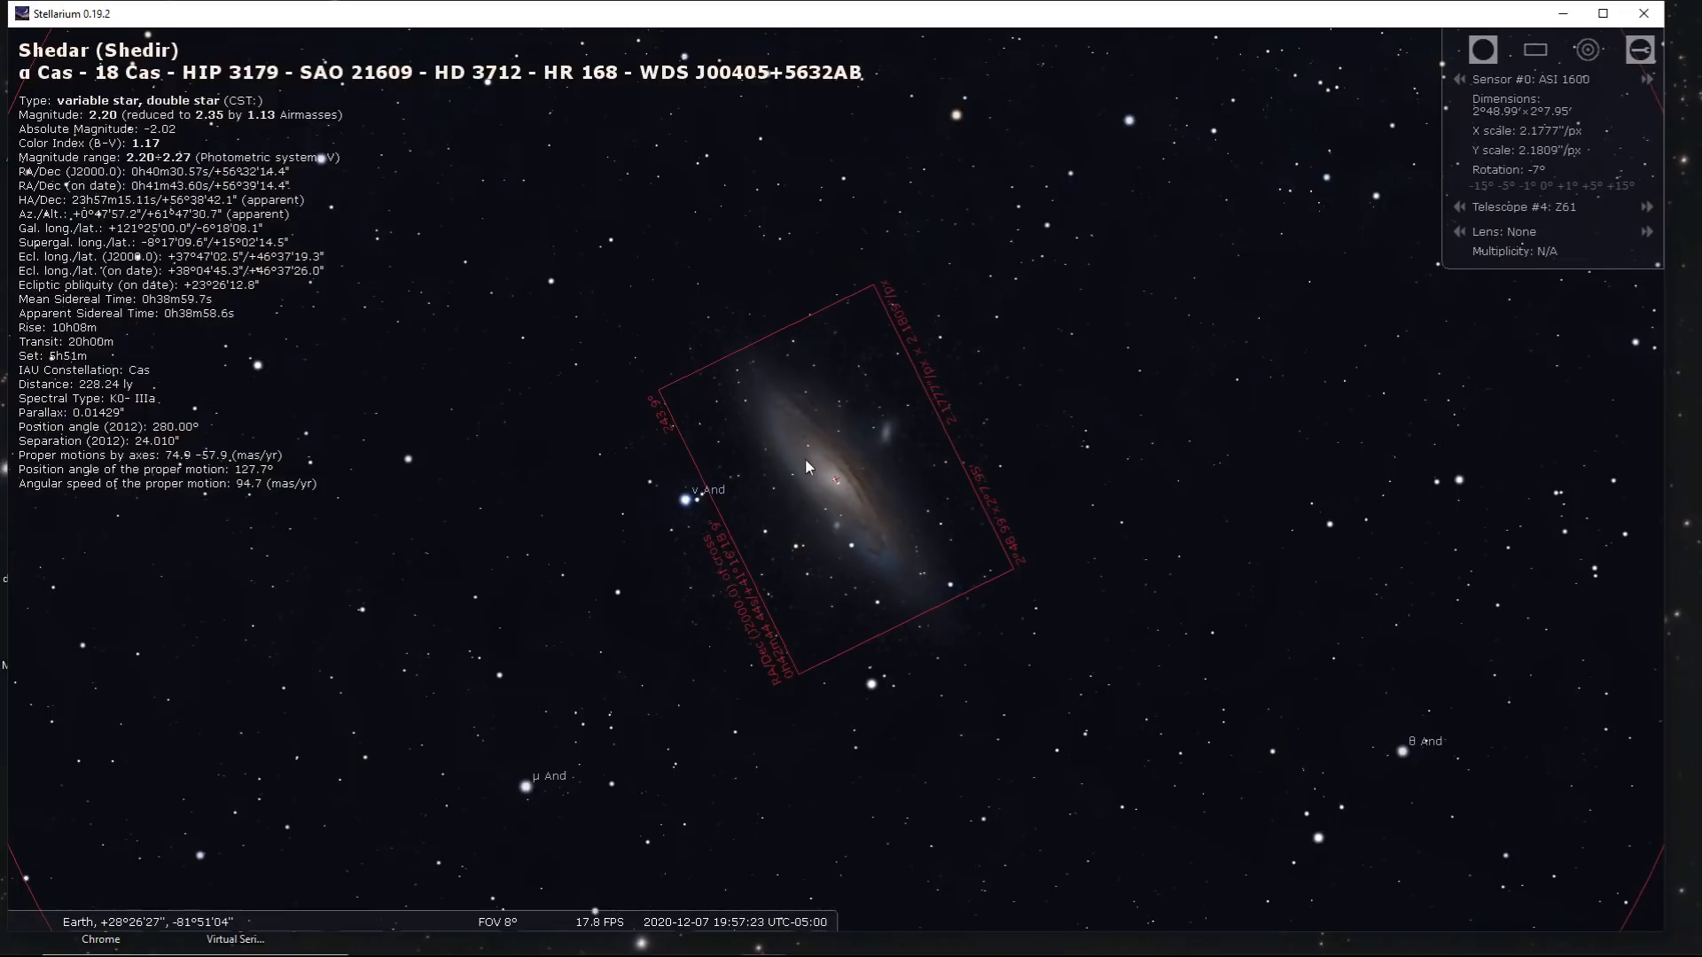
{"action": "mouse_move", "coordinate": [965, 566]}
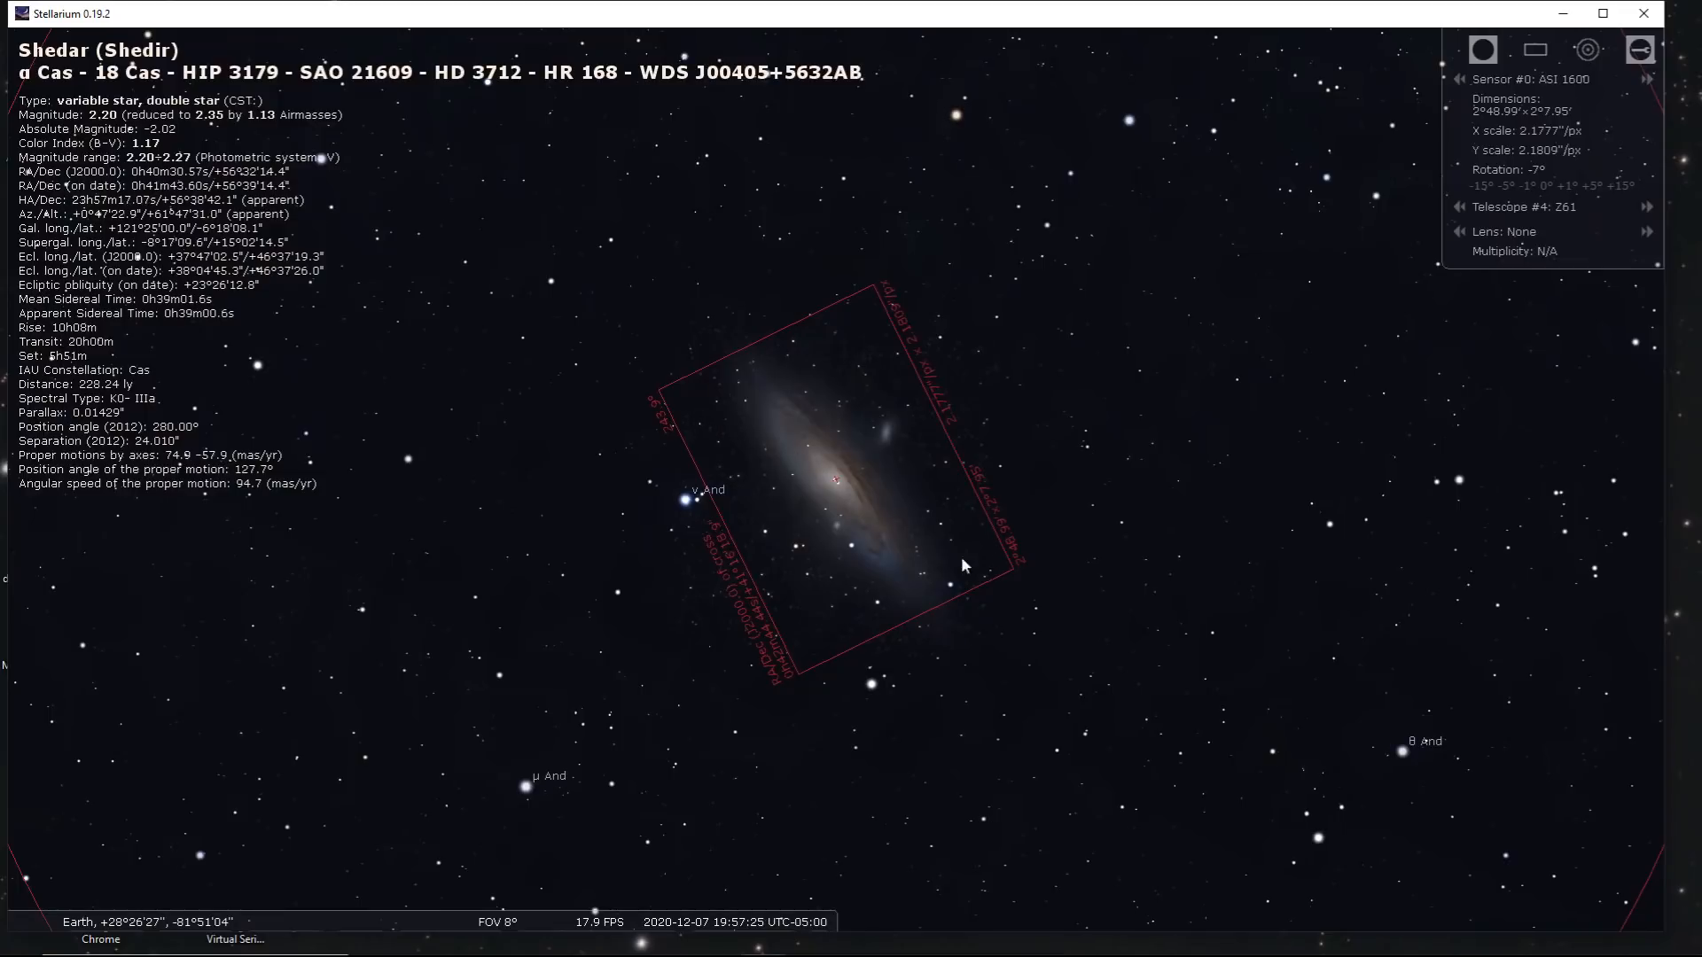
{"action": "mouse_move", "coordinate": [979, 559]}
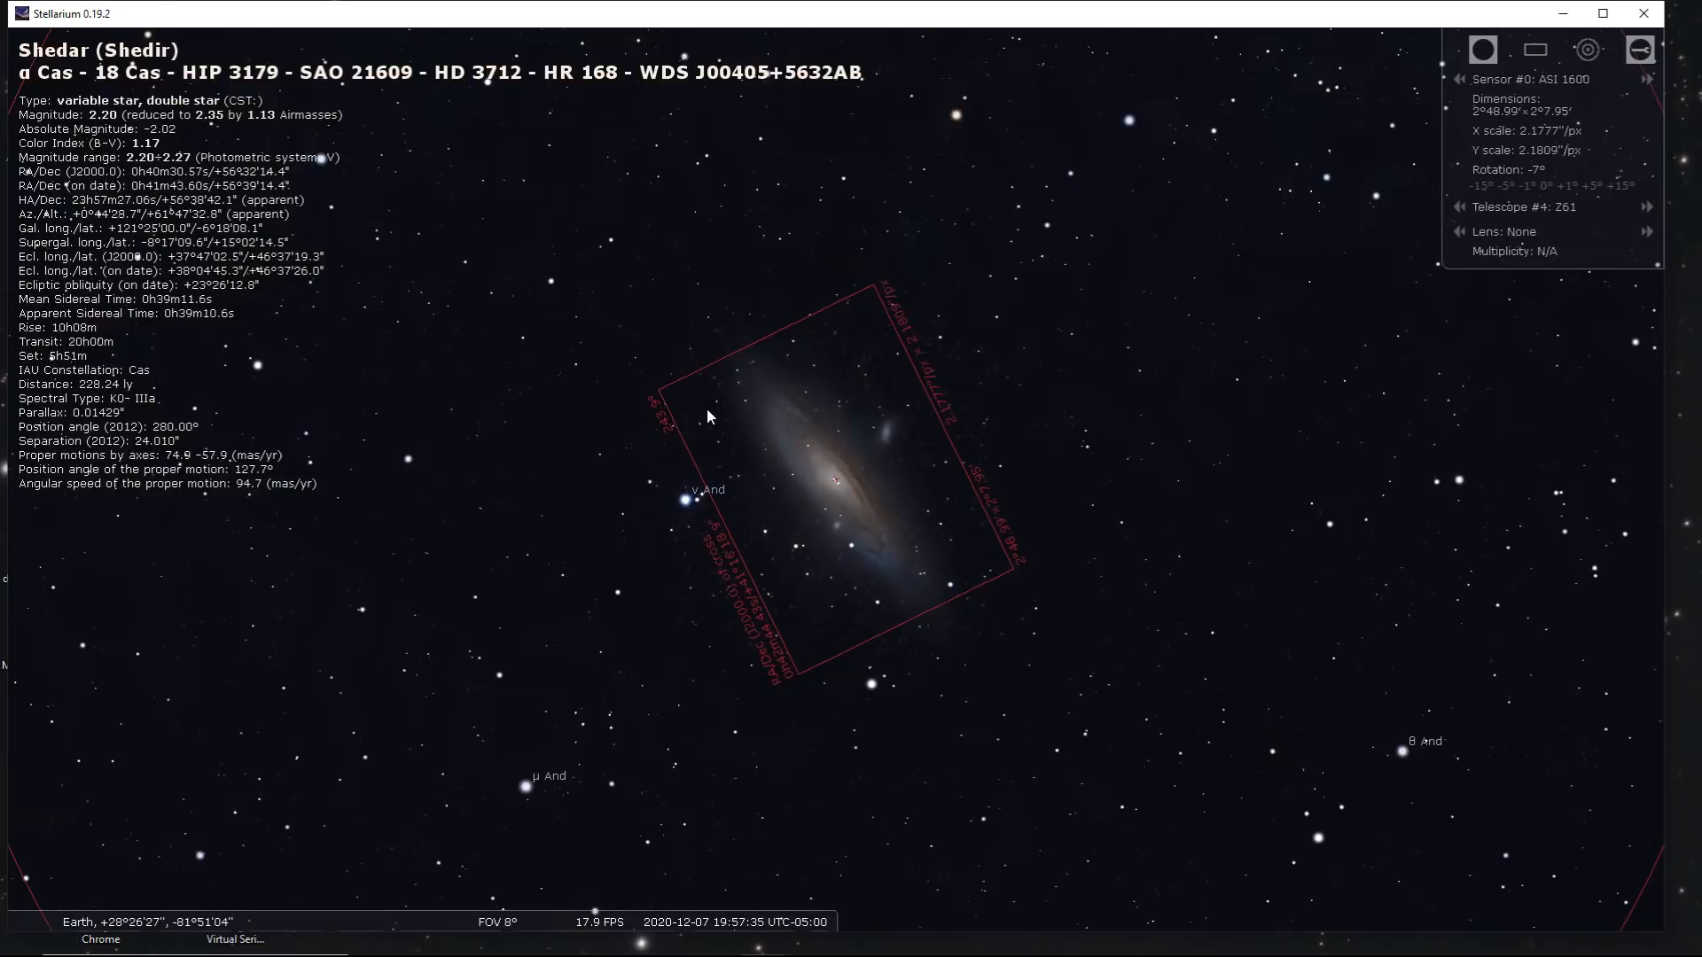
{"action": "mouse_move", "coordinate": [975, 565]}
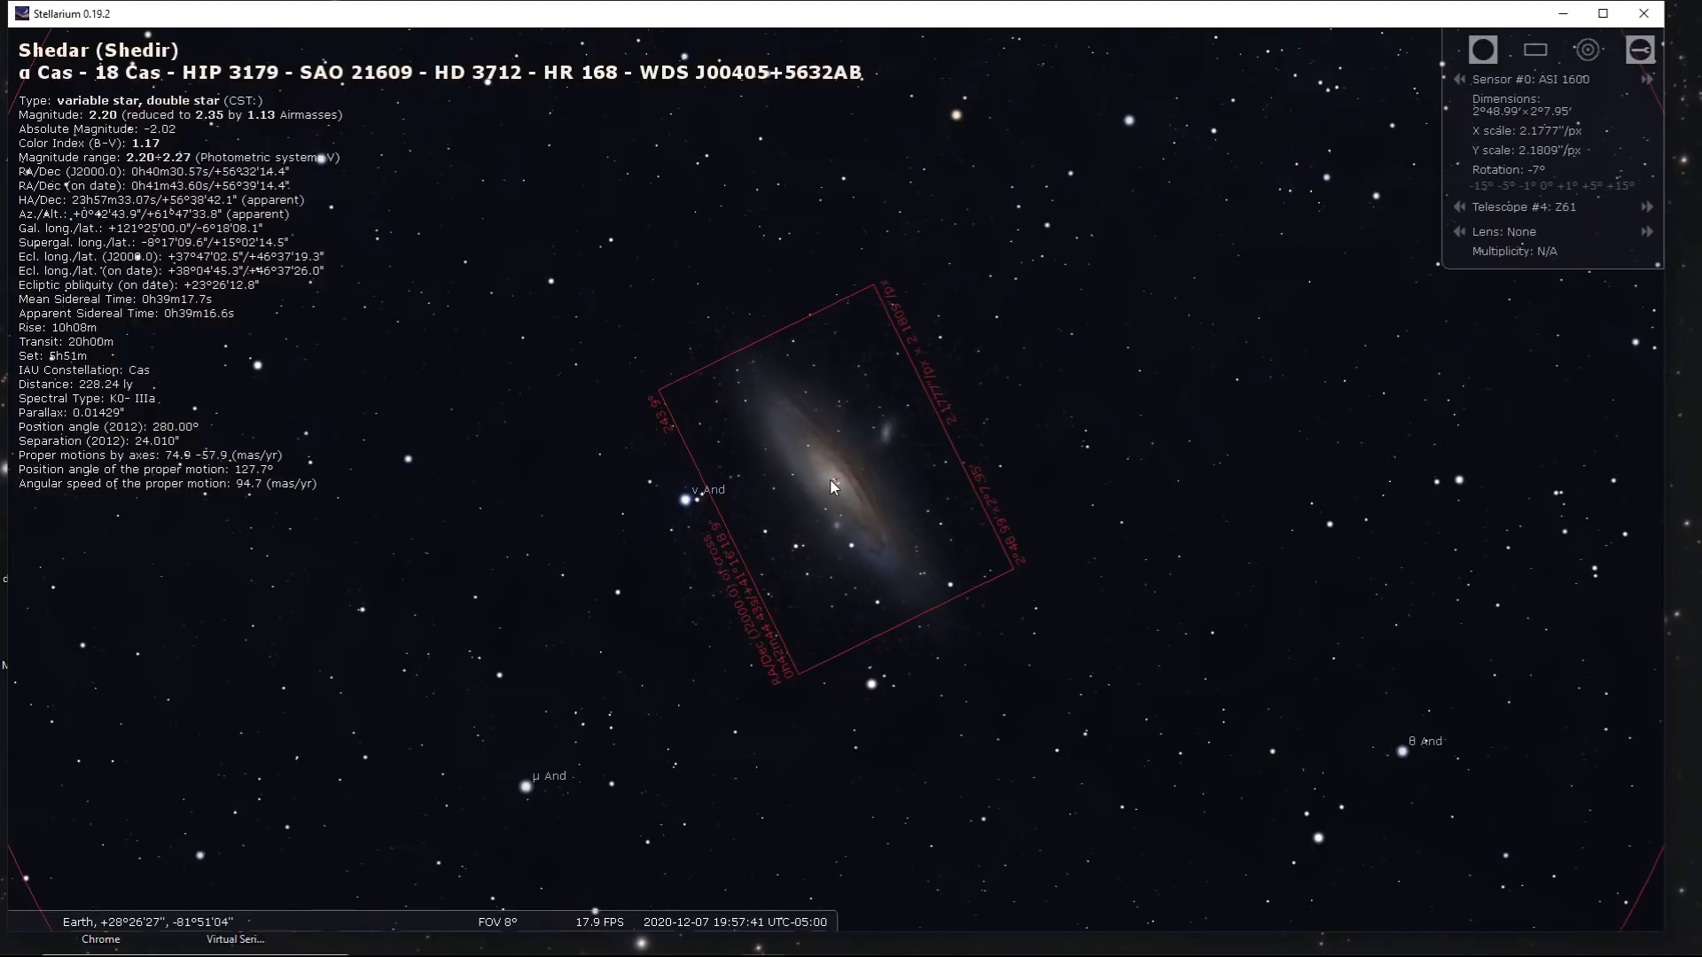
{"action": "left_click", "coordinate": [835, 490]}
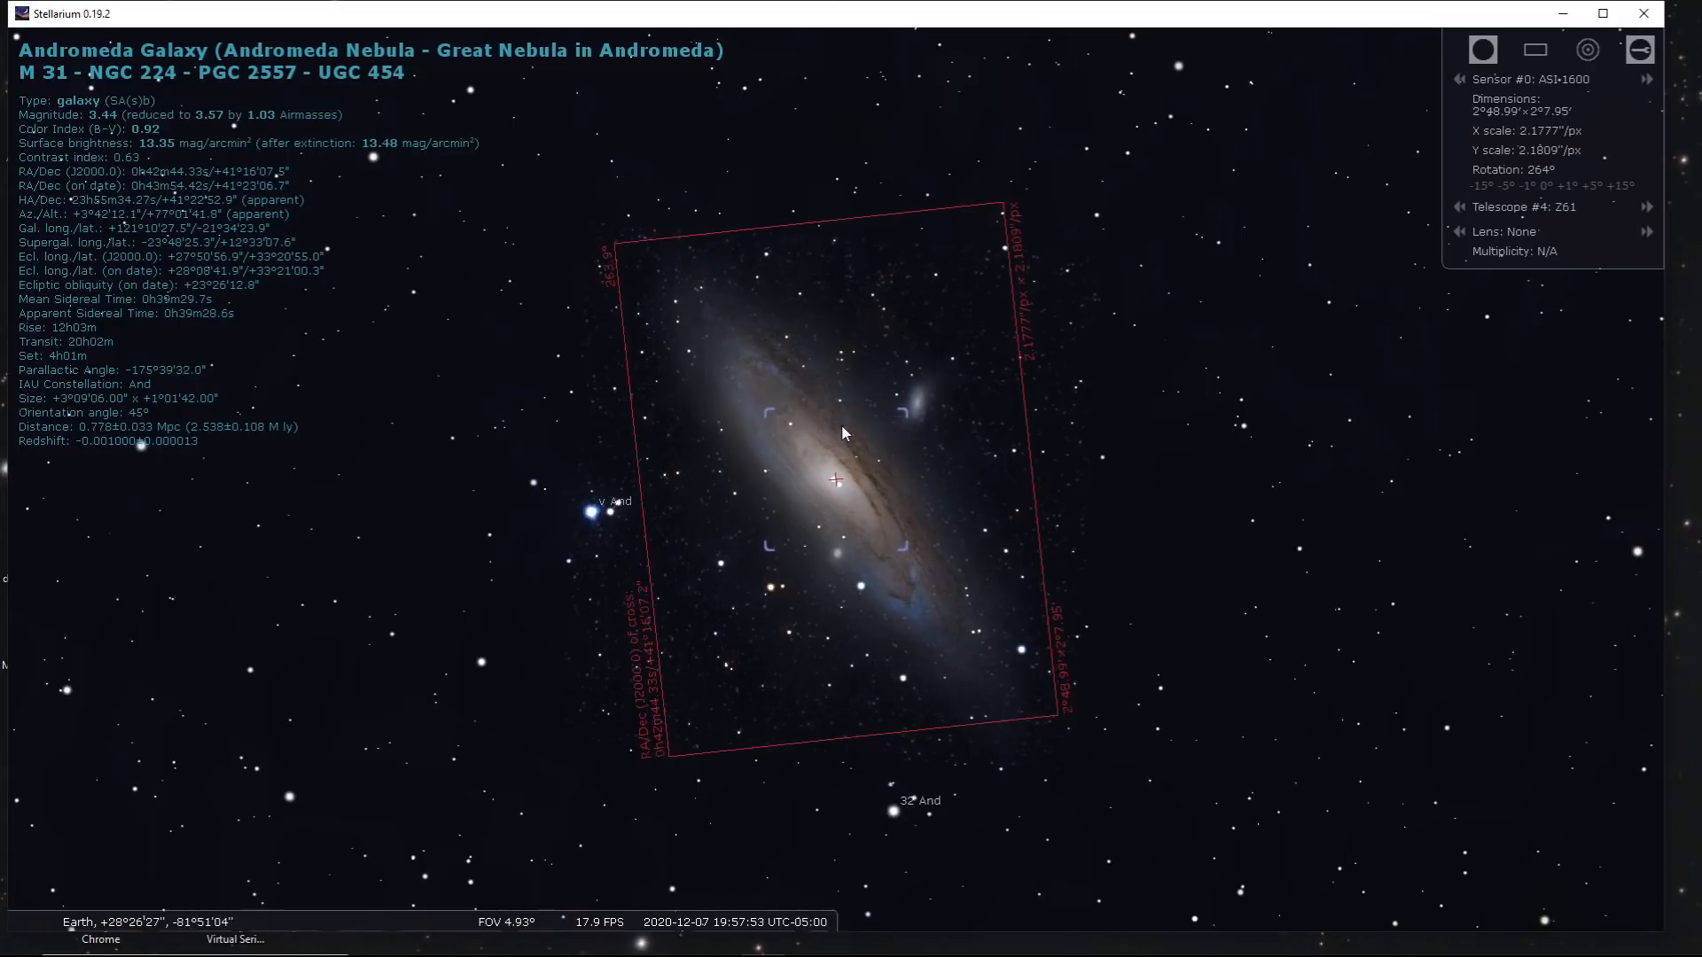
Shoot a test exposure of rotated camera and plate-solve it, confirming 270° angle
{"action": "scroll", "scroll_direction": "down", "scroll_amount": 3}
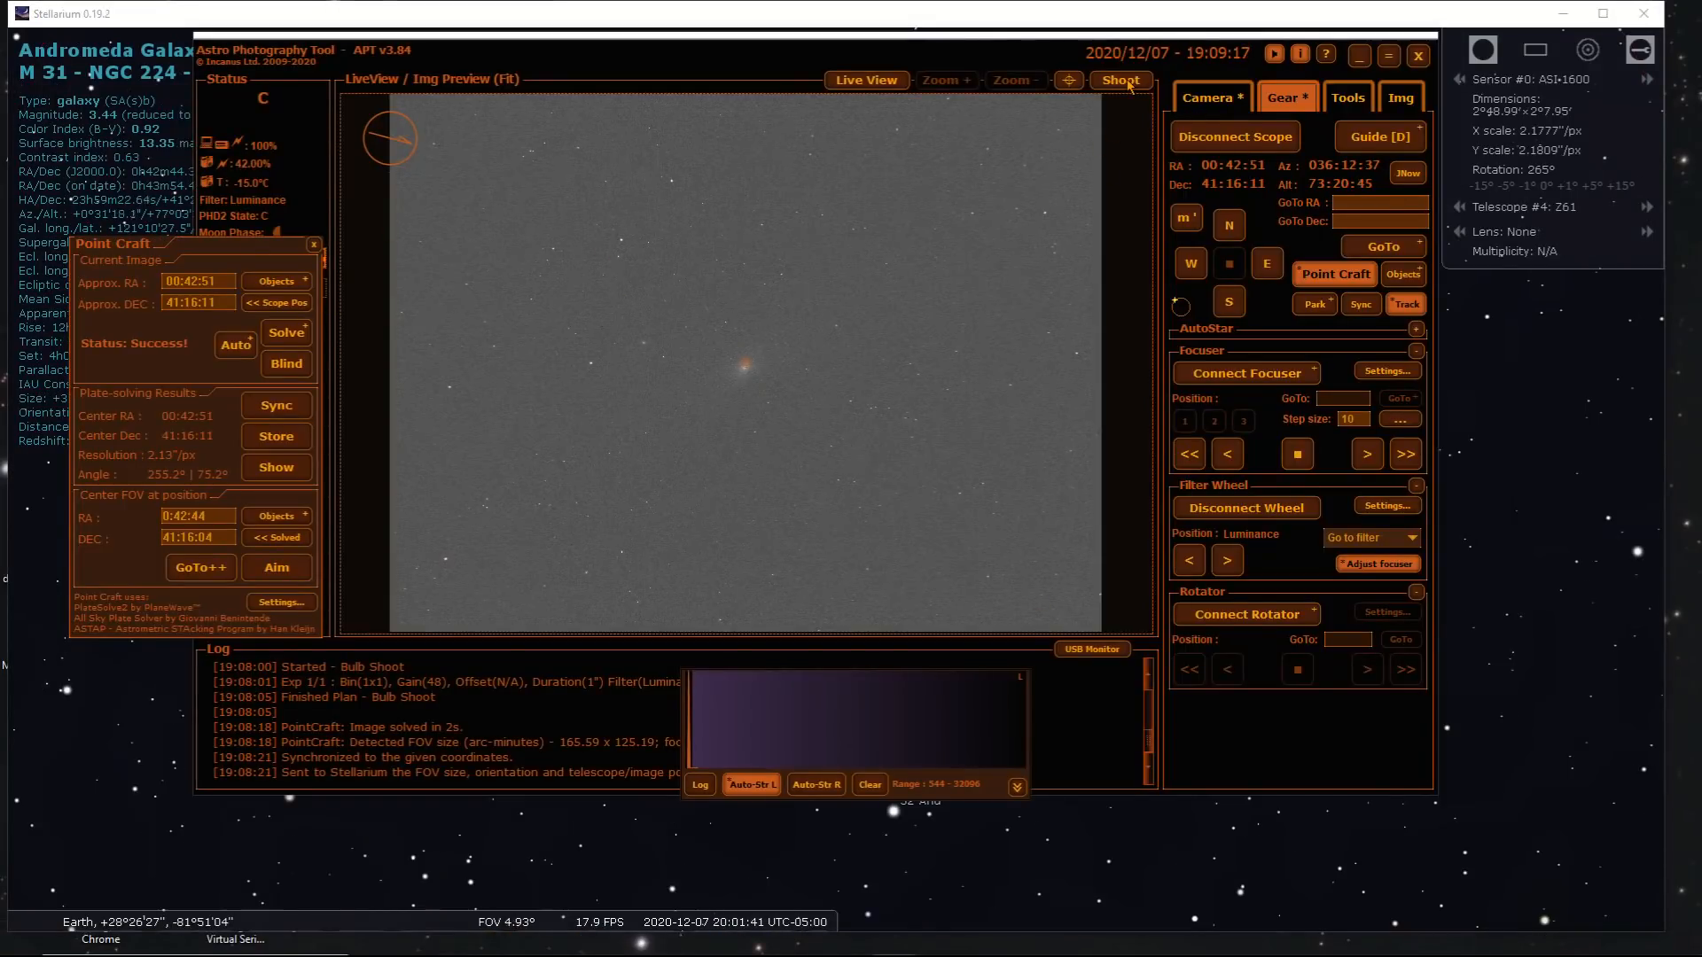
{"action": "left_click", "coordinate": [1120, 80]}
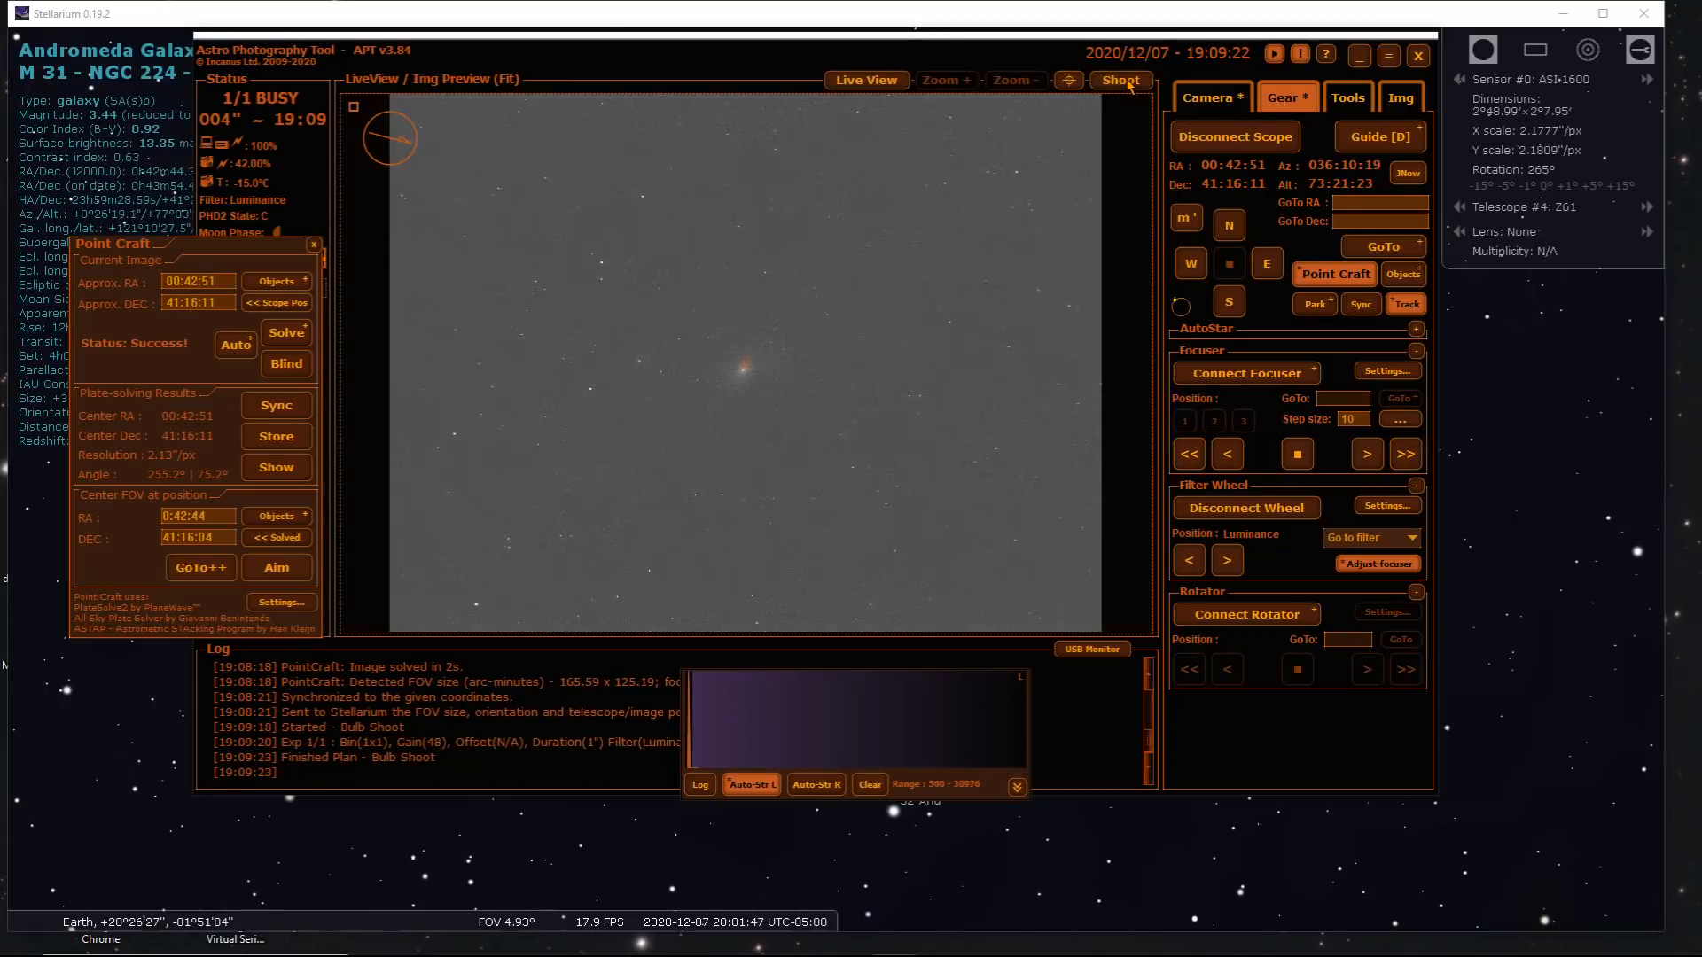
{"action": "left_click", "coordinate": [285, 334]}
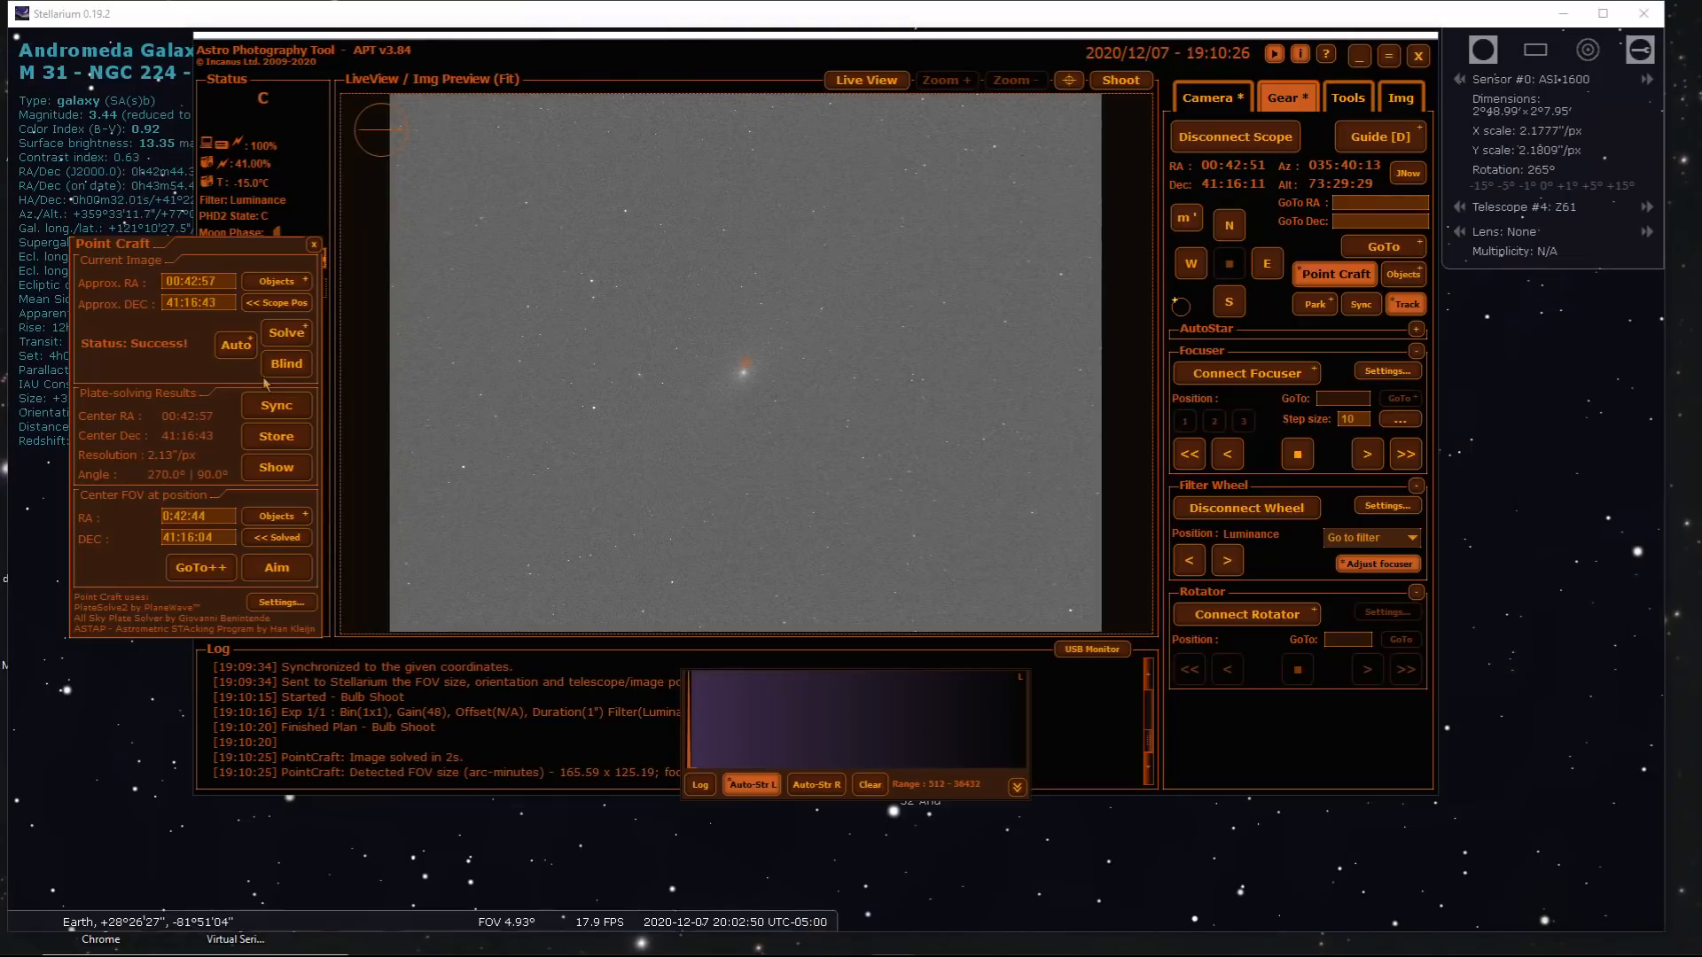
{"action": "left_click", "coordinate": [276, 405]}
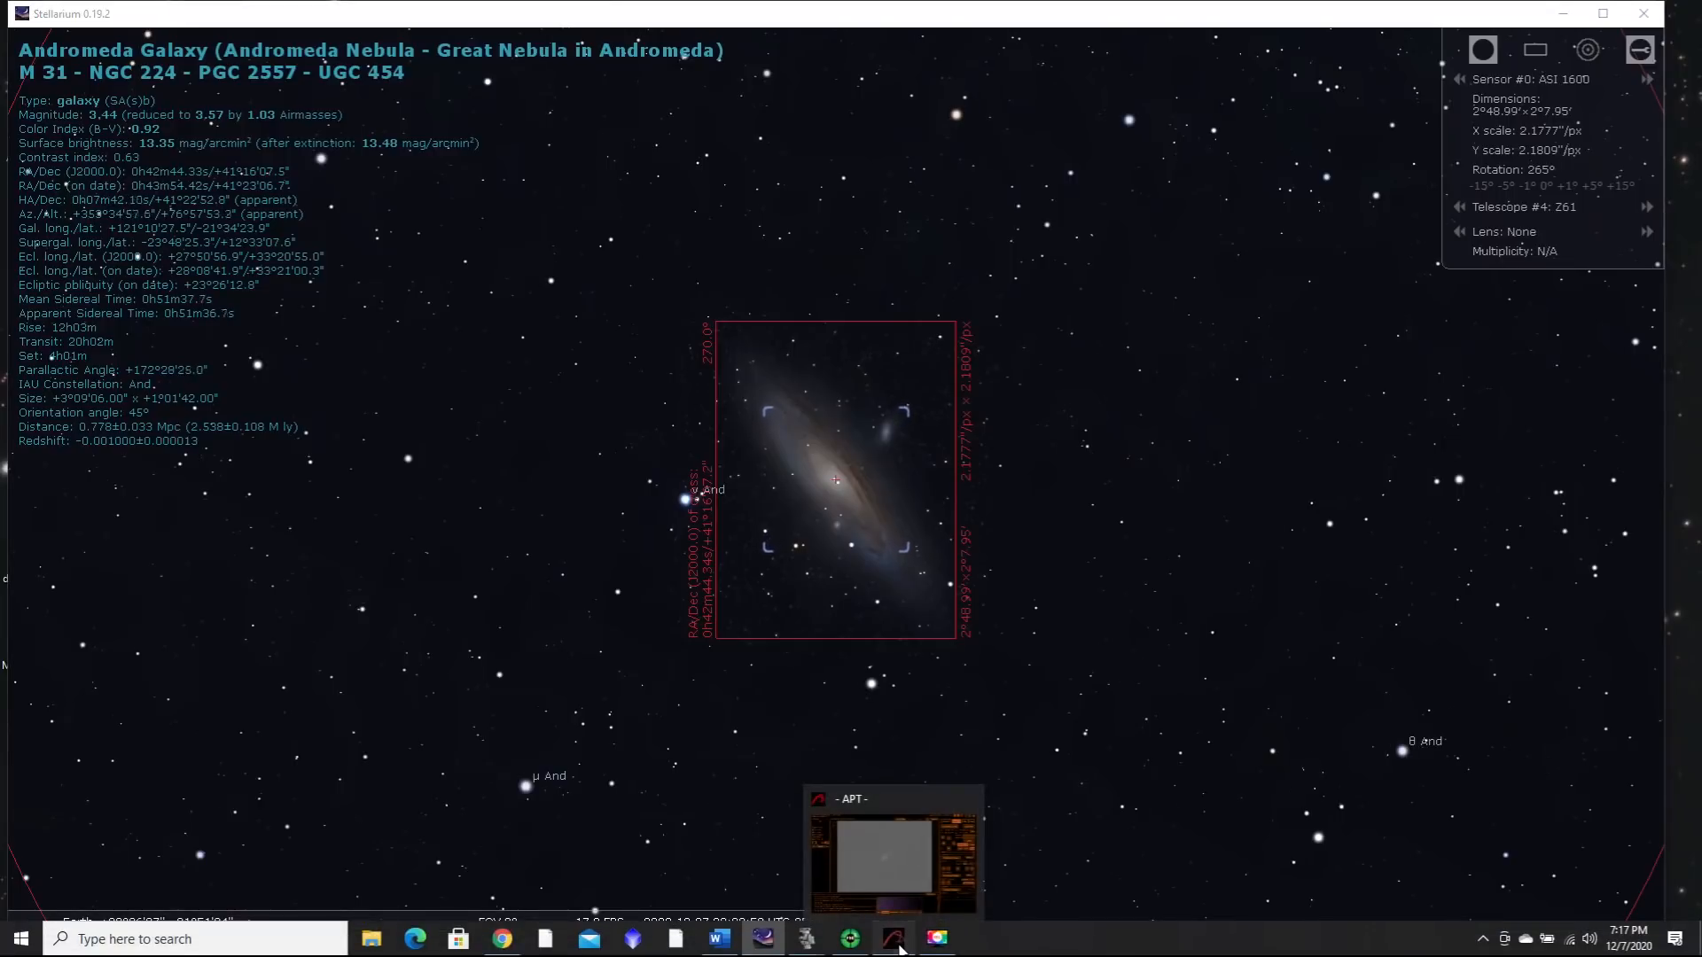
Select the bright star in PHD2's looping image and start guiding on it
{"action": "left_click", "coordinate": [893, 937]}
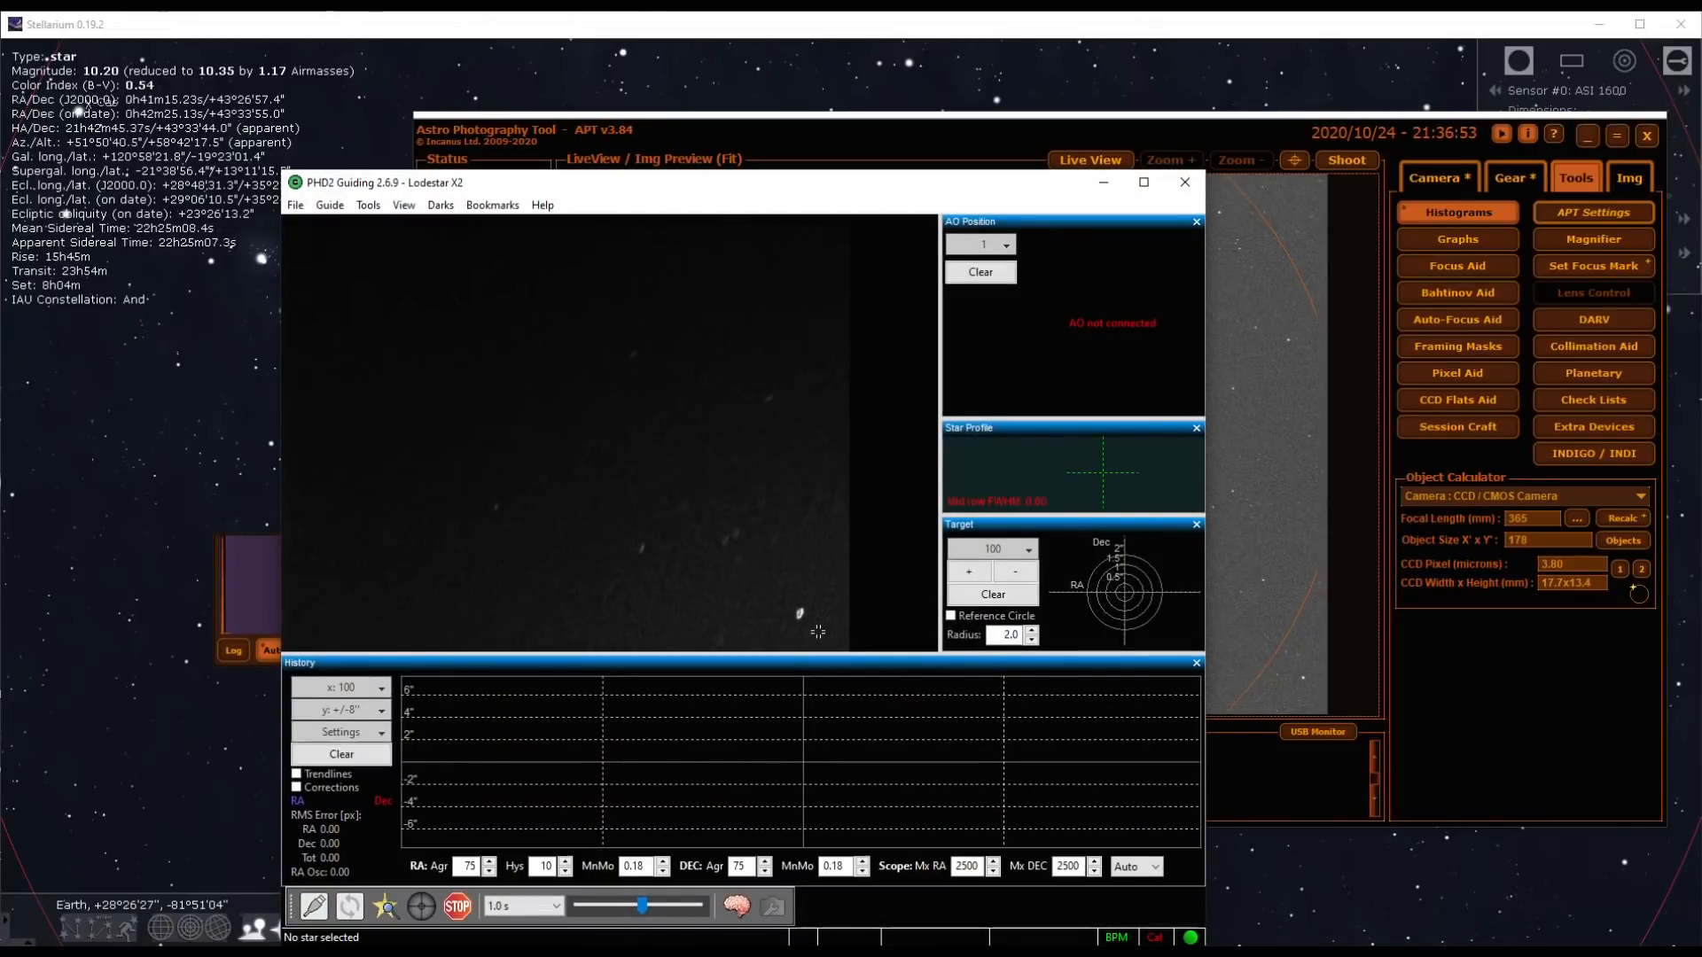
{"action": "mouse_move", "coordinate": [800, 643]}
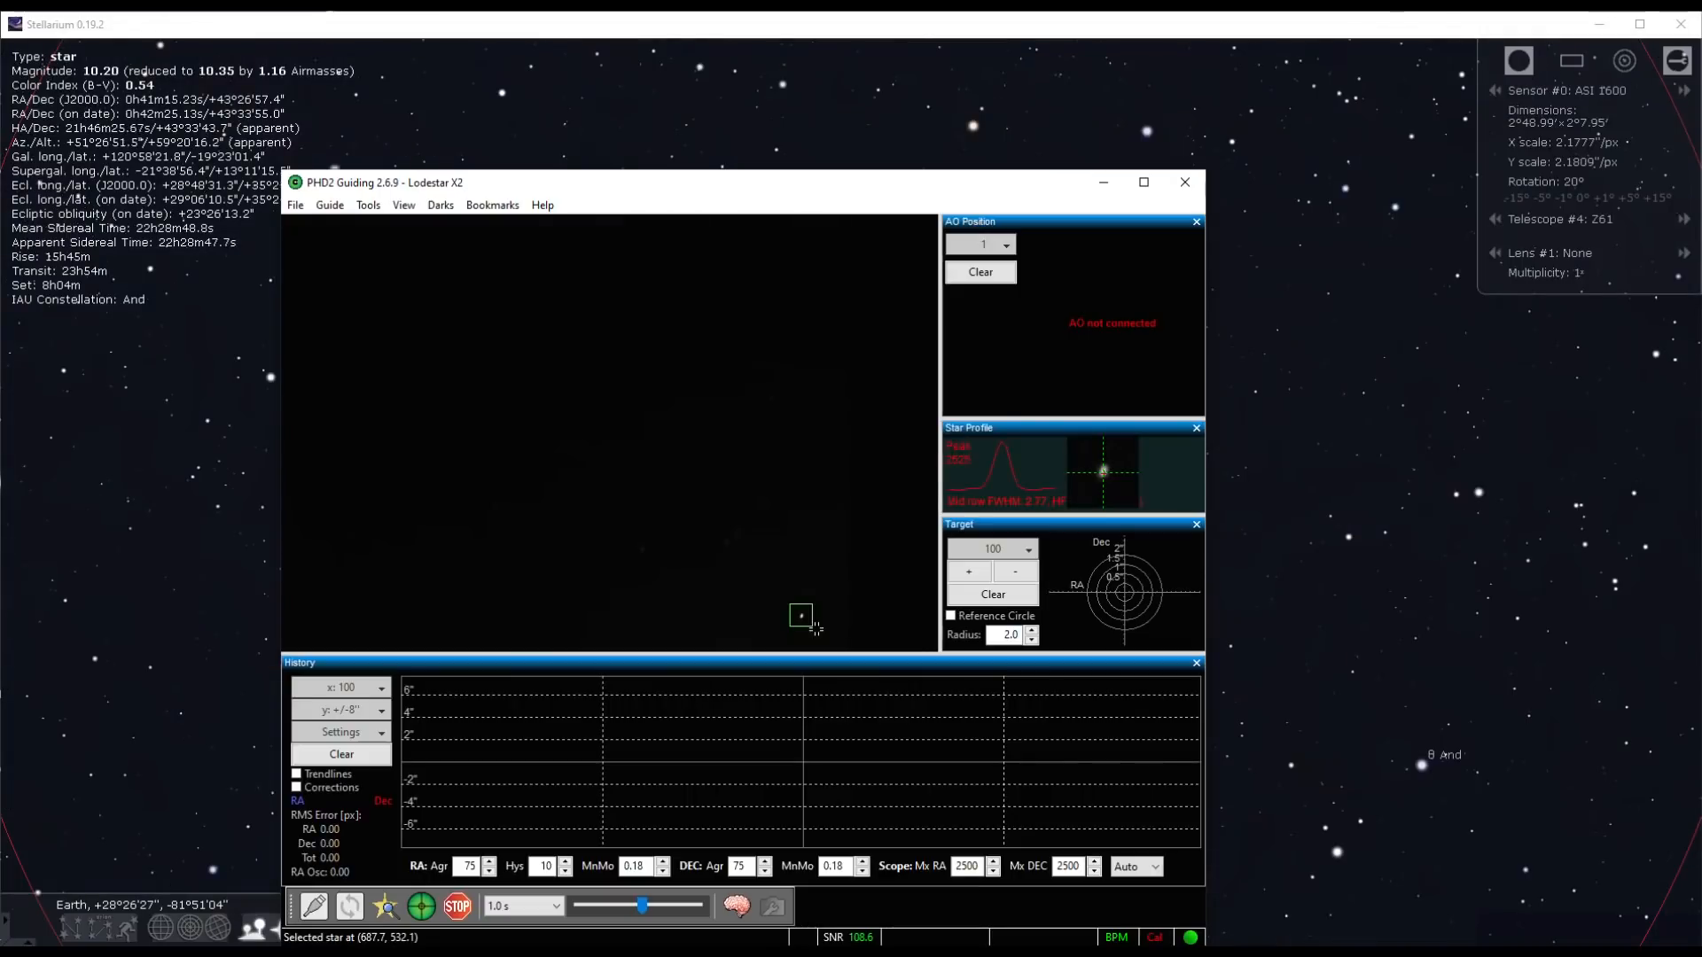
{"action": "left_click", "coordinate": [419, 905]}
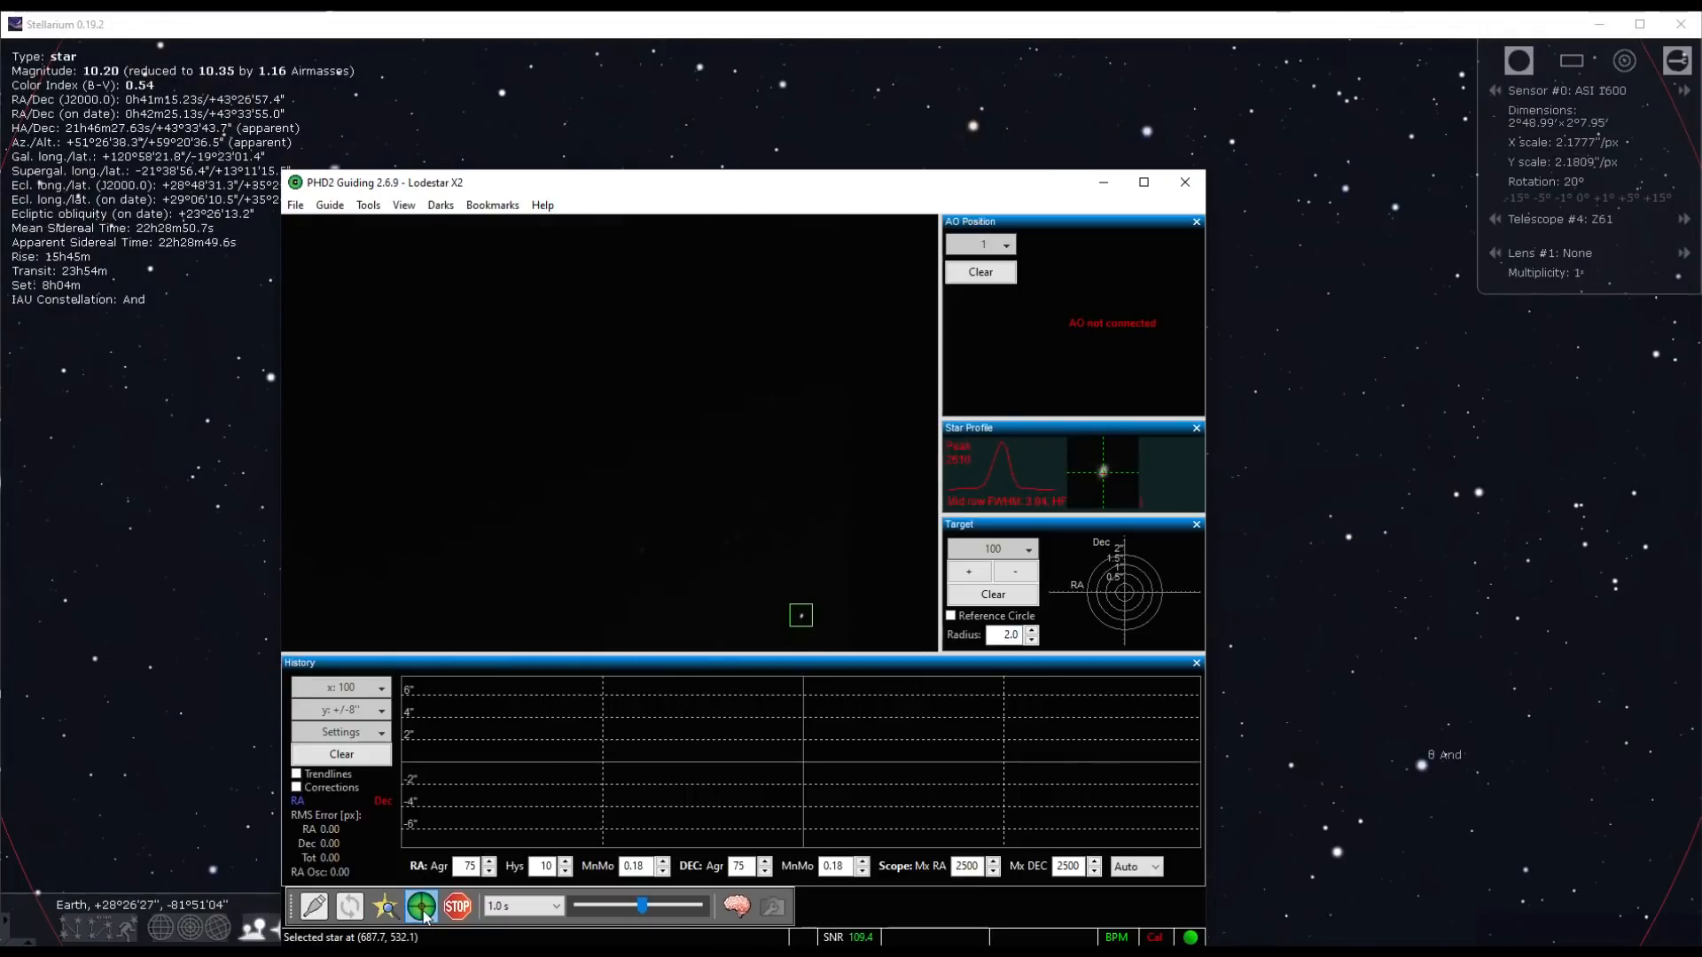
{"action": "left_click", "coordinate": [419, 906]}
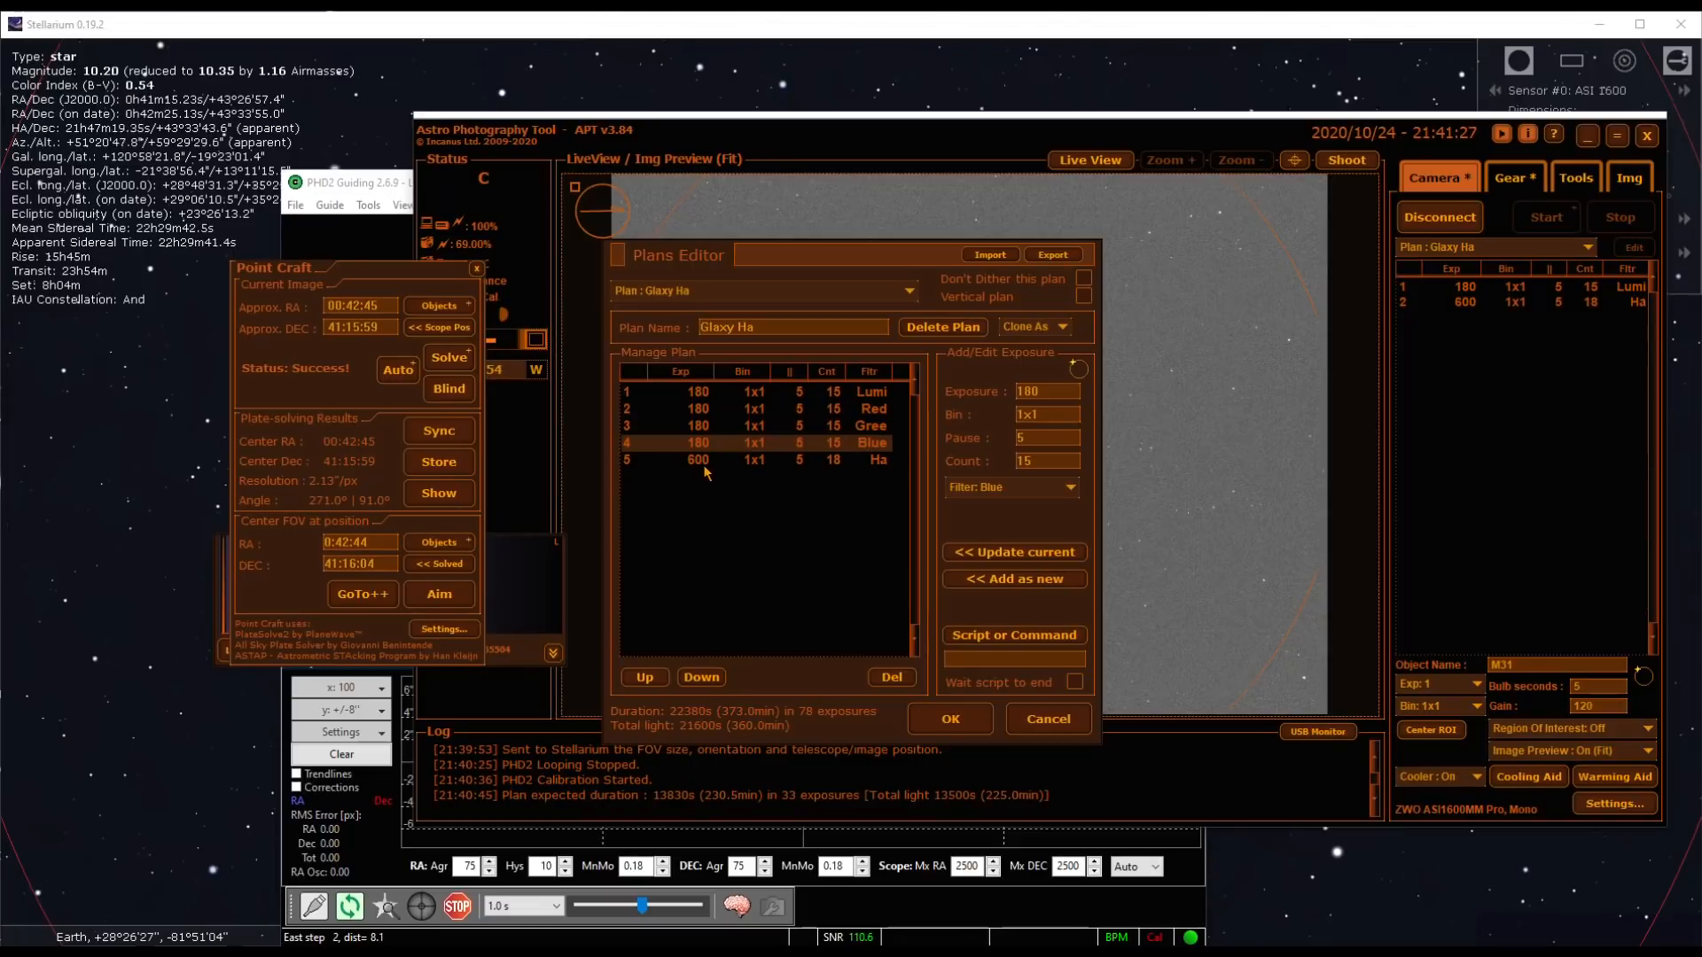
{"action": "mouse_move", "coordinate": [871, 409]}
{"action": "type", "text": "30"}
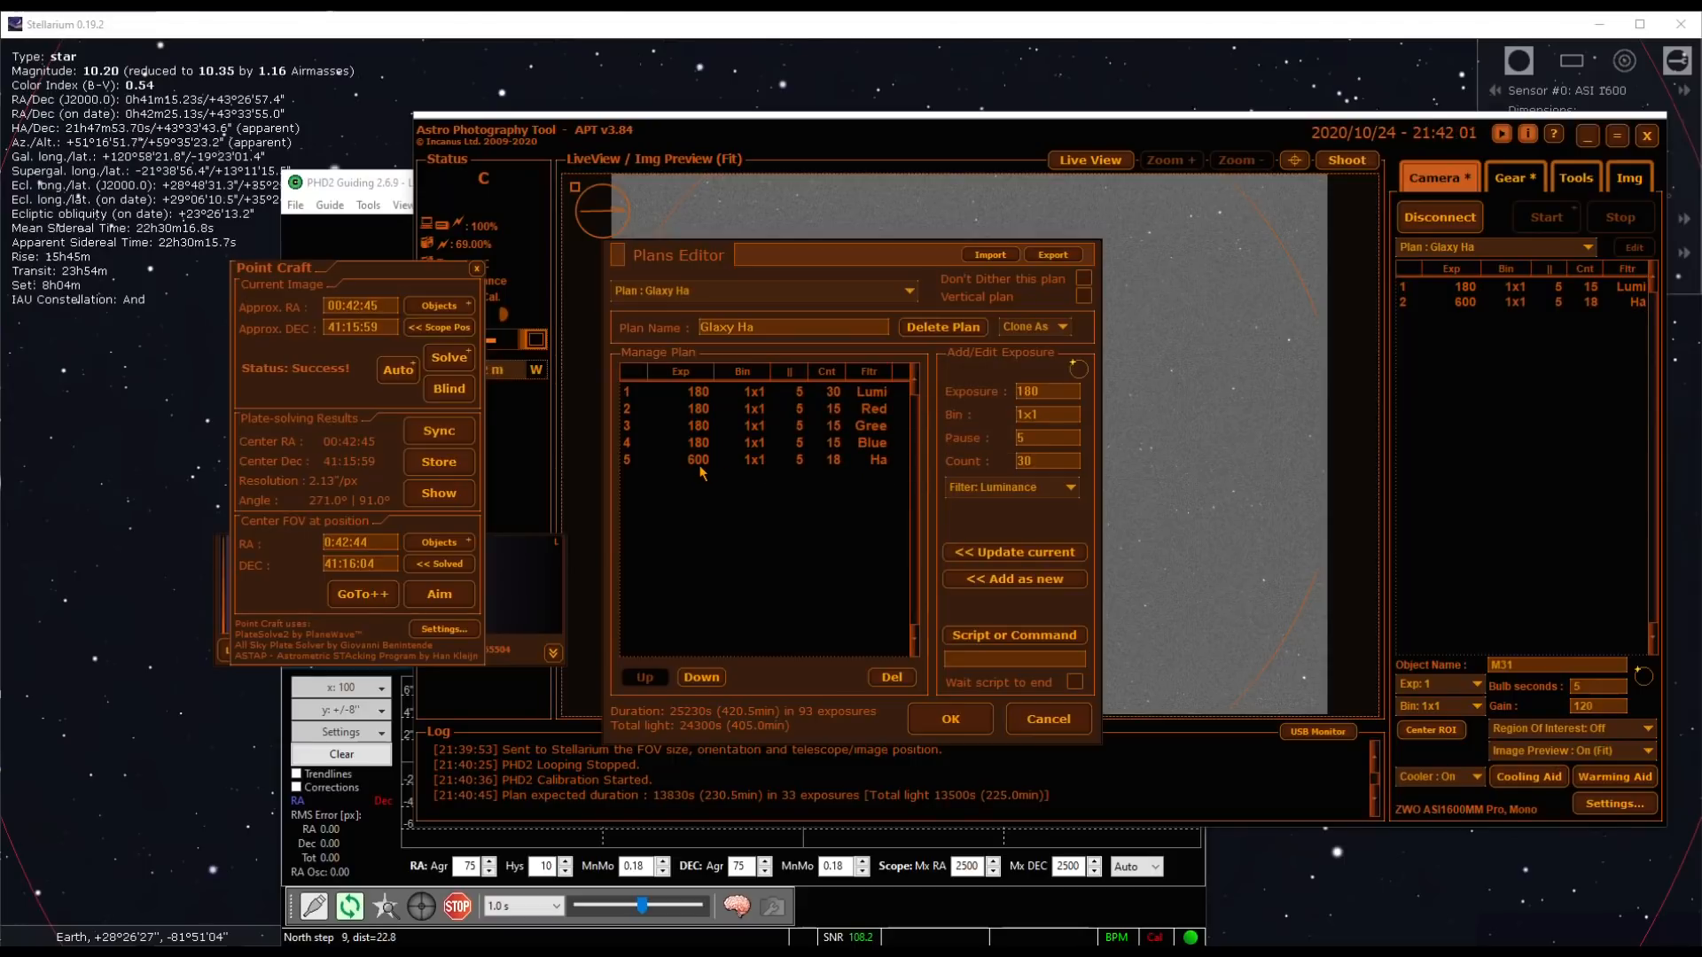
{"action": "mouse_move", "coordinate": [859, 481]}
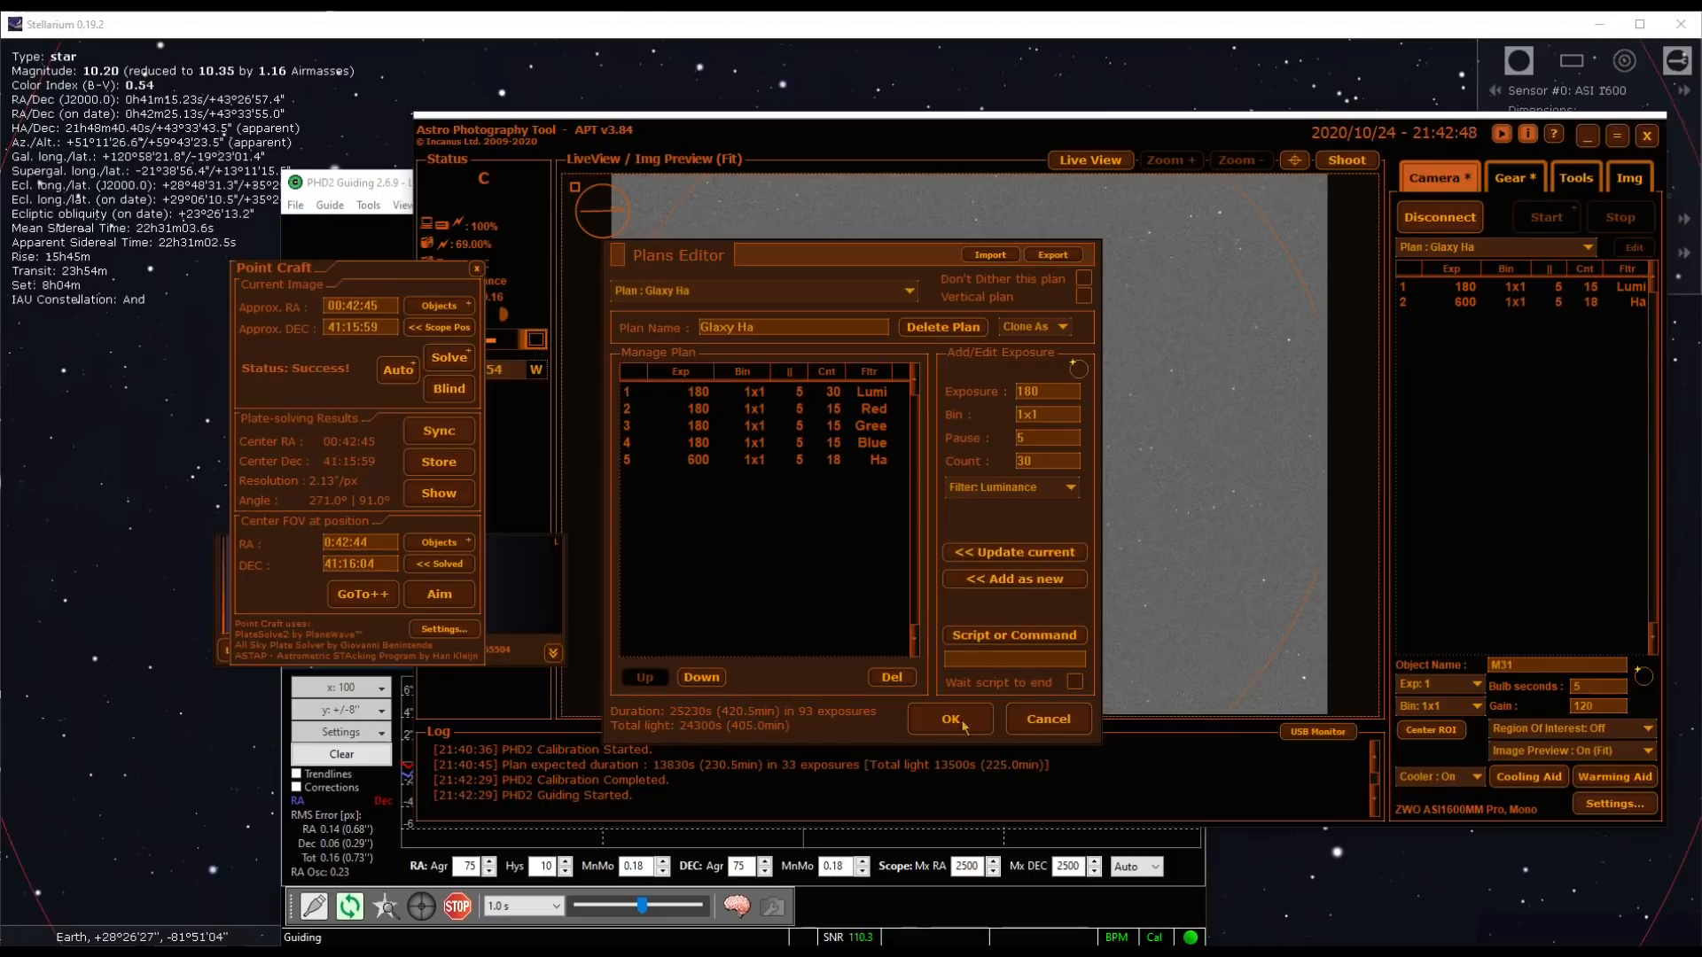
Save the LRGB+Ha plan, close Point Craft, and start capturing frame 1 of 93
{"action": "left_click", "coordinate": [951, 718]}
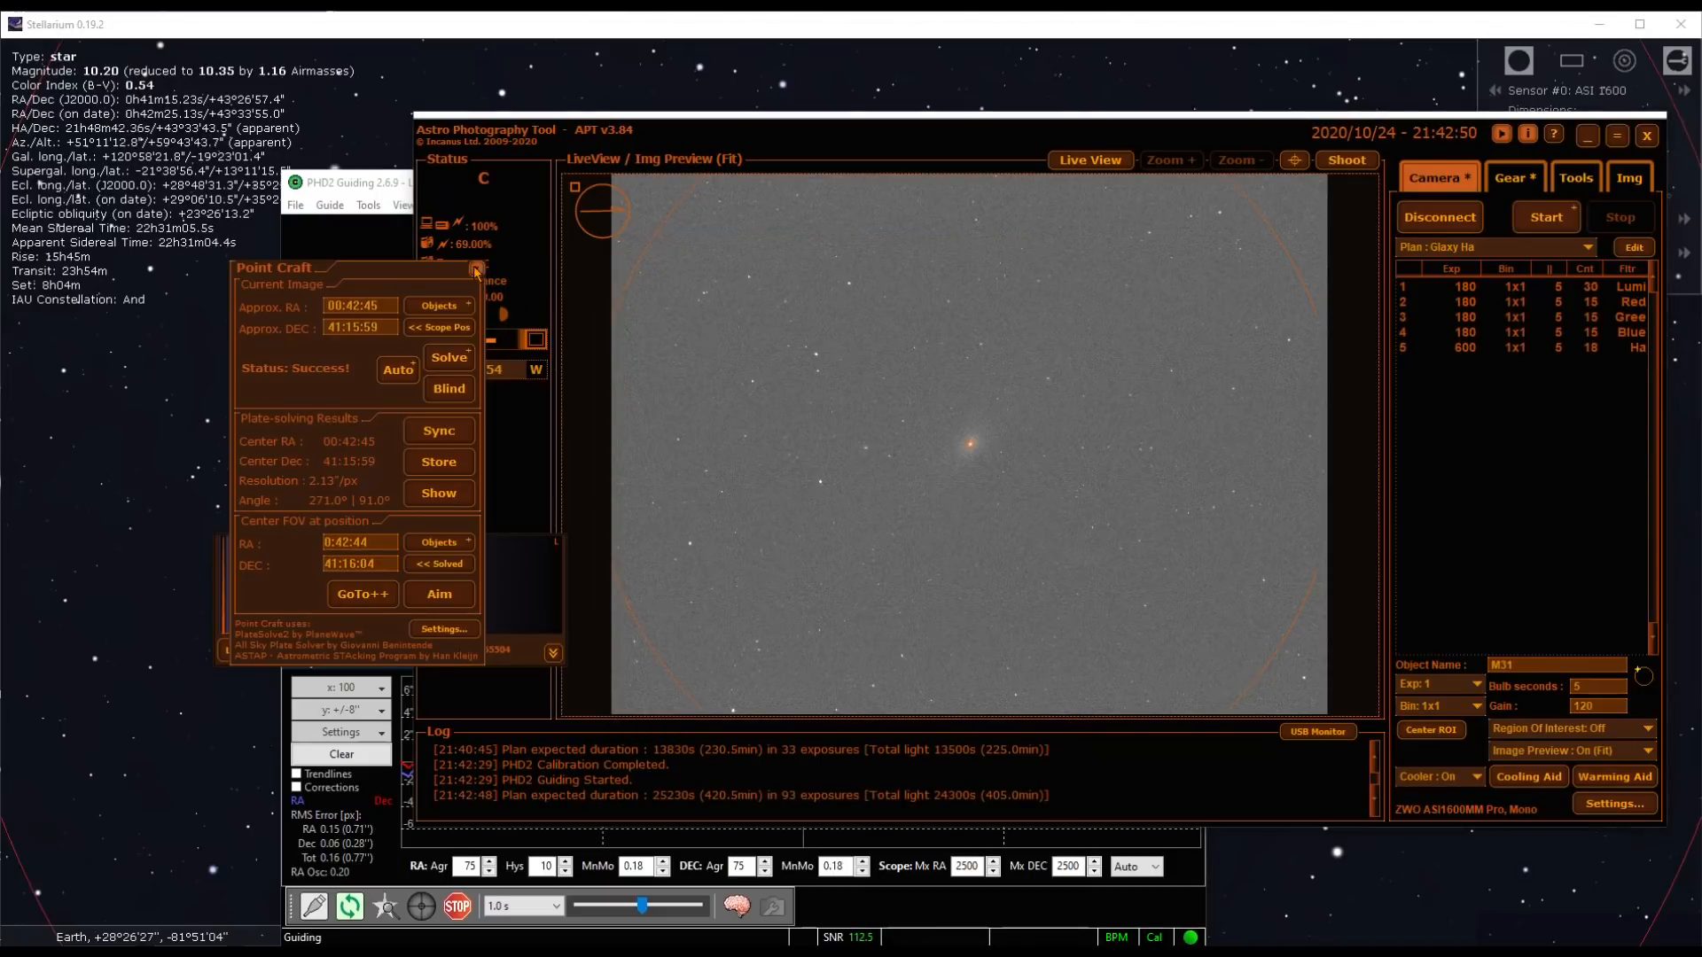
{"action": "left_click", "coordinate": [475, 268]}
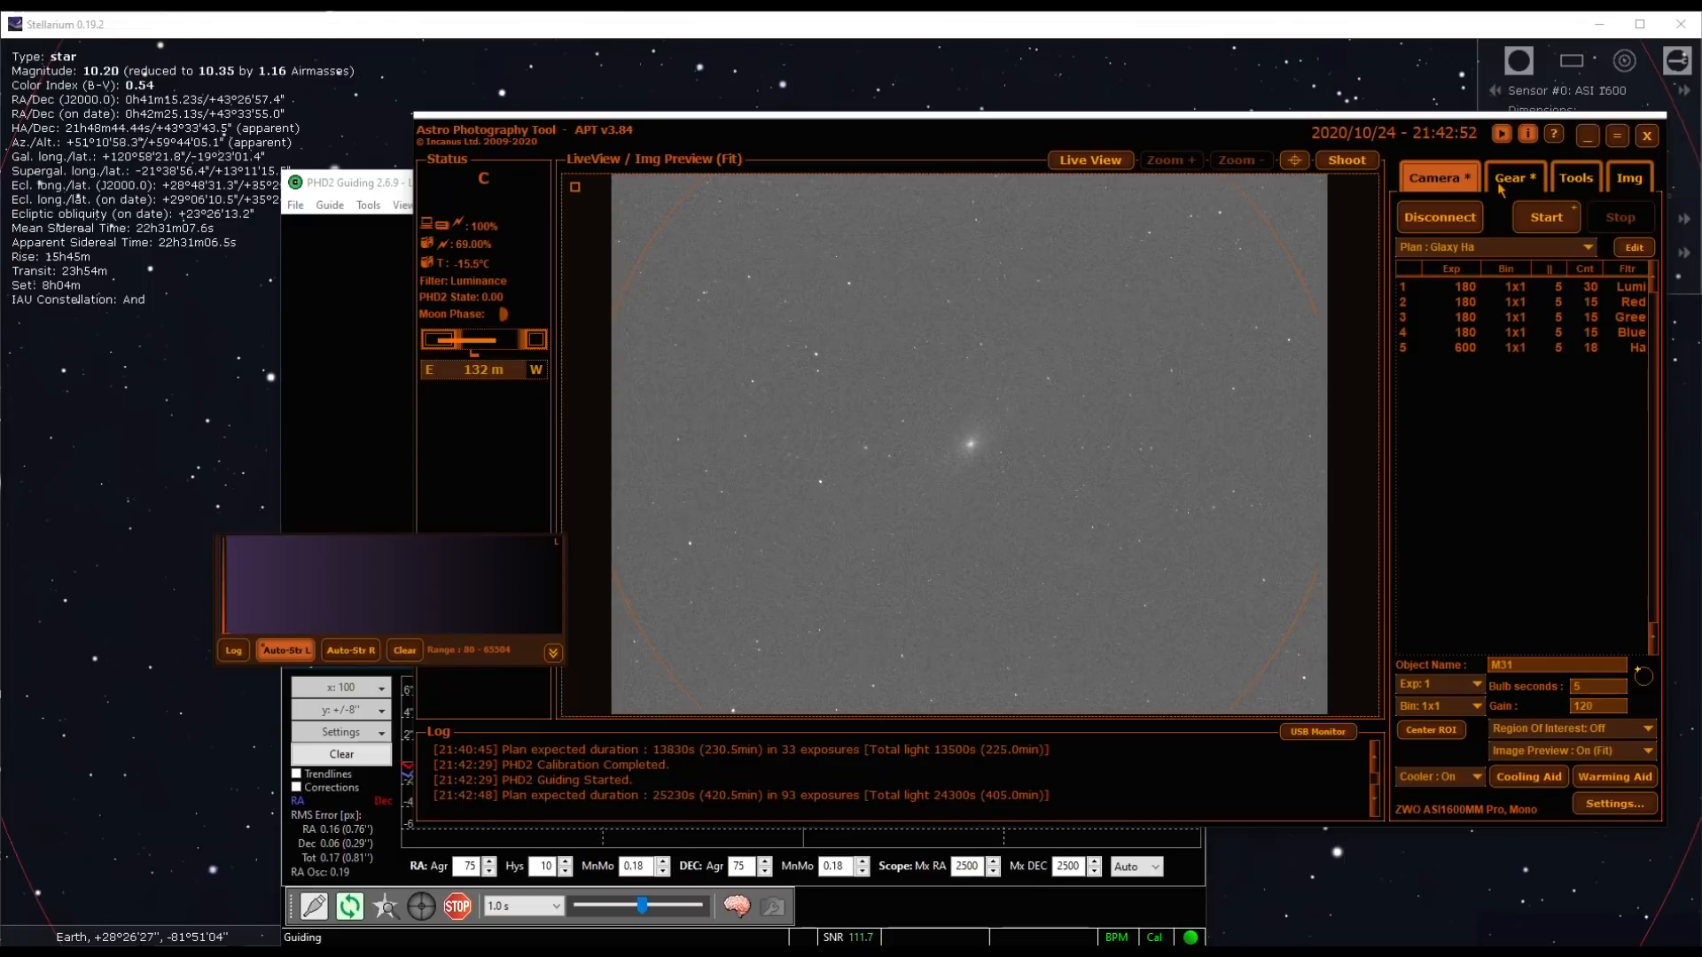
{"action": "left_click", "coordinate": [1545, 216]}
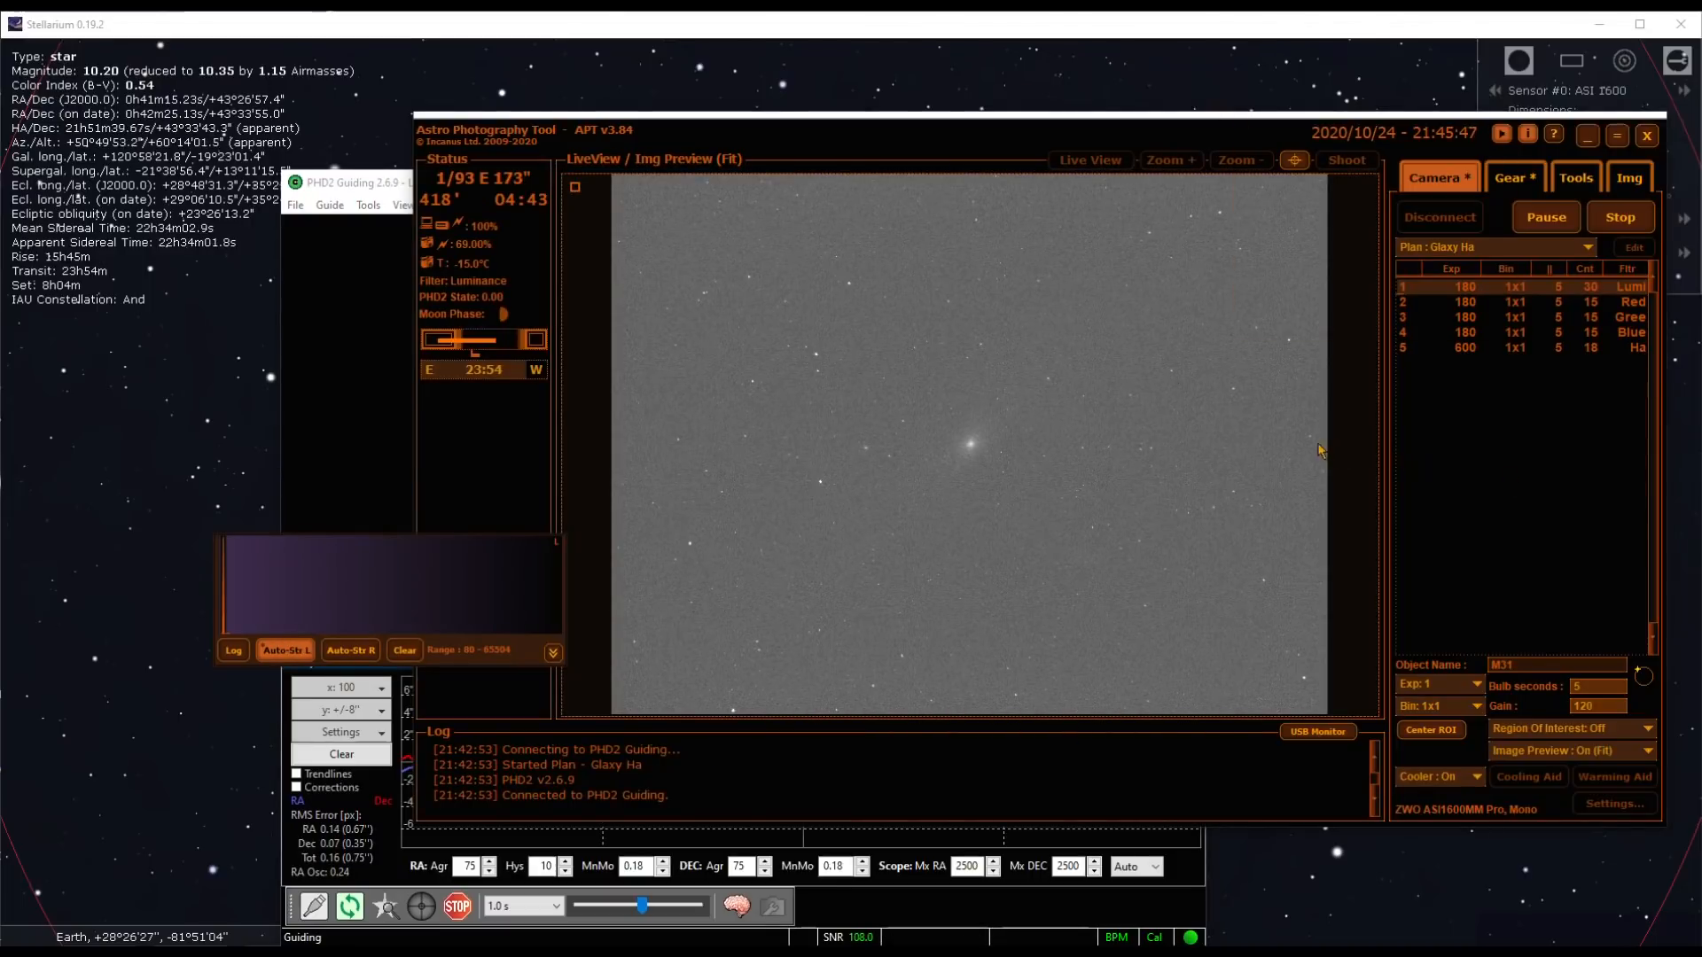
{"action": "mouse_move", "coordinate": [1053, 395]}
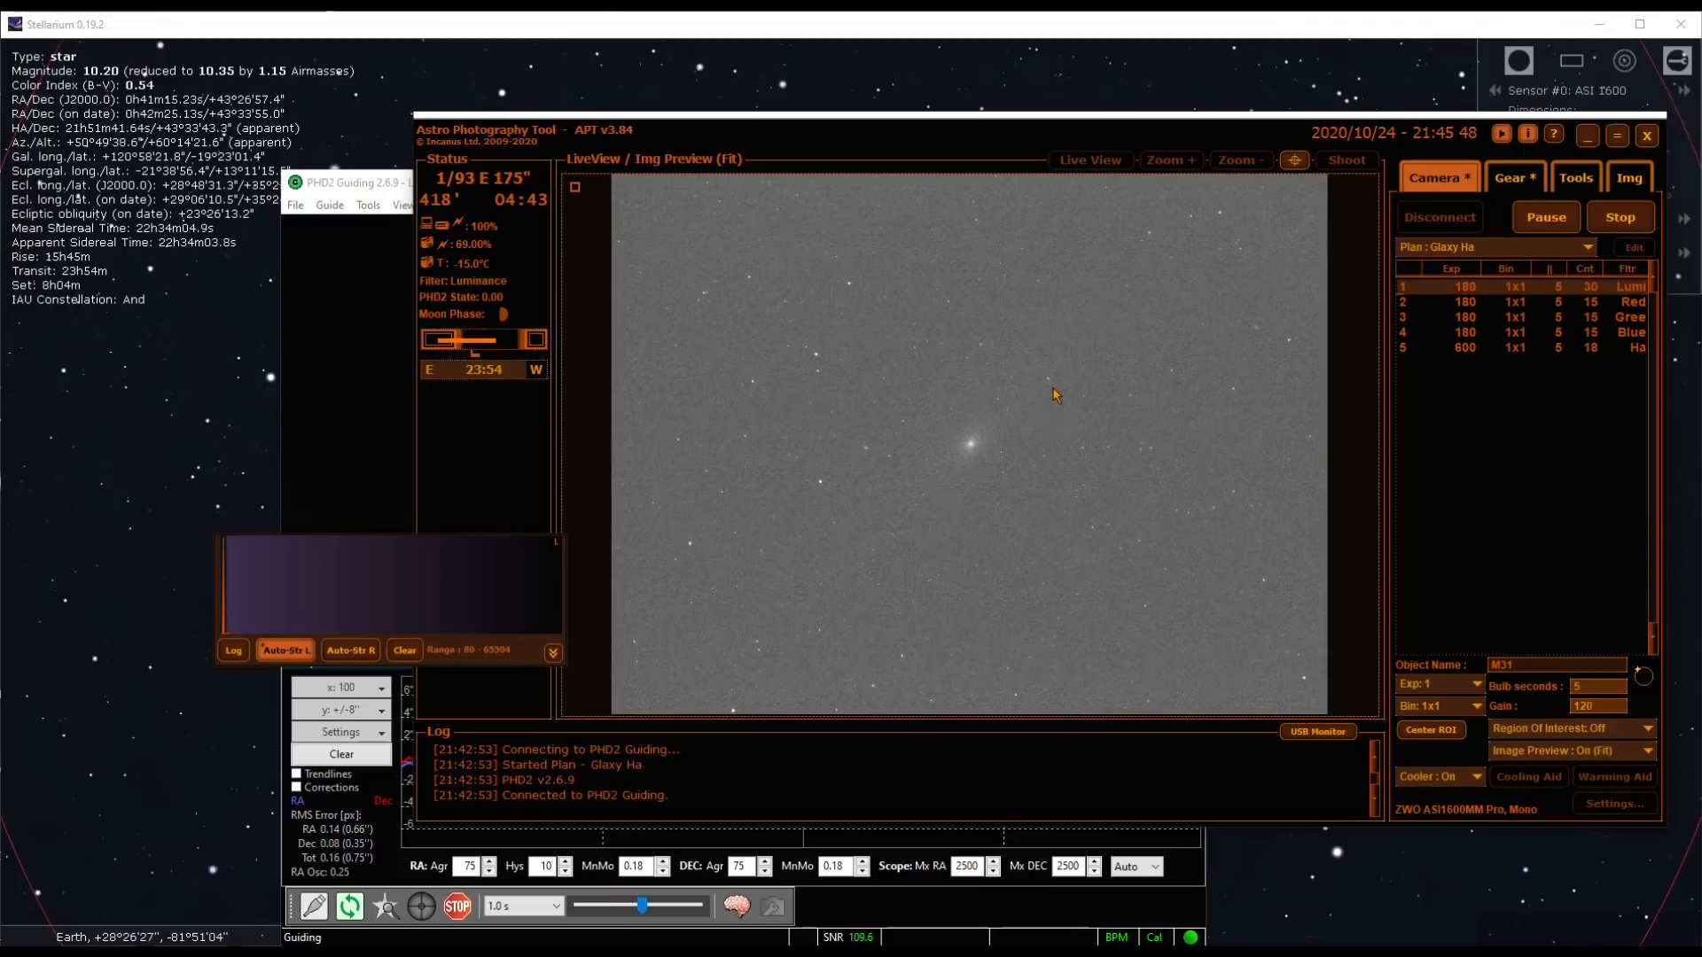
{"action": "mouse_move", "coordinate": [1066, 393]}
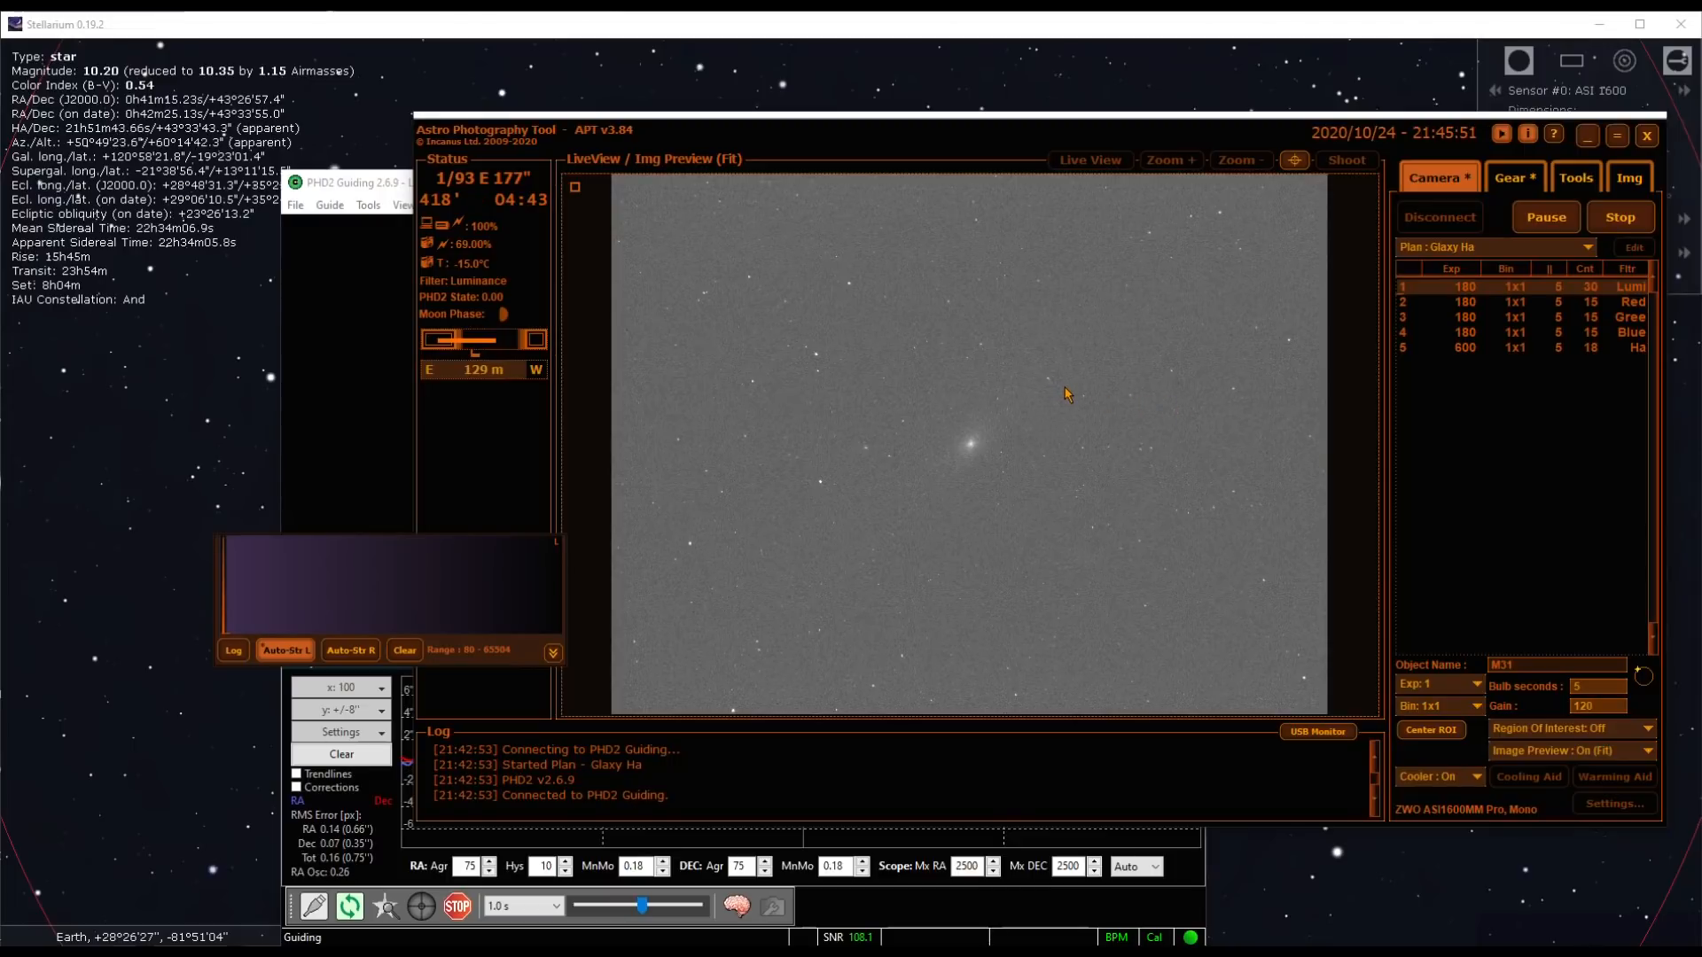
{"action": "mouse_move", "coordinate": [1114, 434]}
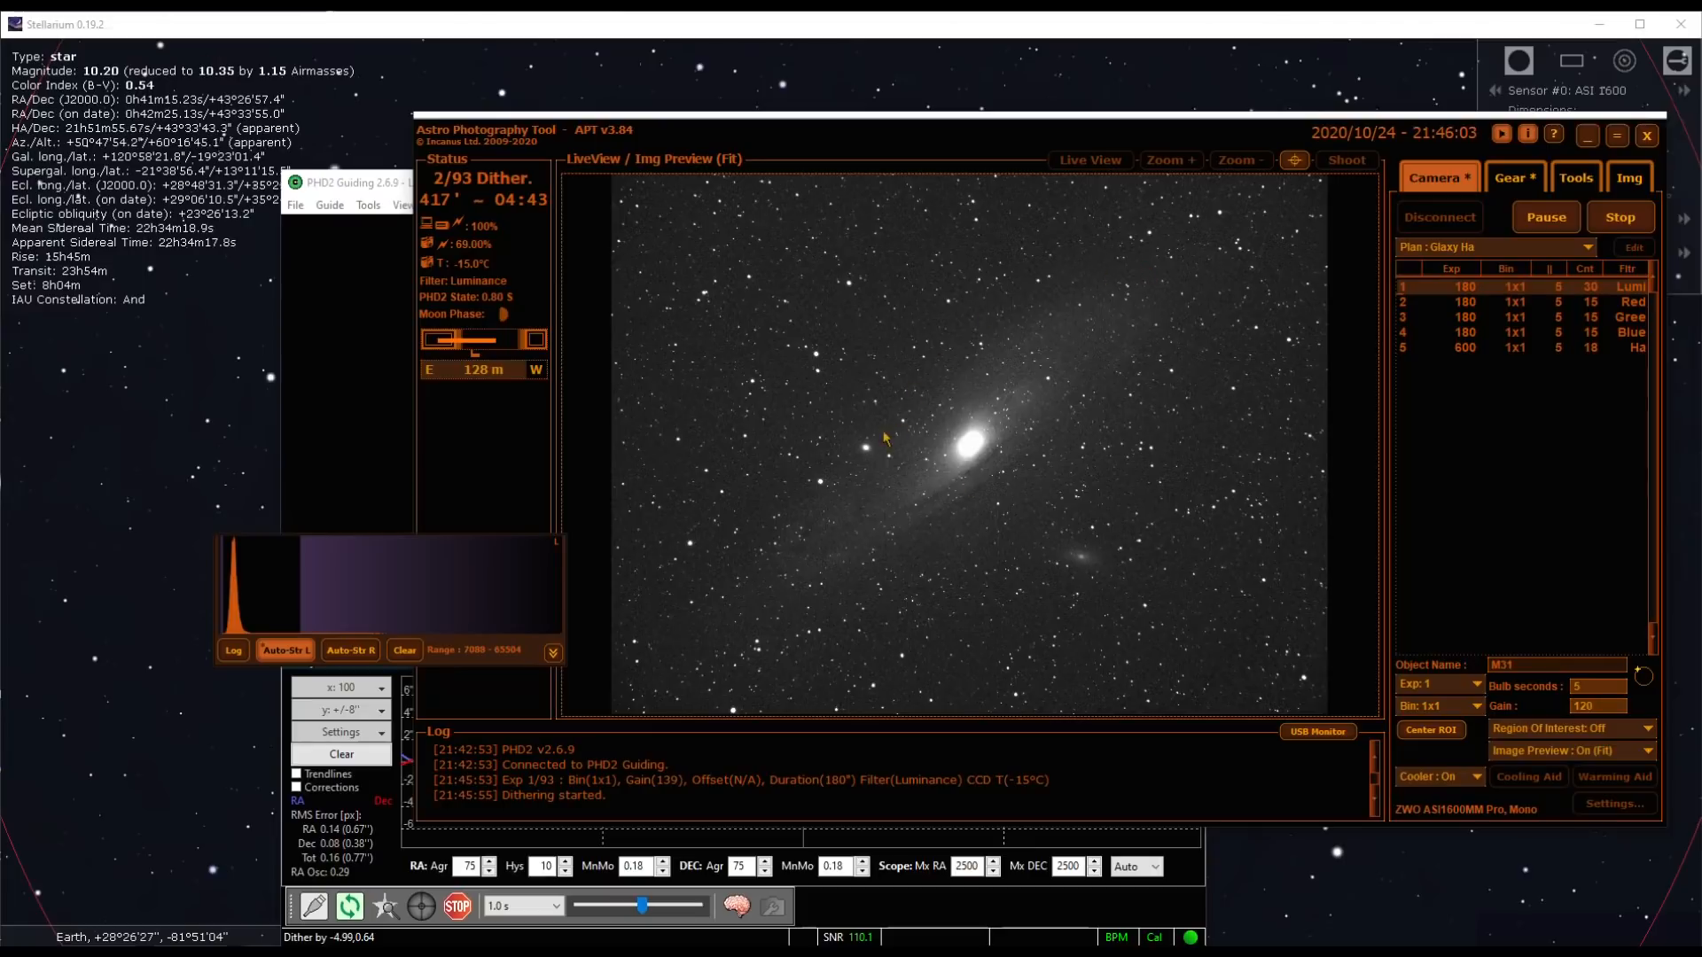
{"action": "mouse_move", "coordinate": [804, 584]}
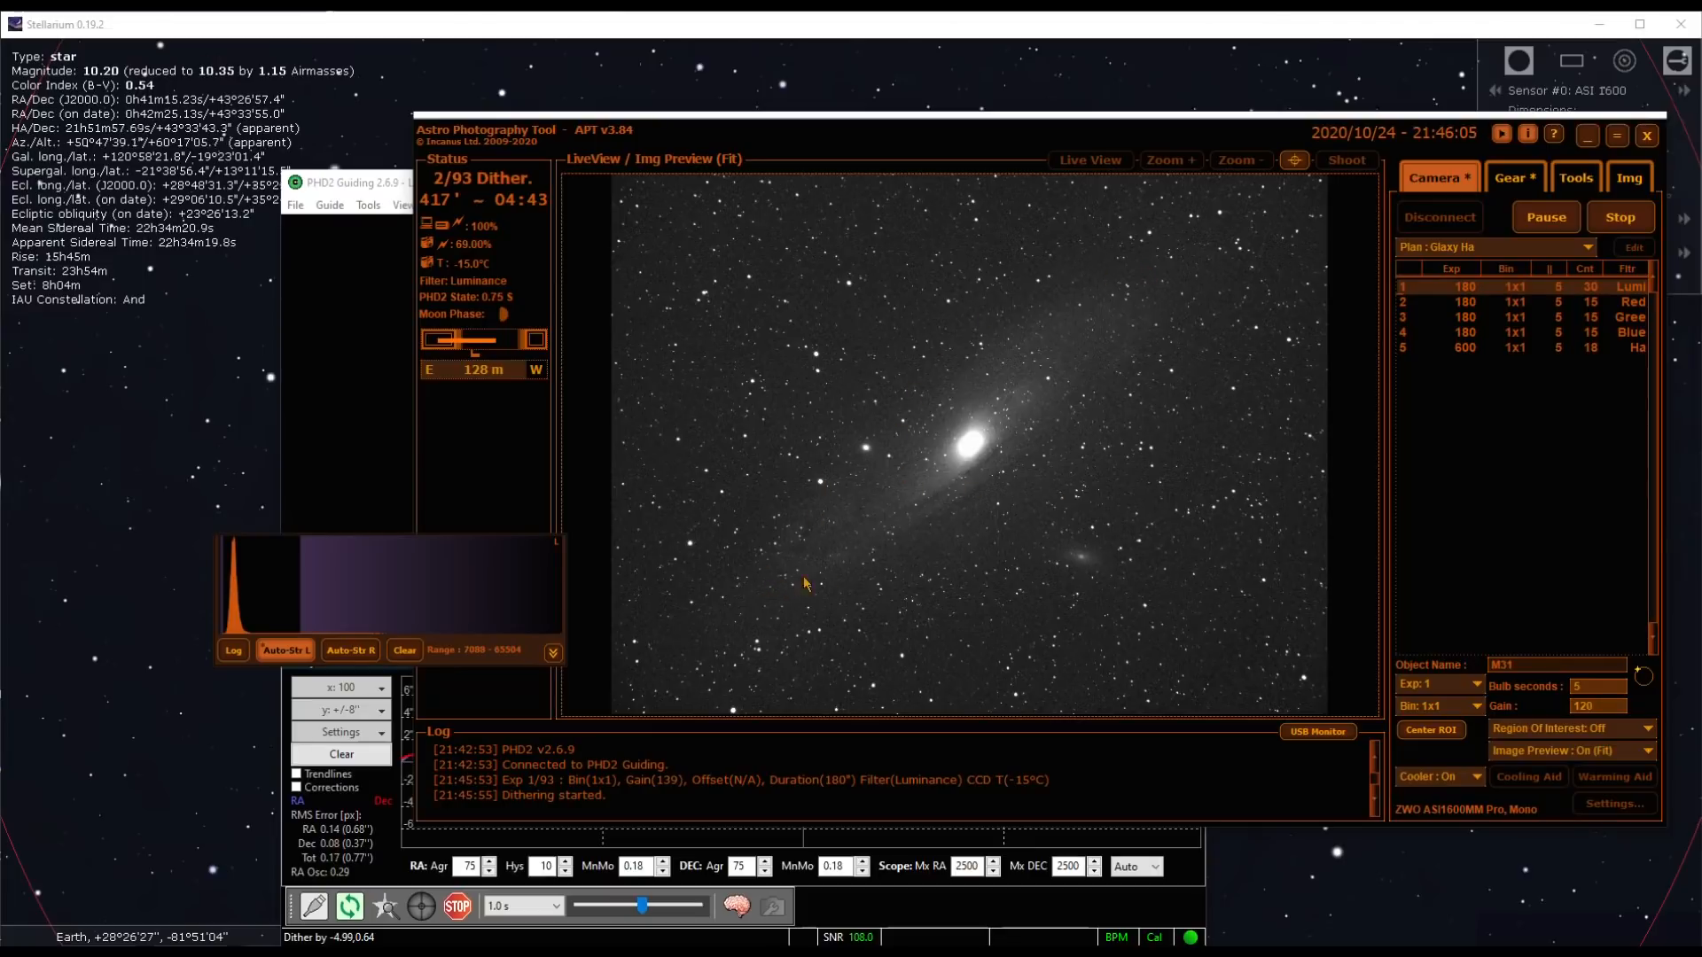
{"action": "mouse_move", "coordinate": [986, 464]}
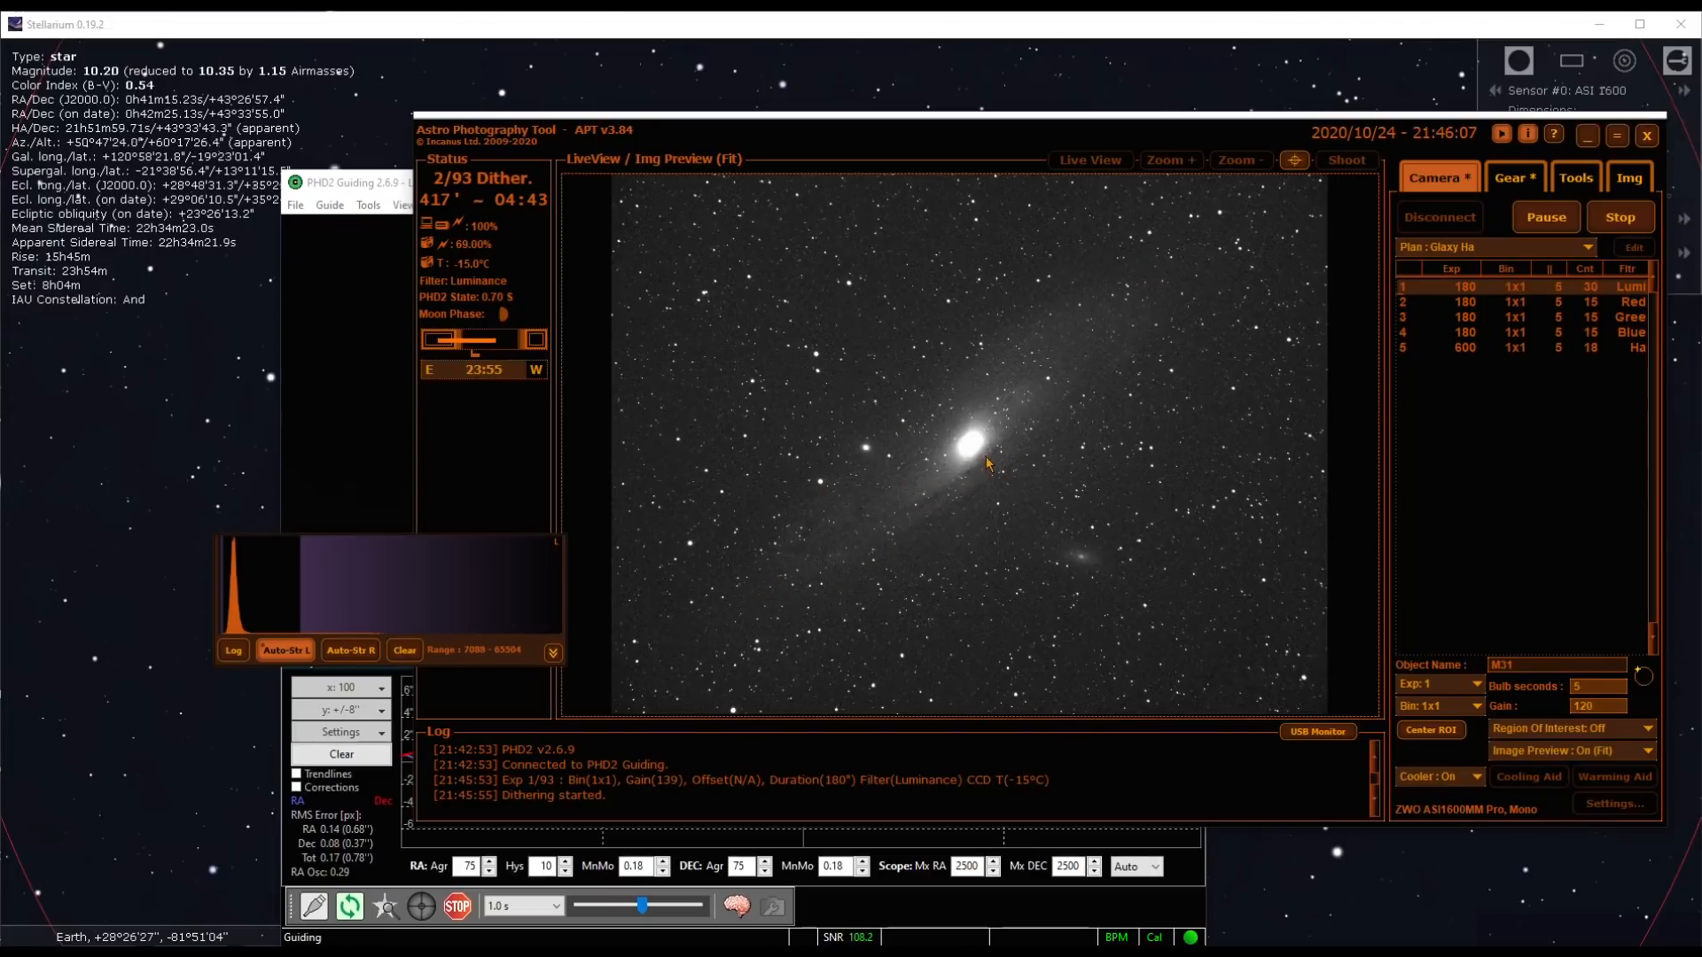
{"action": "mouse_move", "coordinate": [1038, 401]}
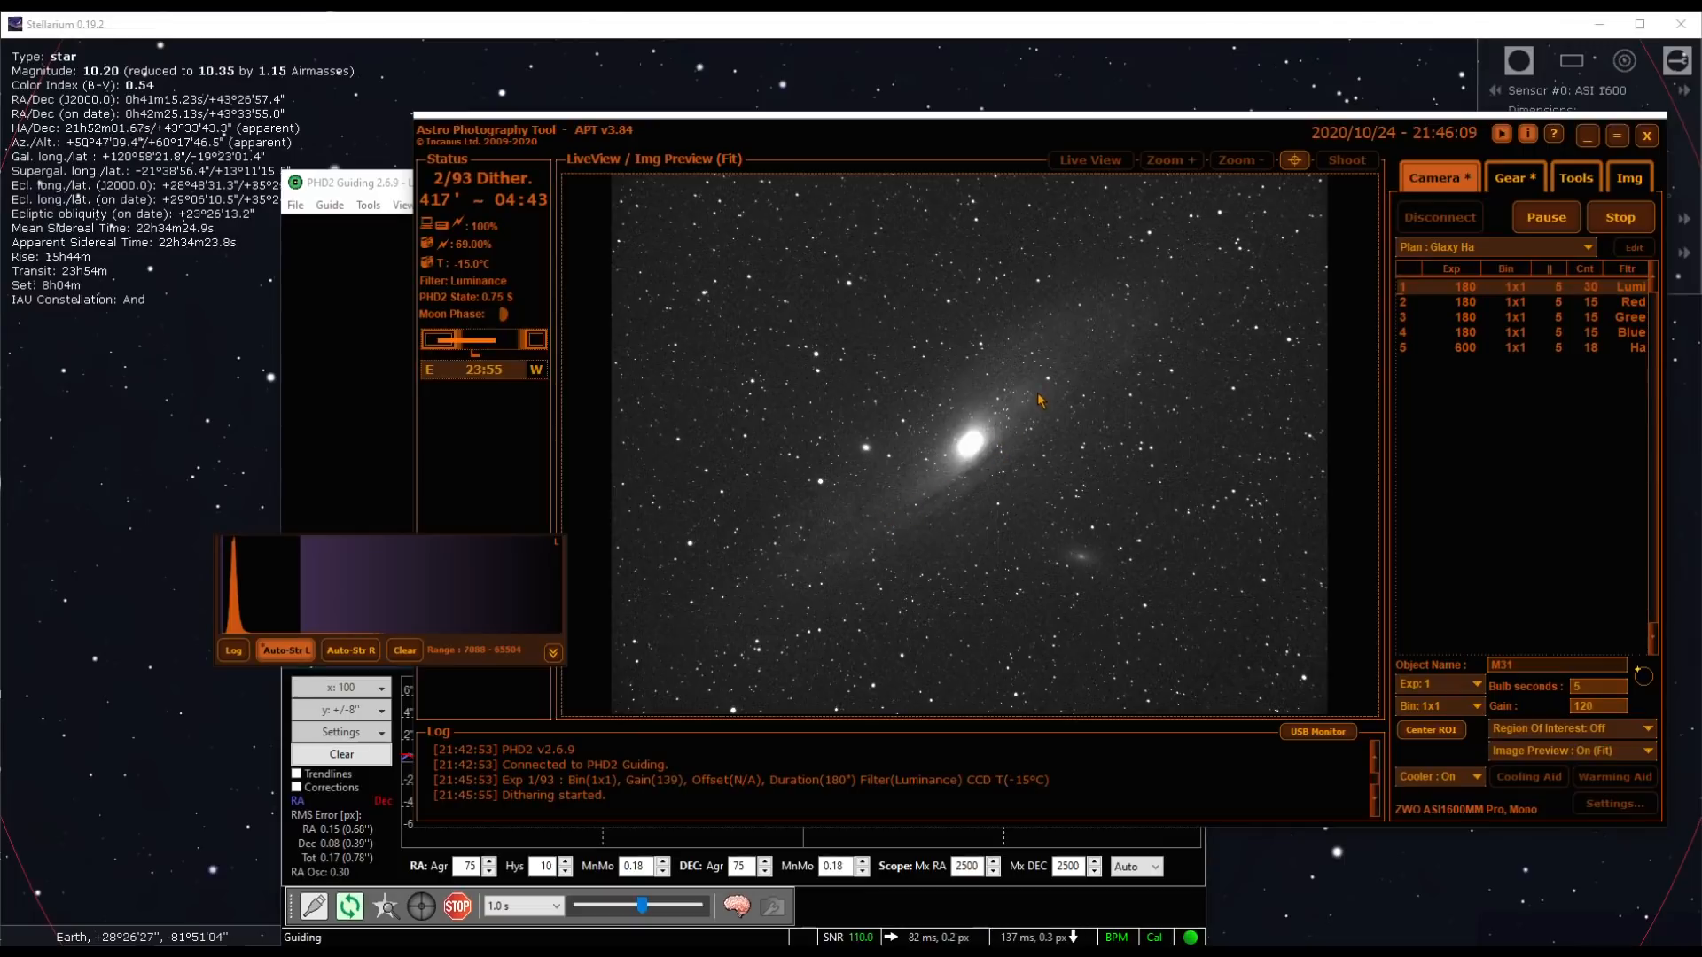
{"action": "mouse_move", "coordinate": [1022, 457]}
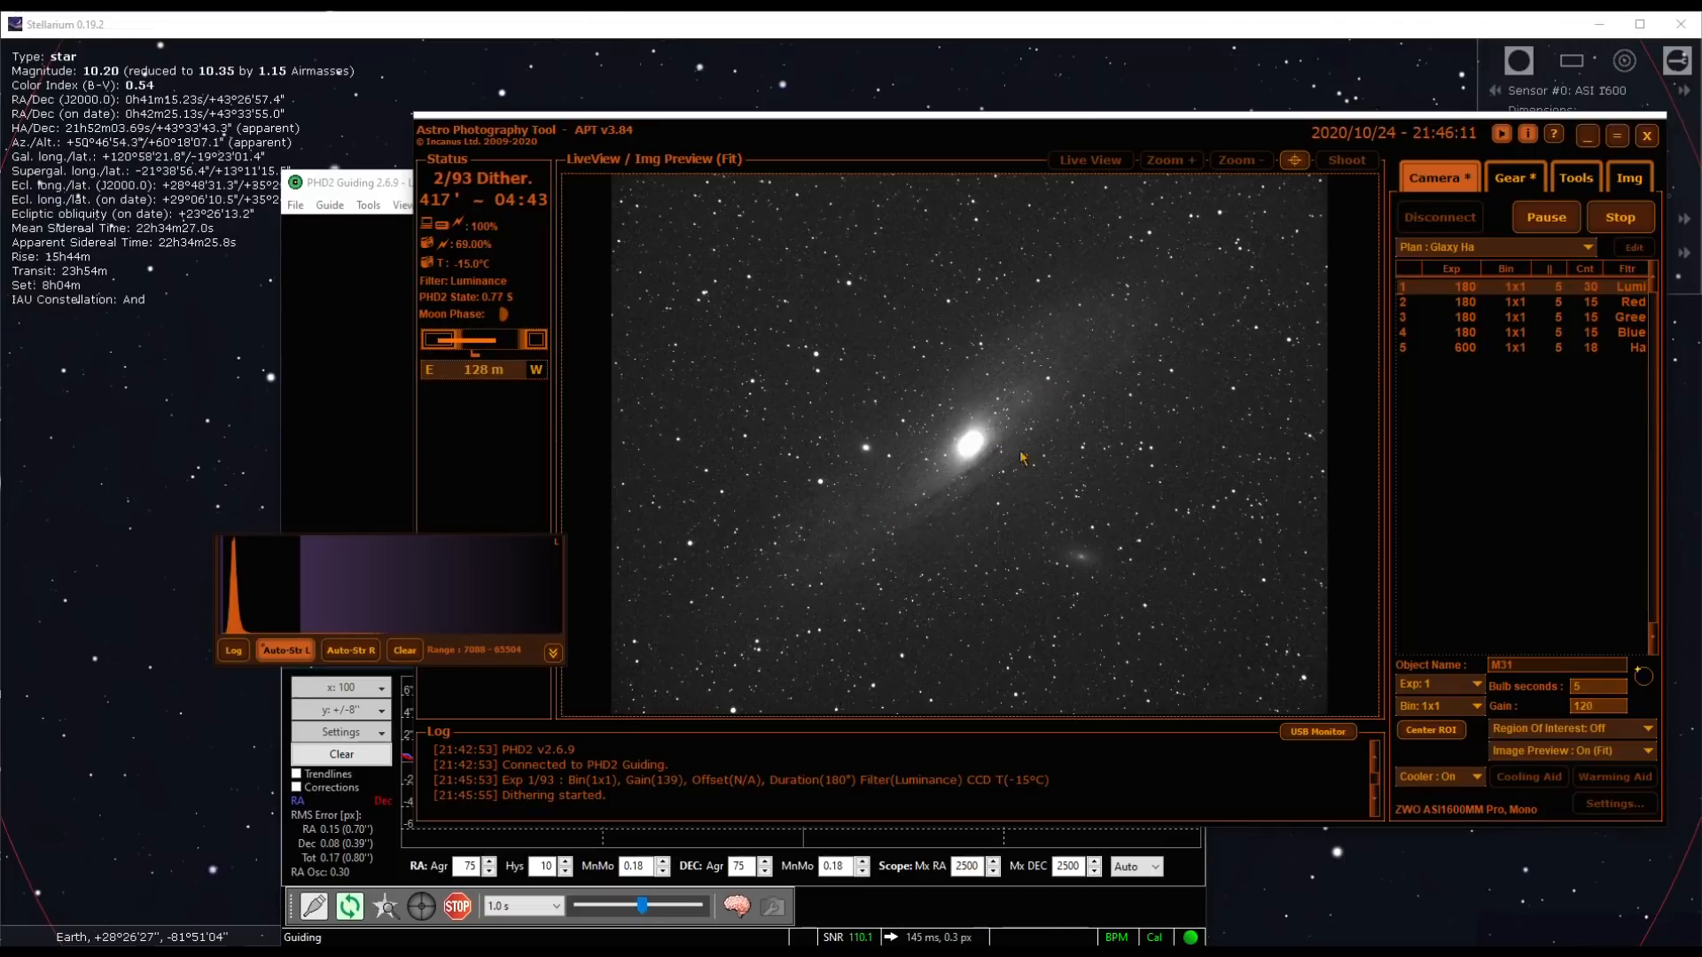
{"action": "mouse_move", "coordinate": [966, 538]}
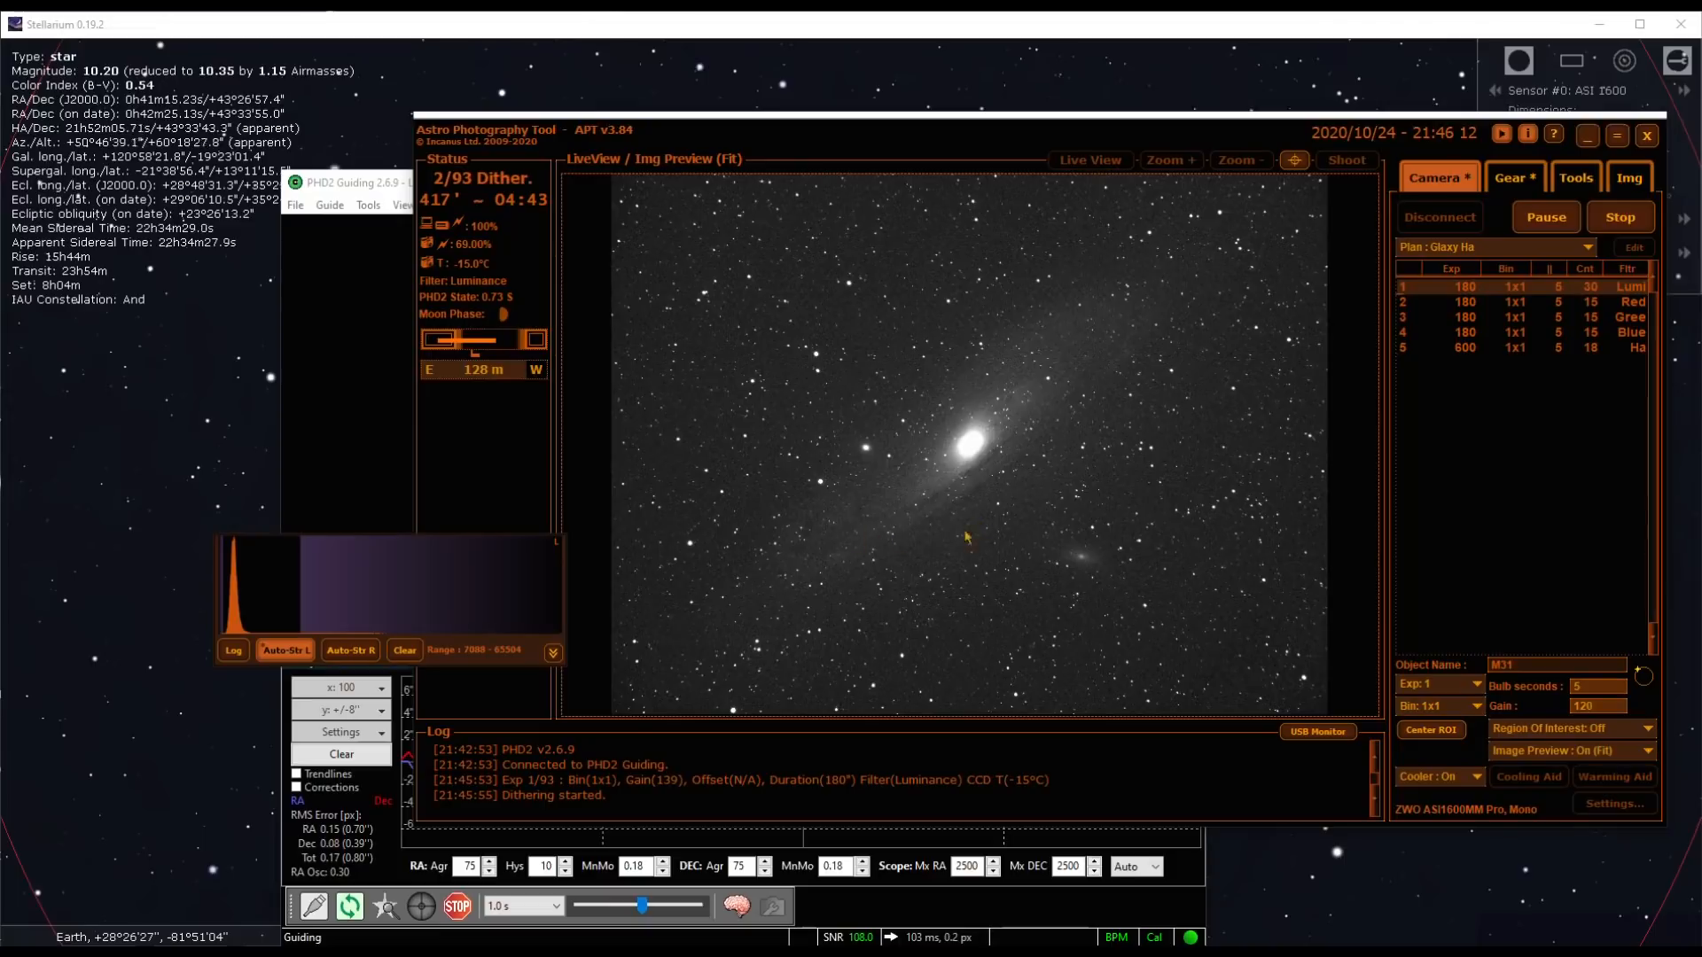
{"action": "mouse_move", "coordinate": [1071, 560]}
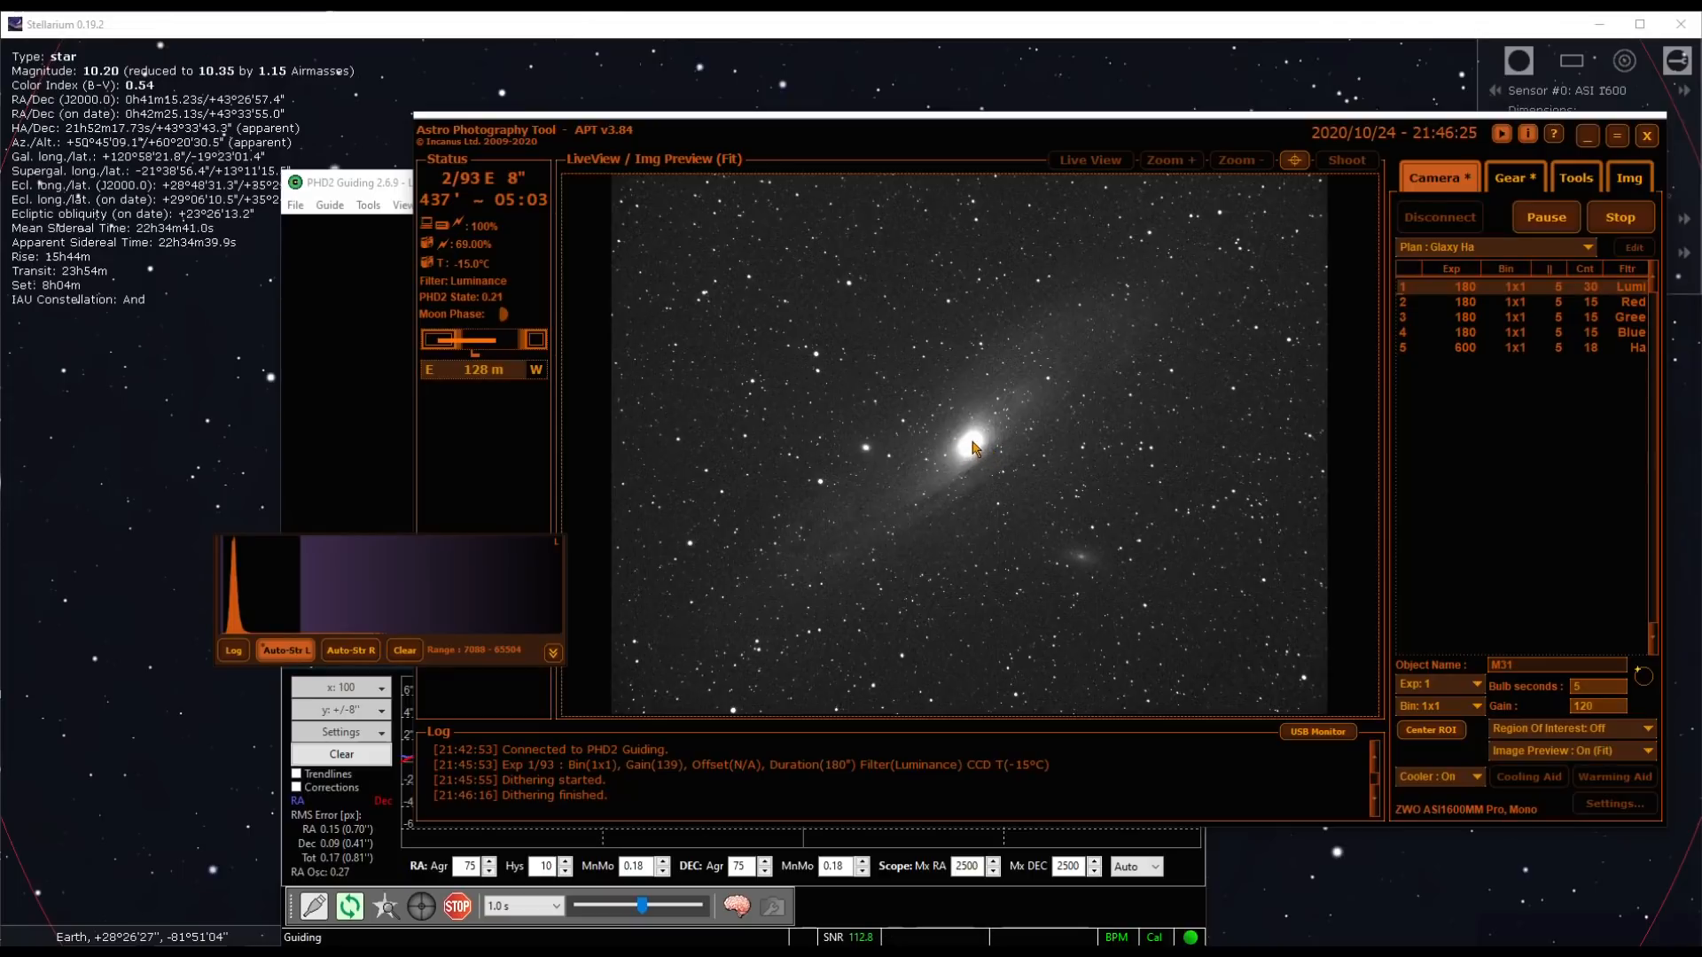
{"action": "mouse_move", "coordinate": [1107, 507]}
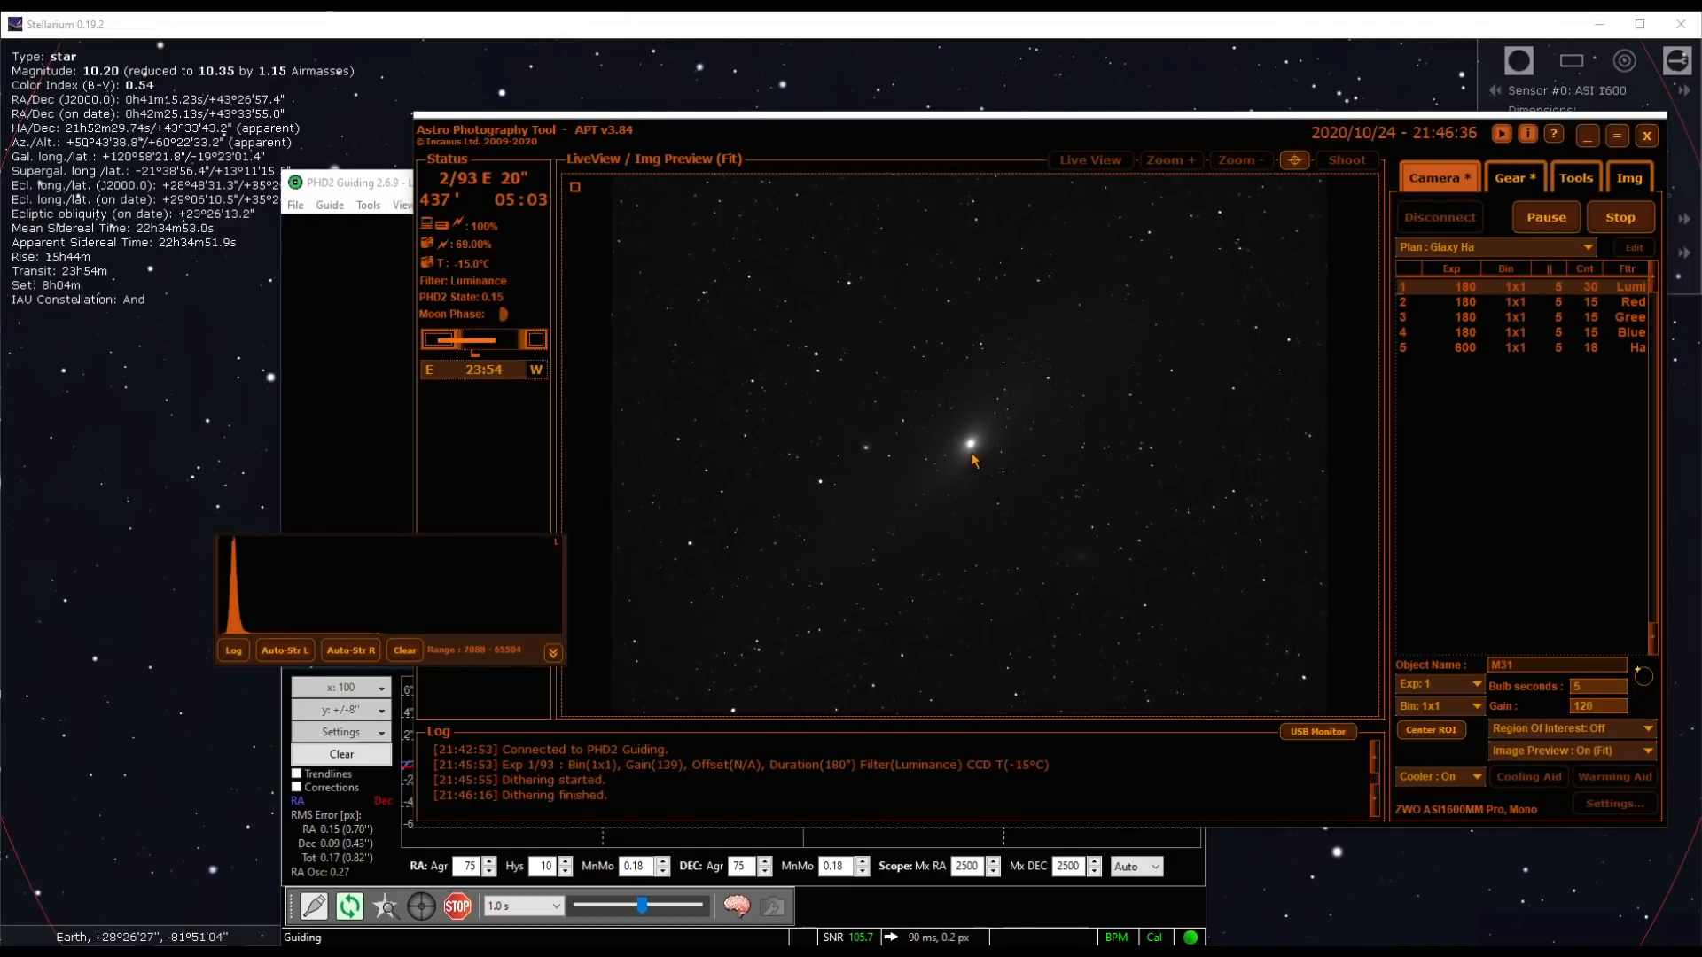
{"action": "mouse_move", "coordinate": [983, 477]}
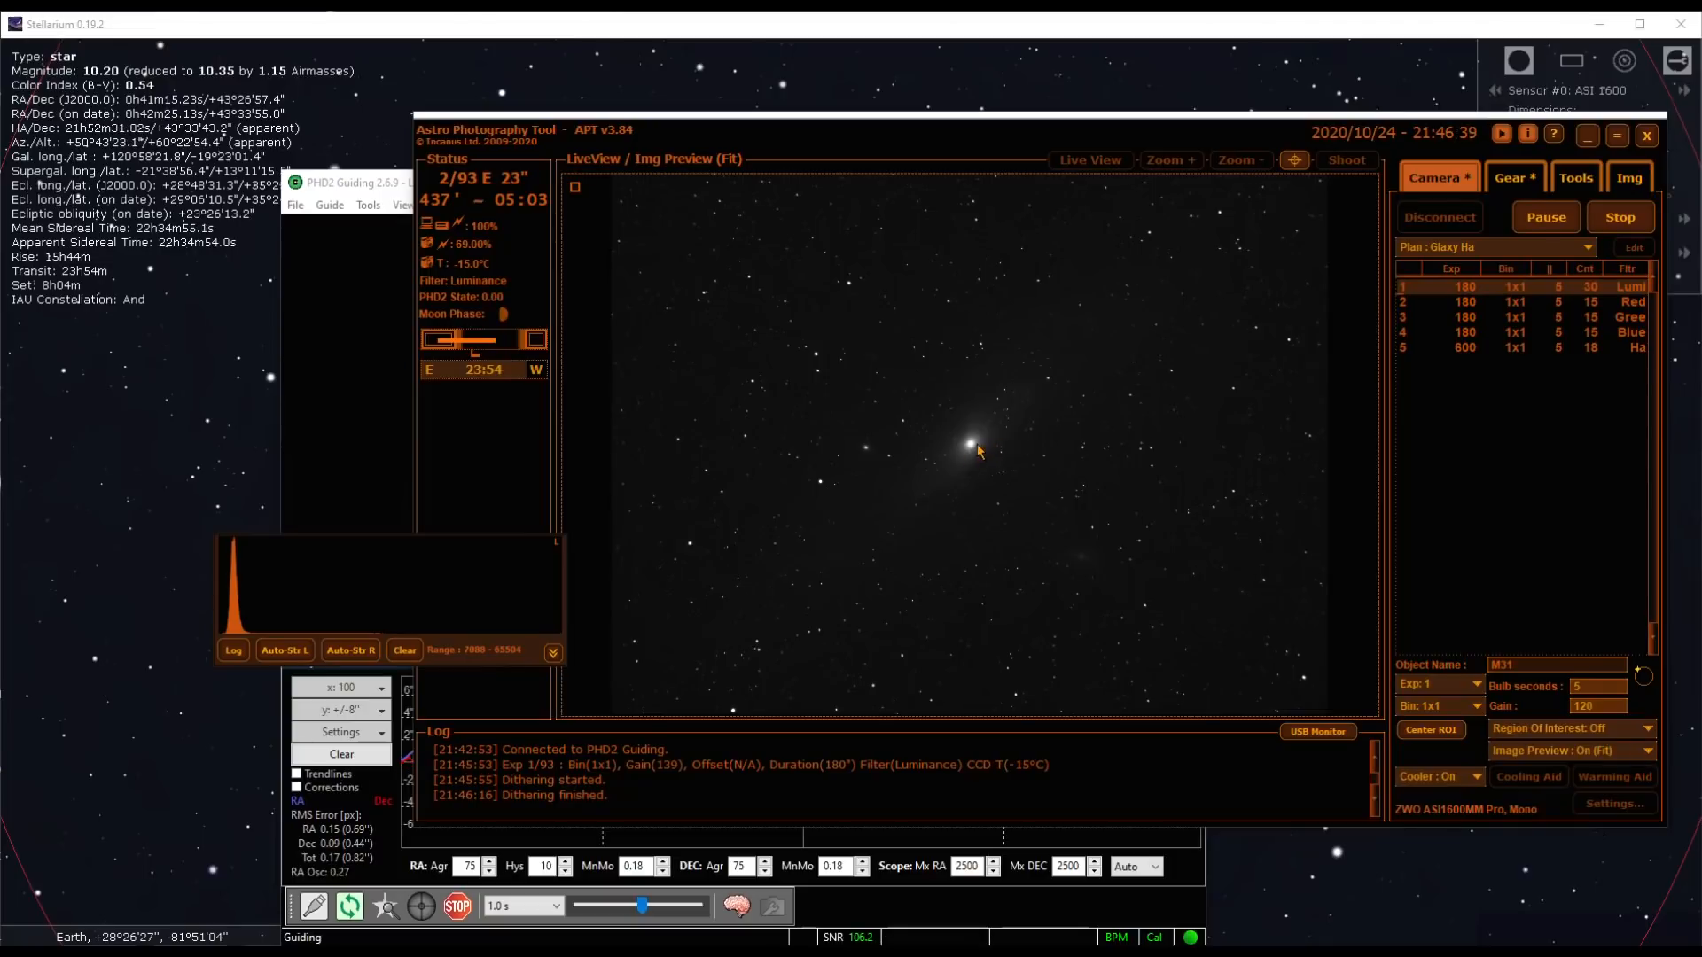
{"action": "mouse_move", "coordinate": [965, 480]}
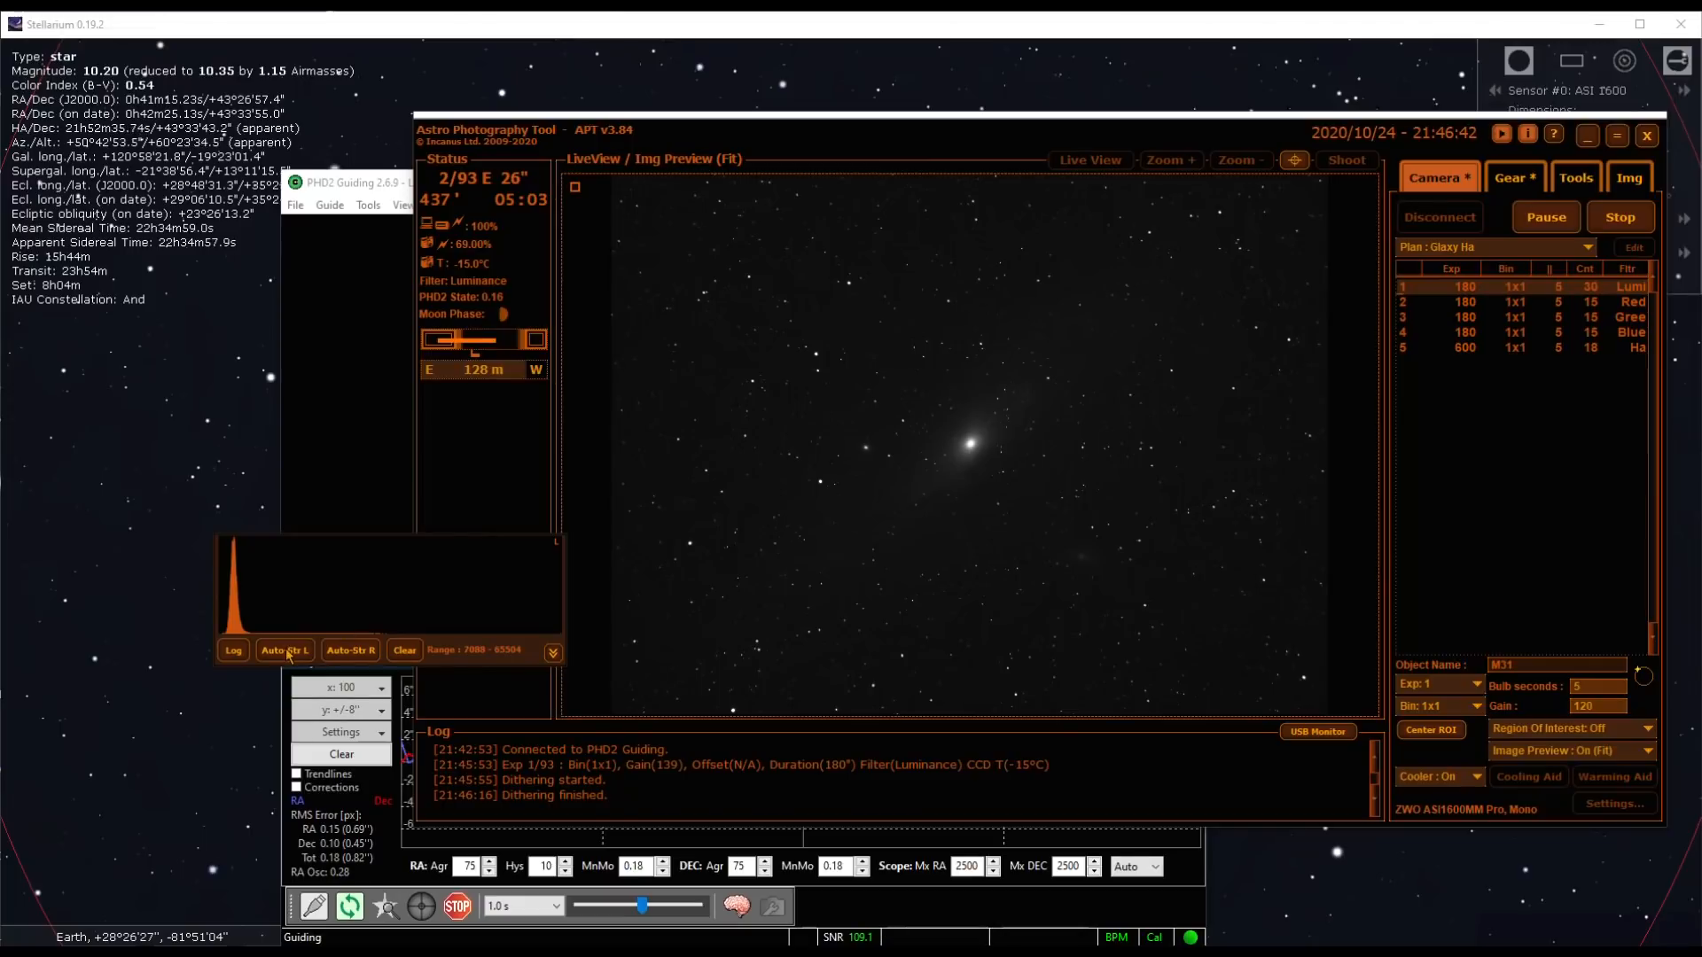
{"action": "mouse_move", "coordinate": [285, 649]}
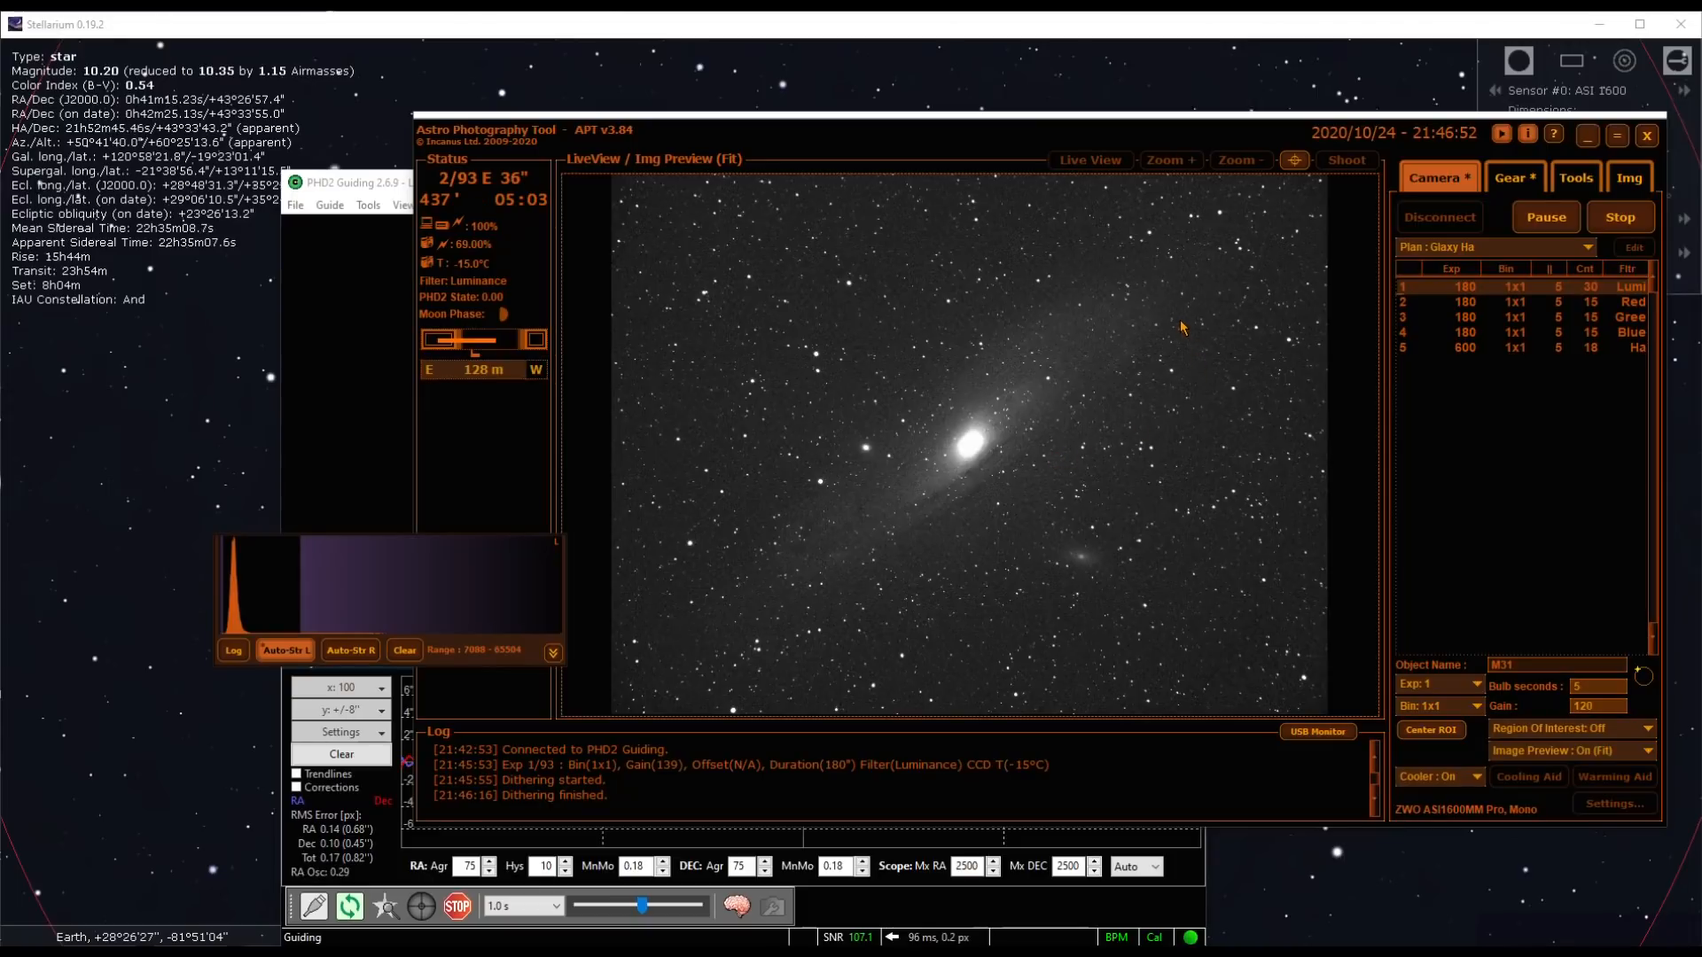
{"action": "mouse_move", "coordinate": [1132, 477]}
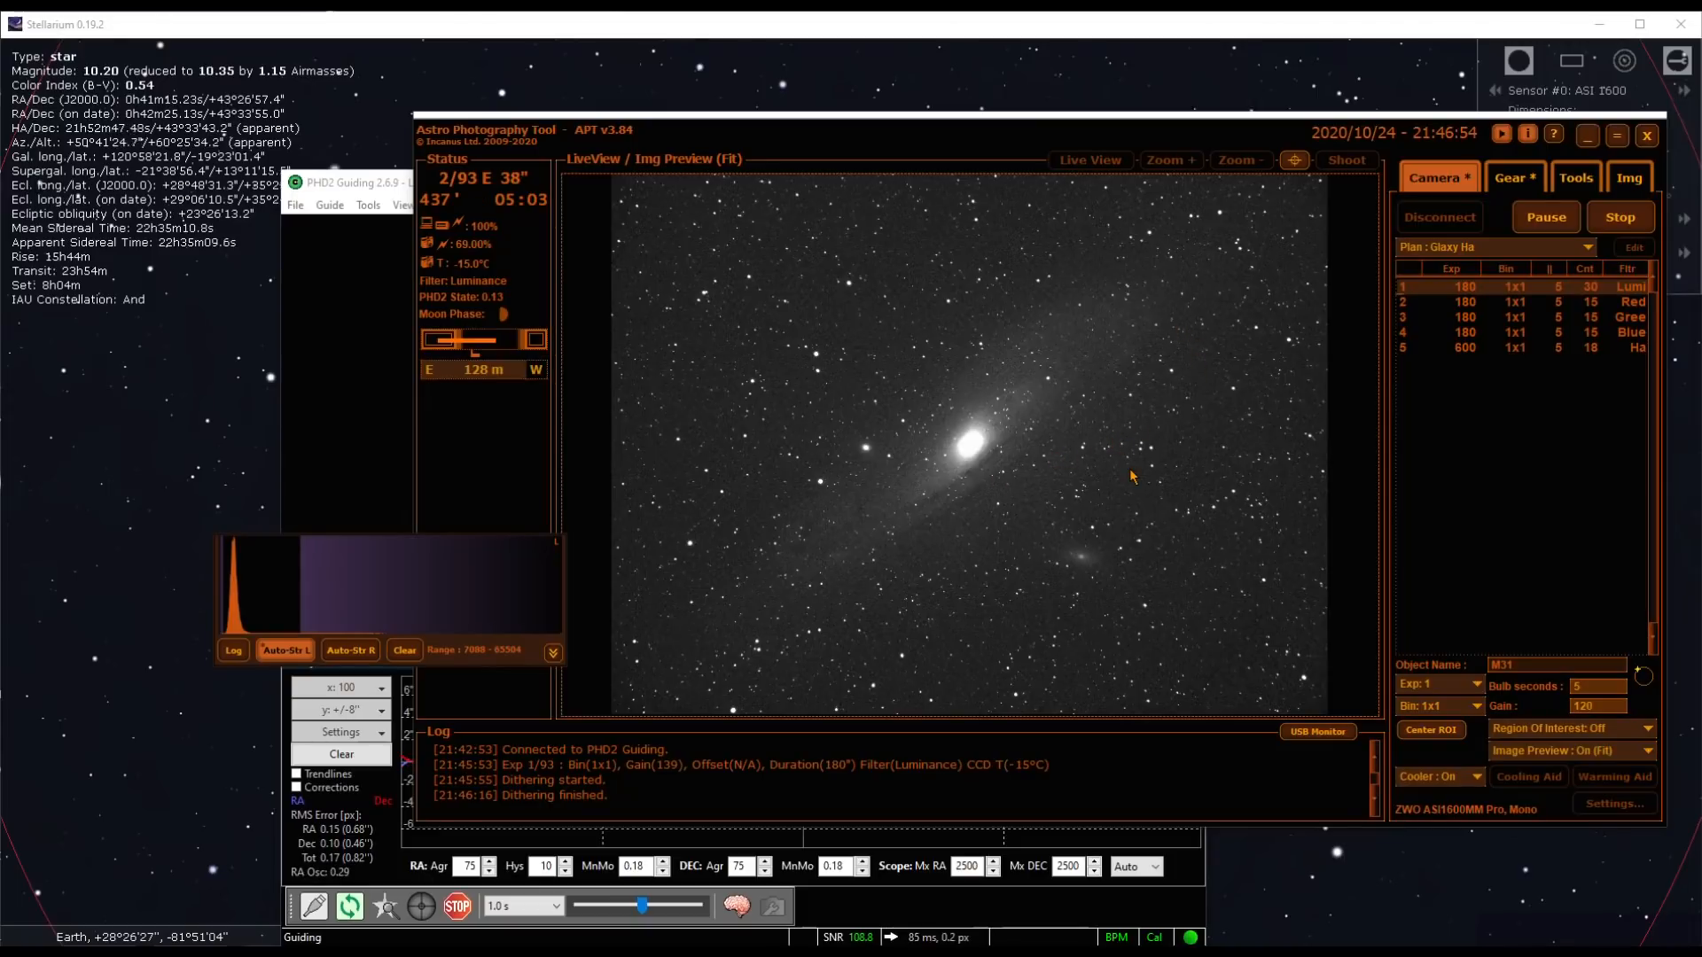